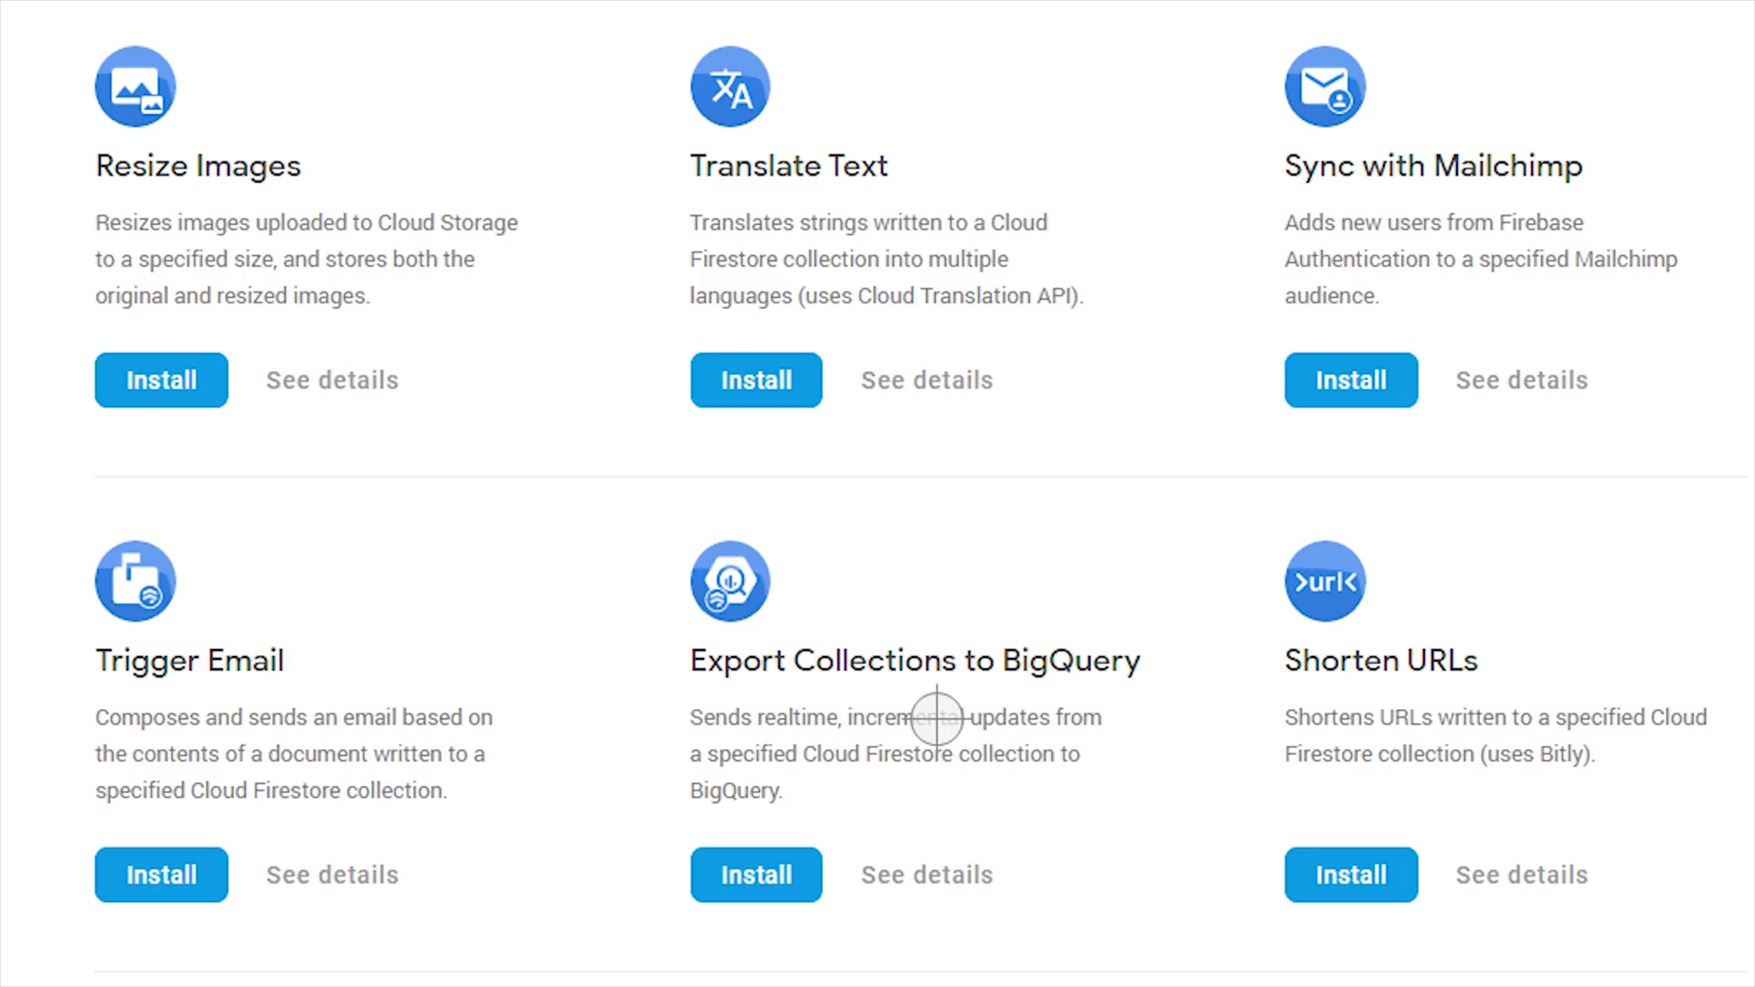
# Navigate to the fireship-lessons project's Extensions page listing Resize Images and Translate Text
pyautogui.scroll(-3)
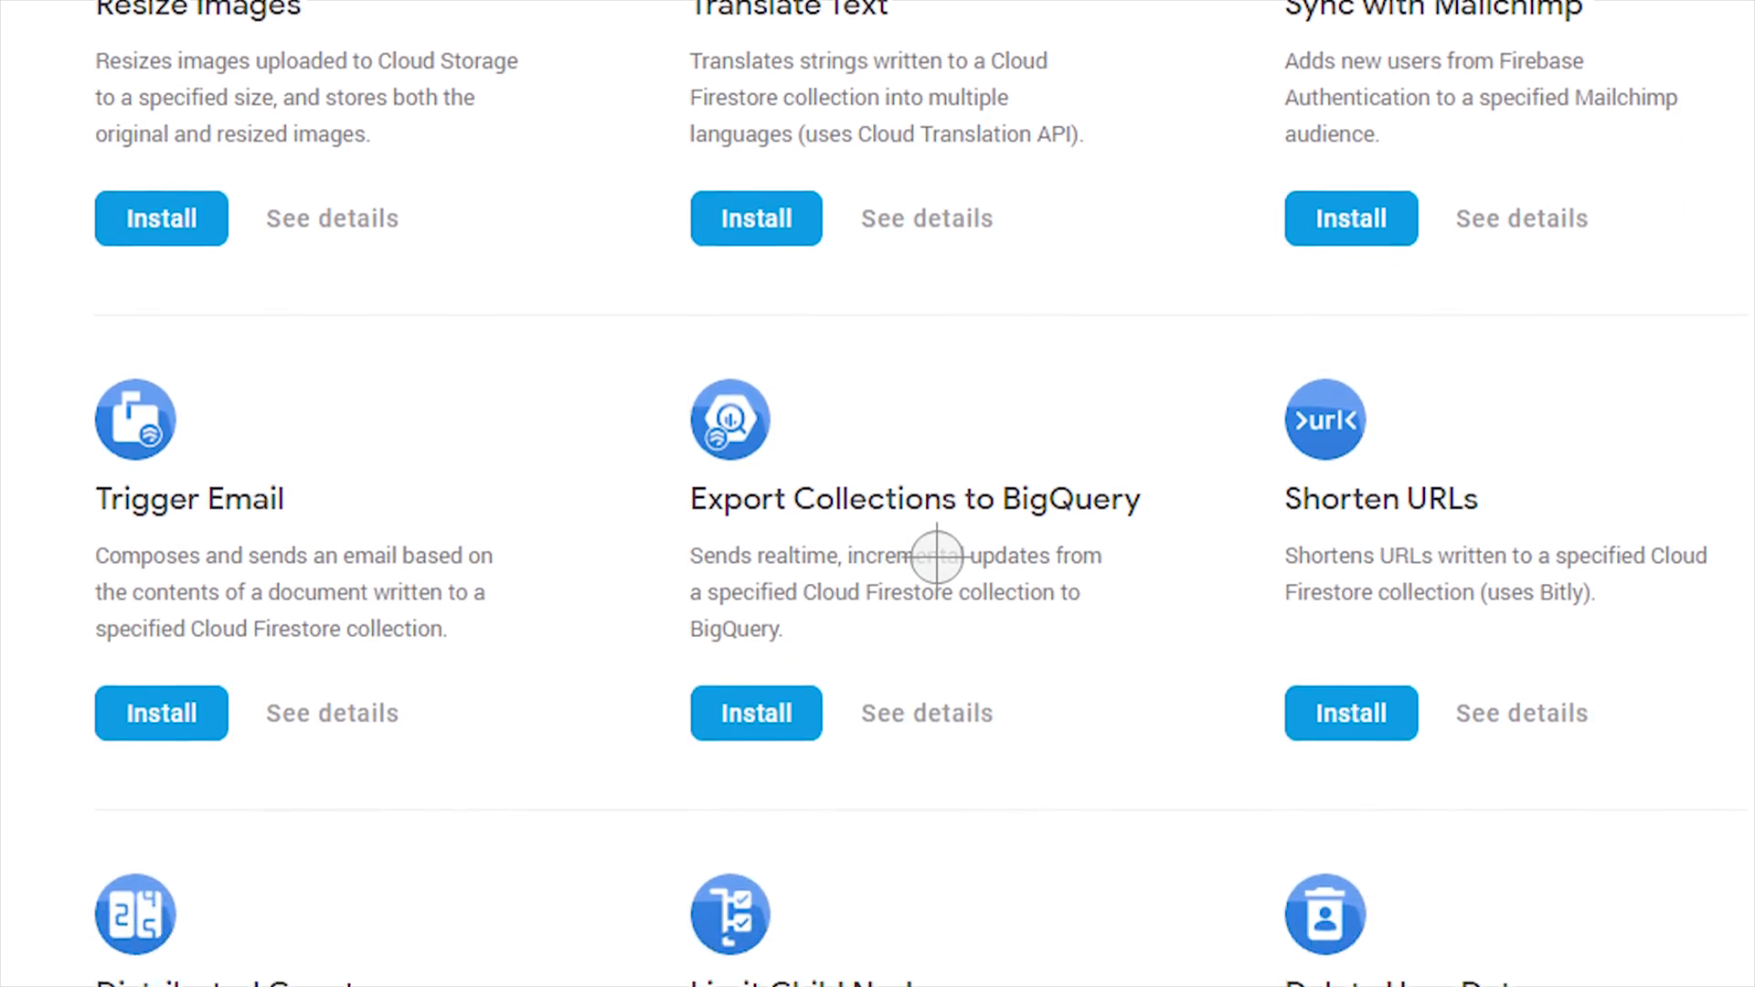
pyautogui.scroll(-3)
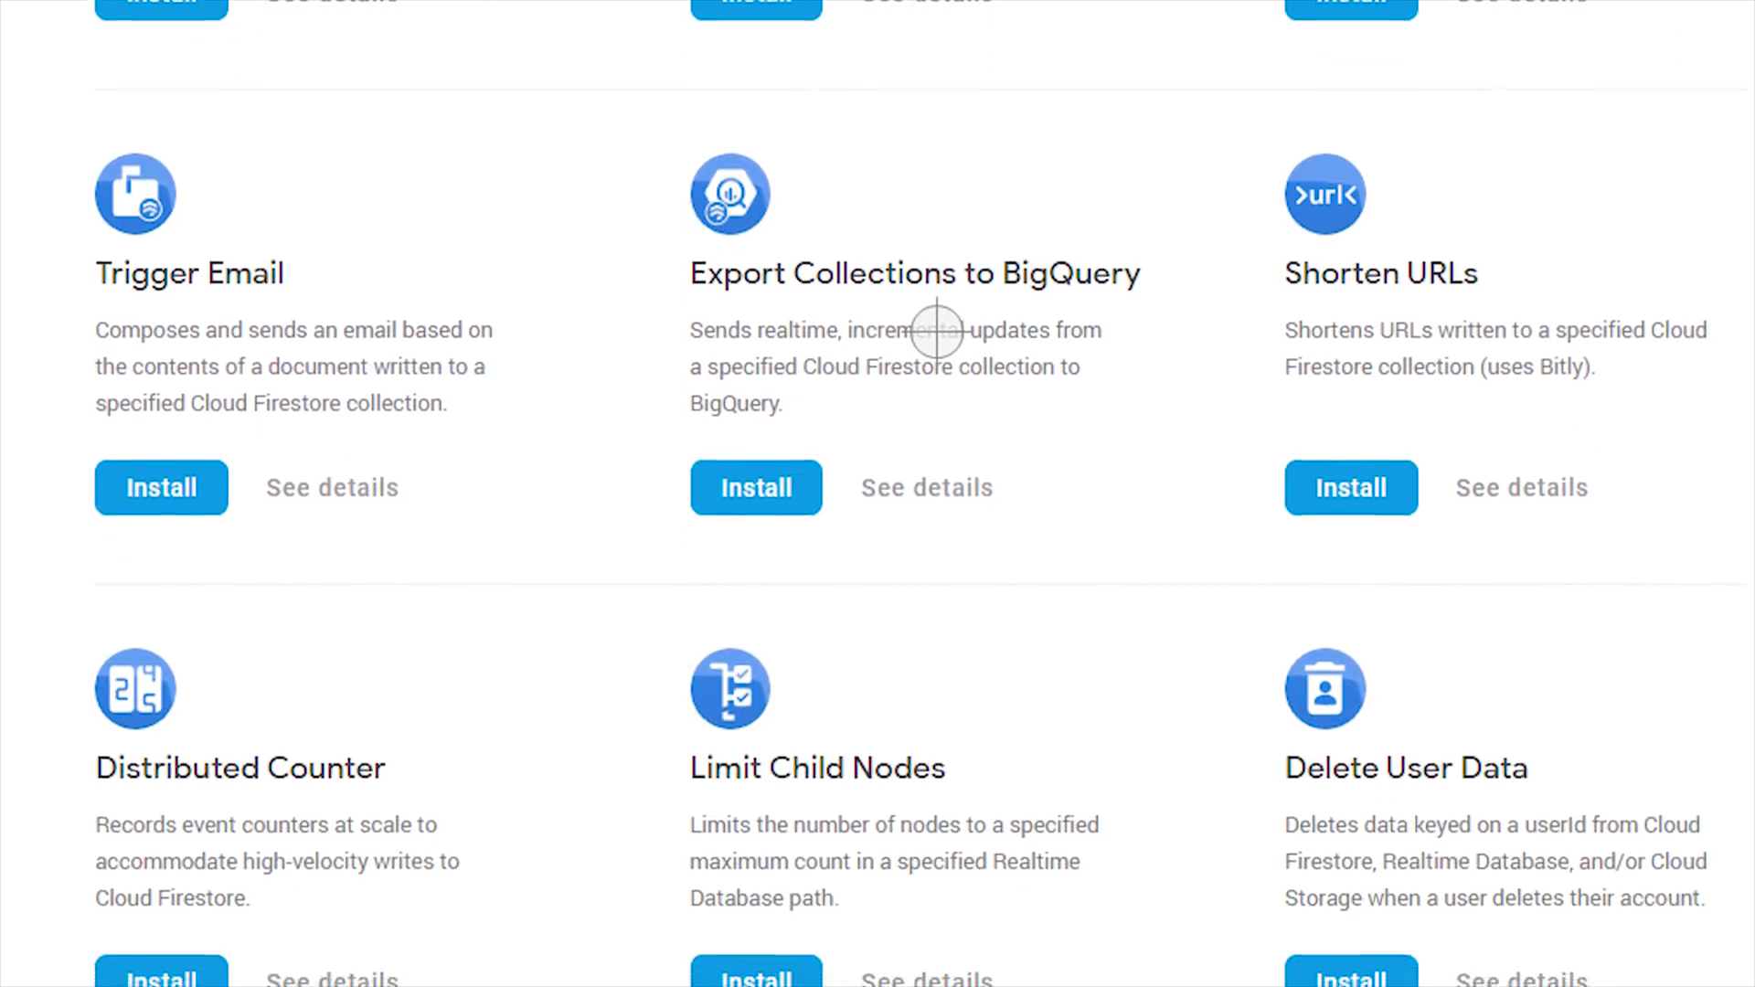
pyautogui.scroll(-3)
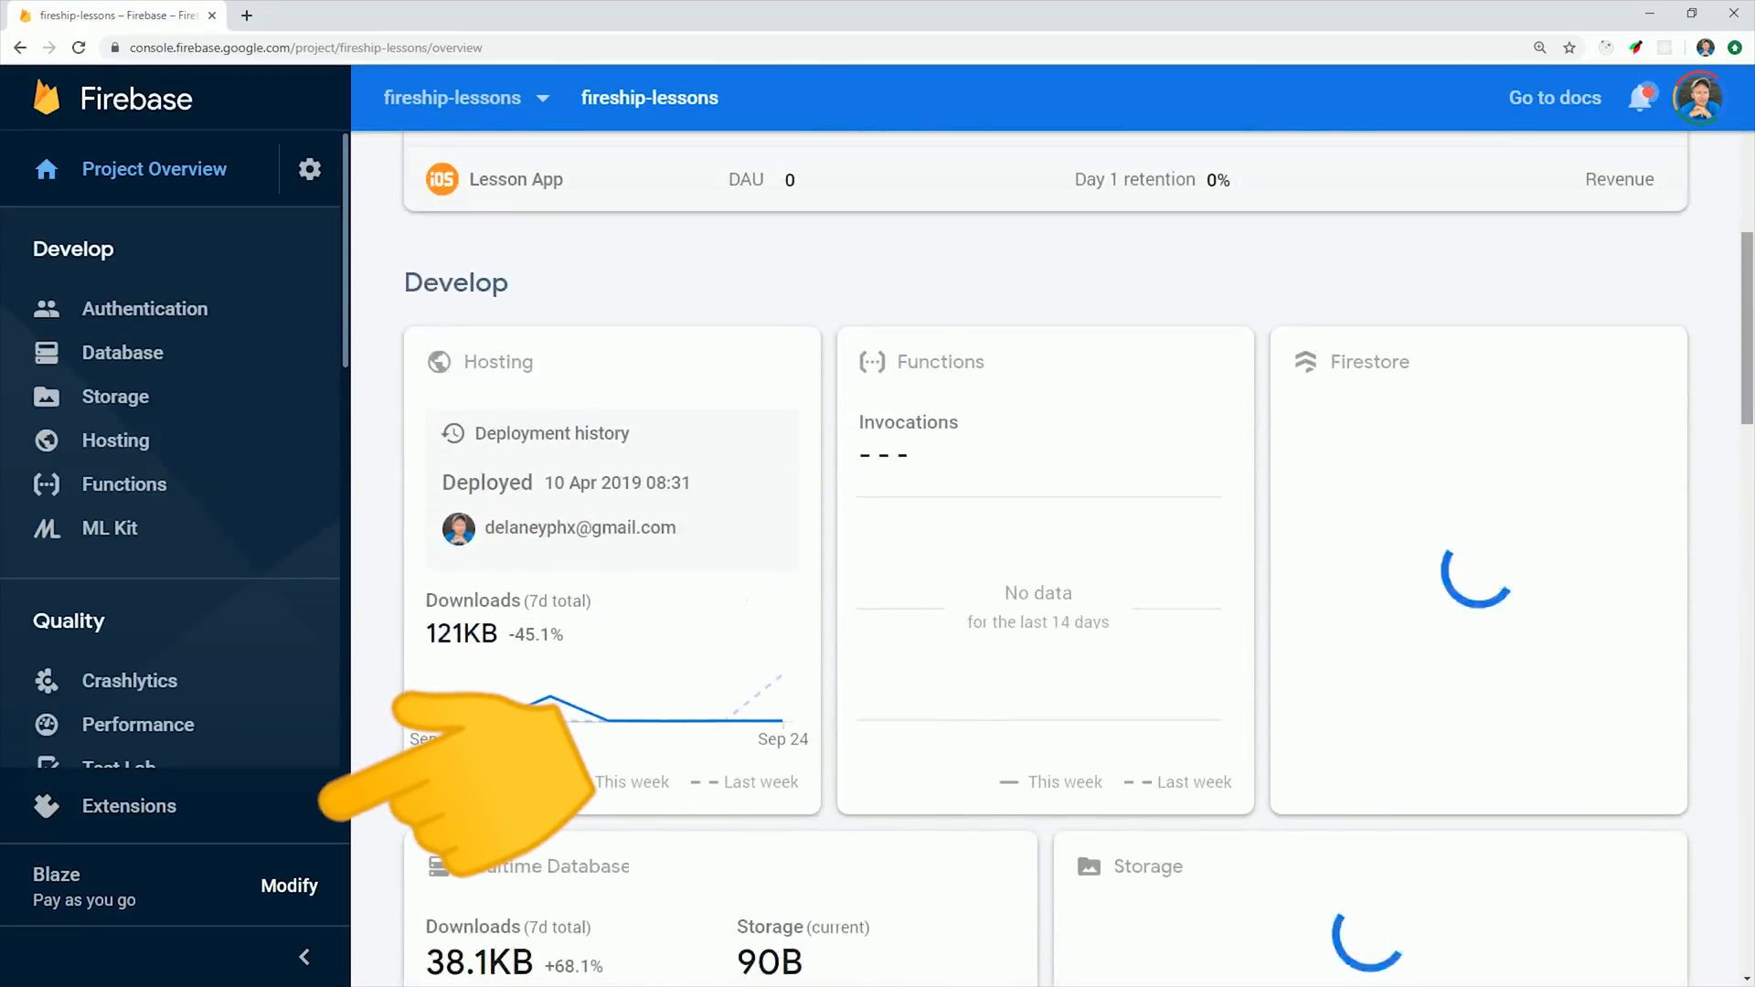
pyautogui.scroll(-3)
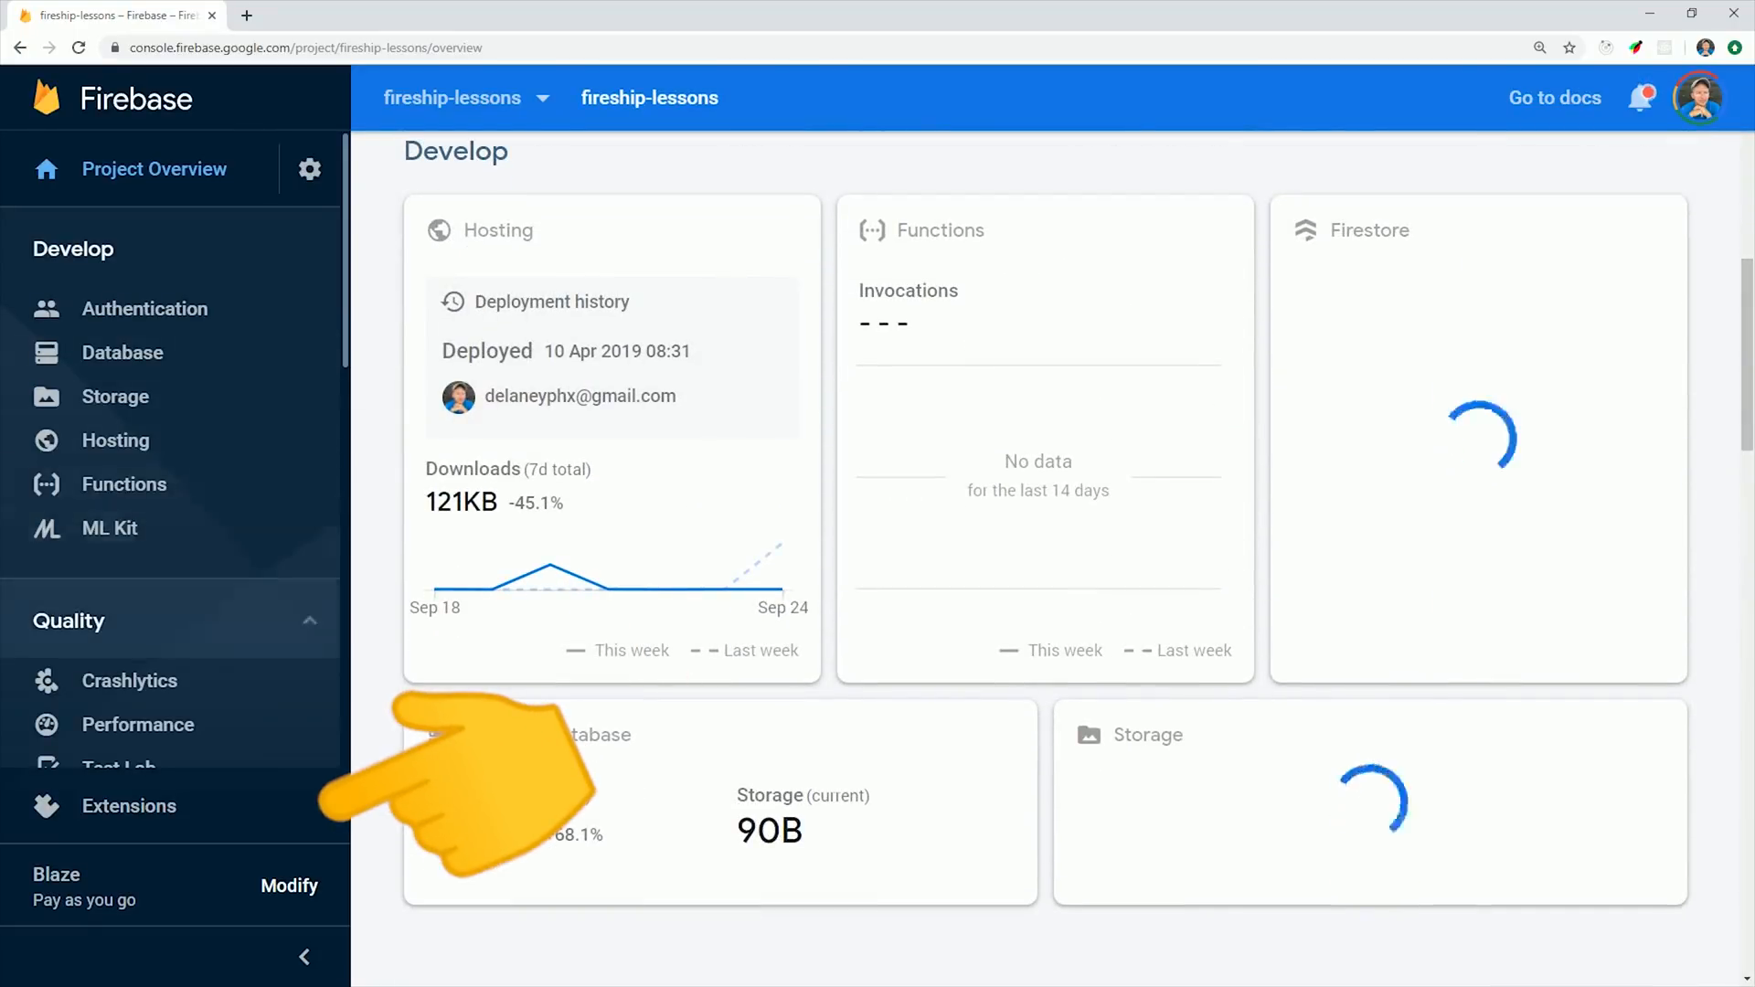
pyautogui.click(128, 806)
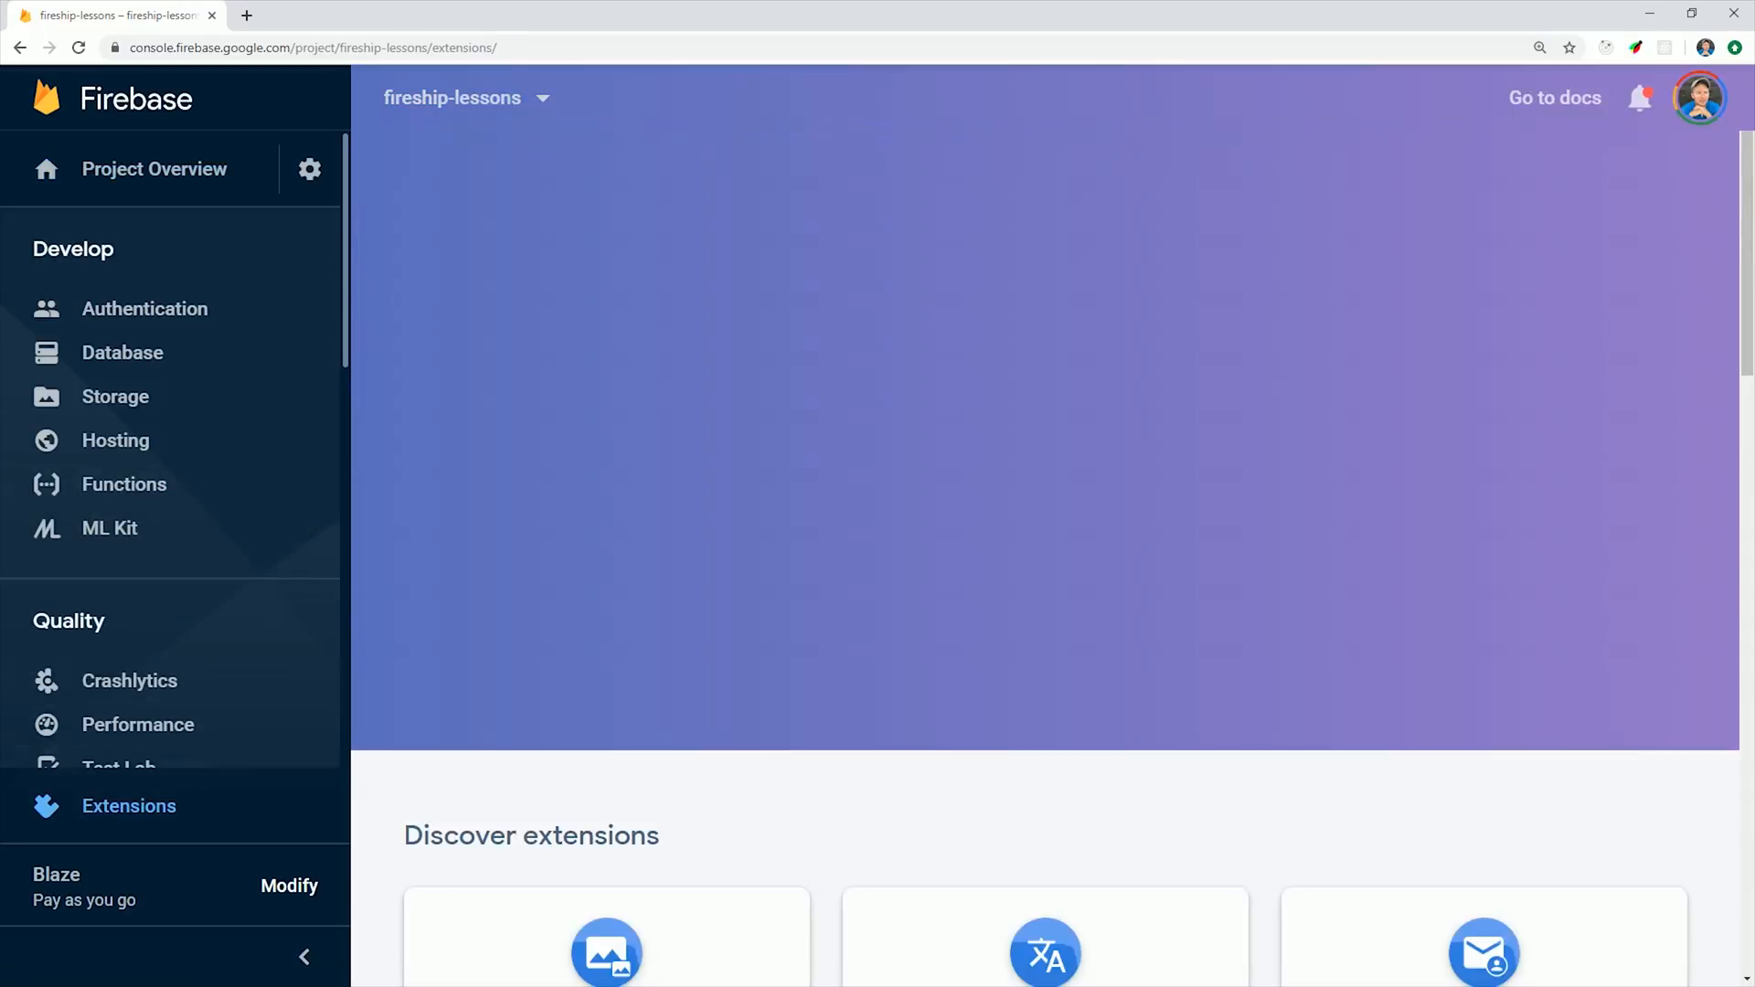
pyautogui.scroll(-3)
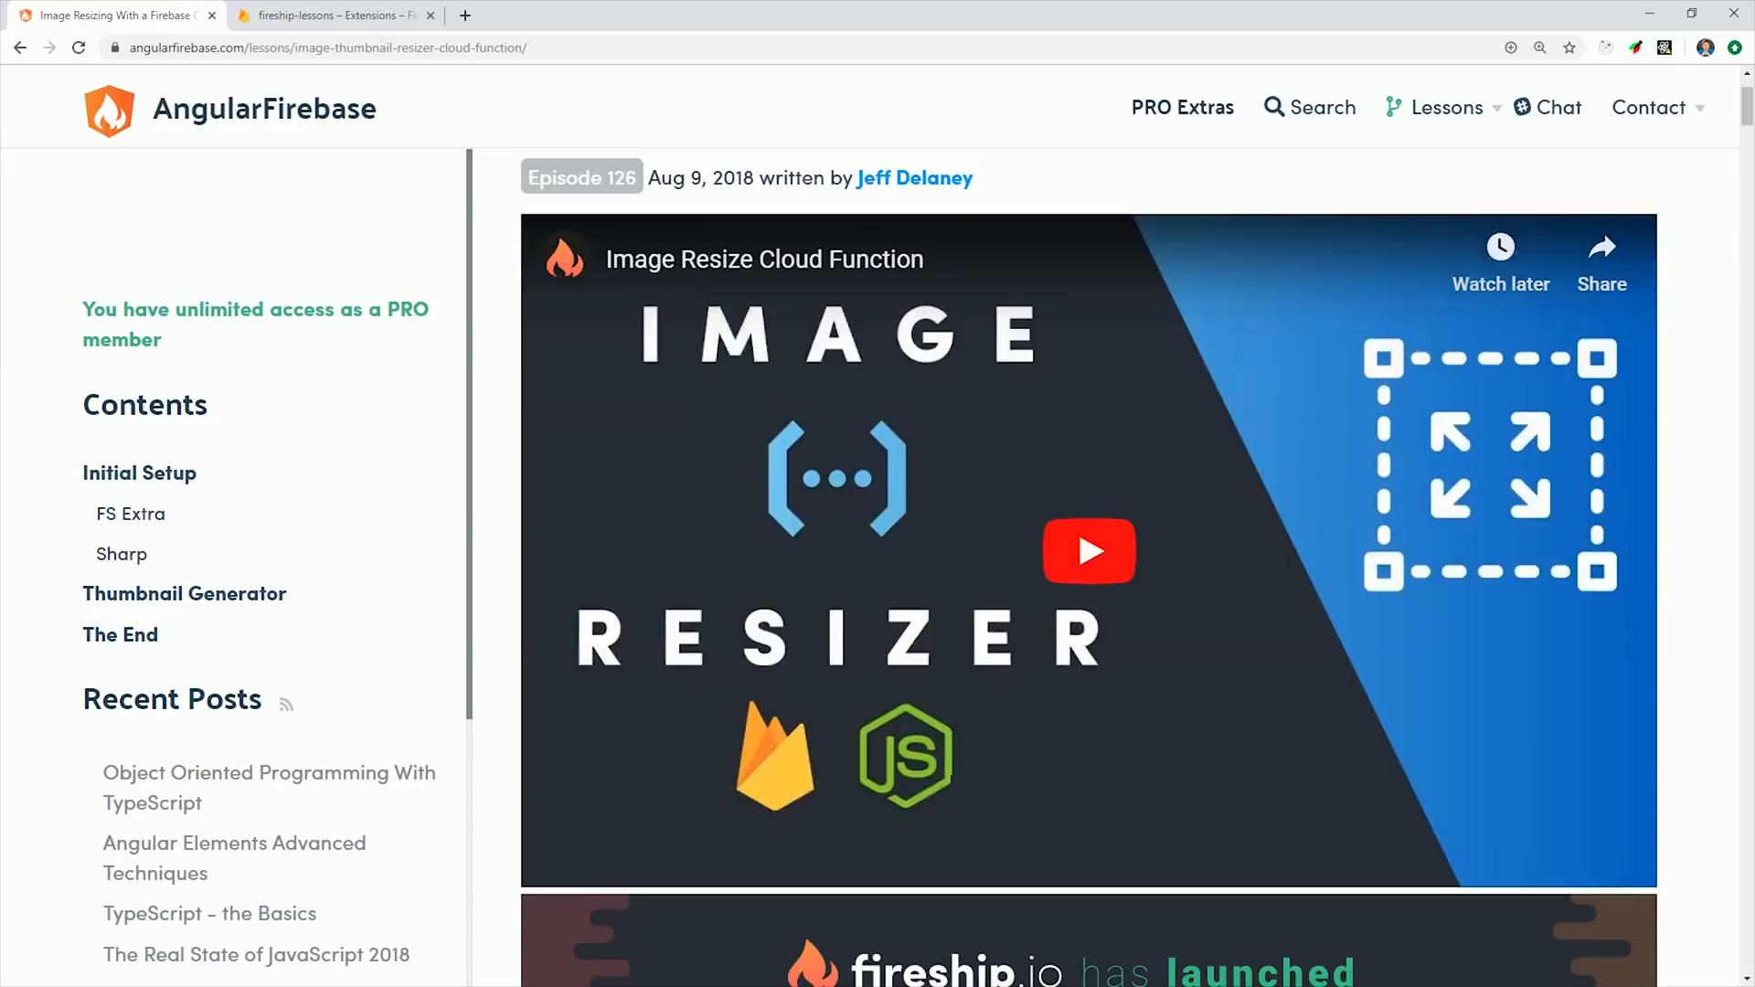
pyautogui.click(331, 15)
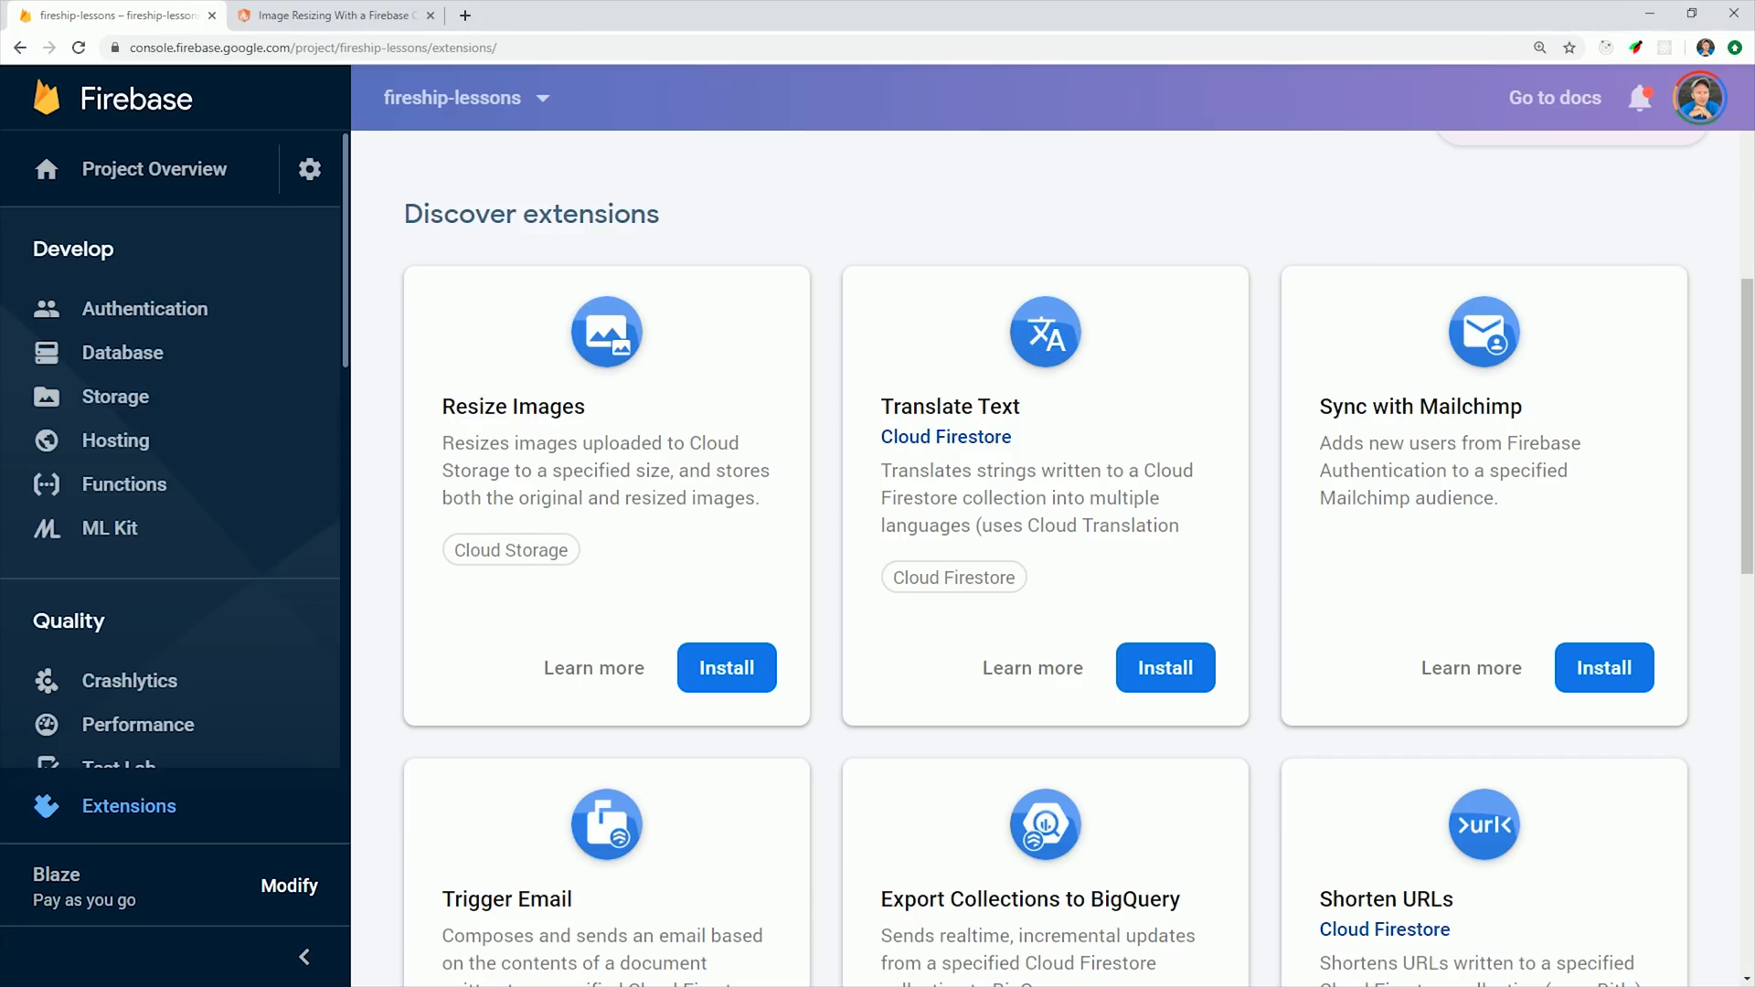
# Start the Resize Images install, accepting the API review and the Storage Admin access review
pyautogui.click(726, 669)
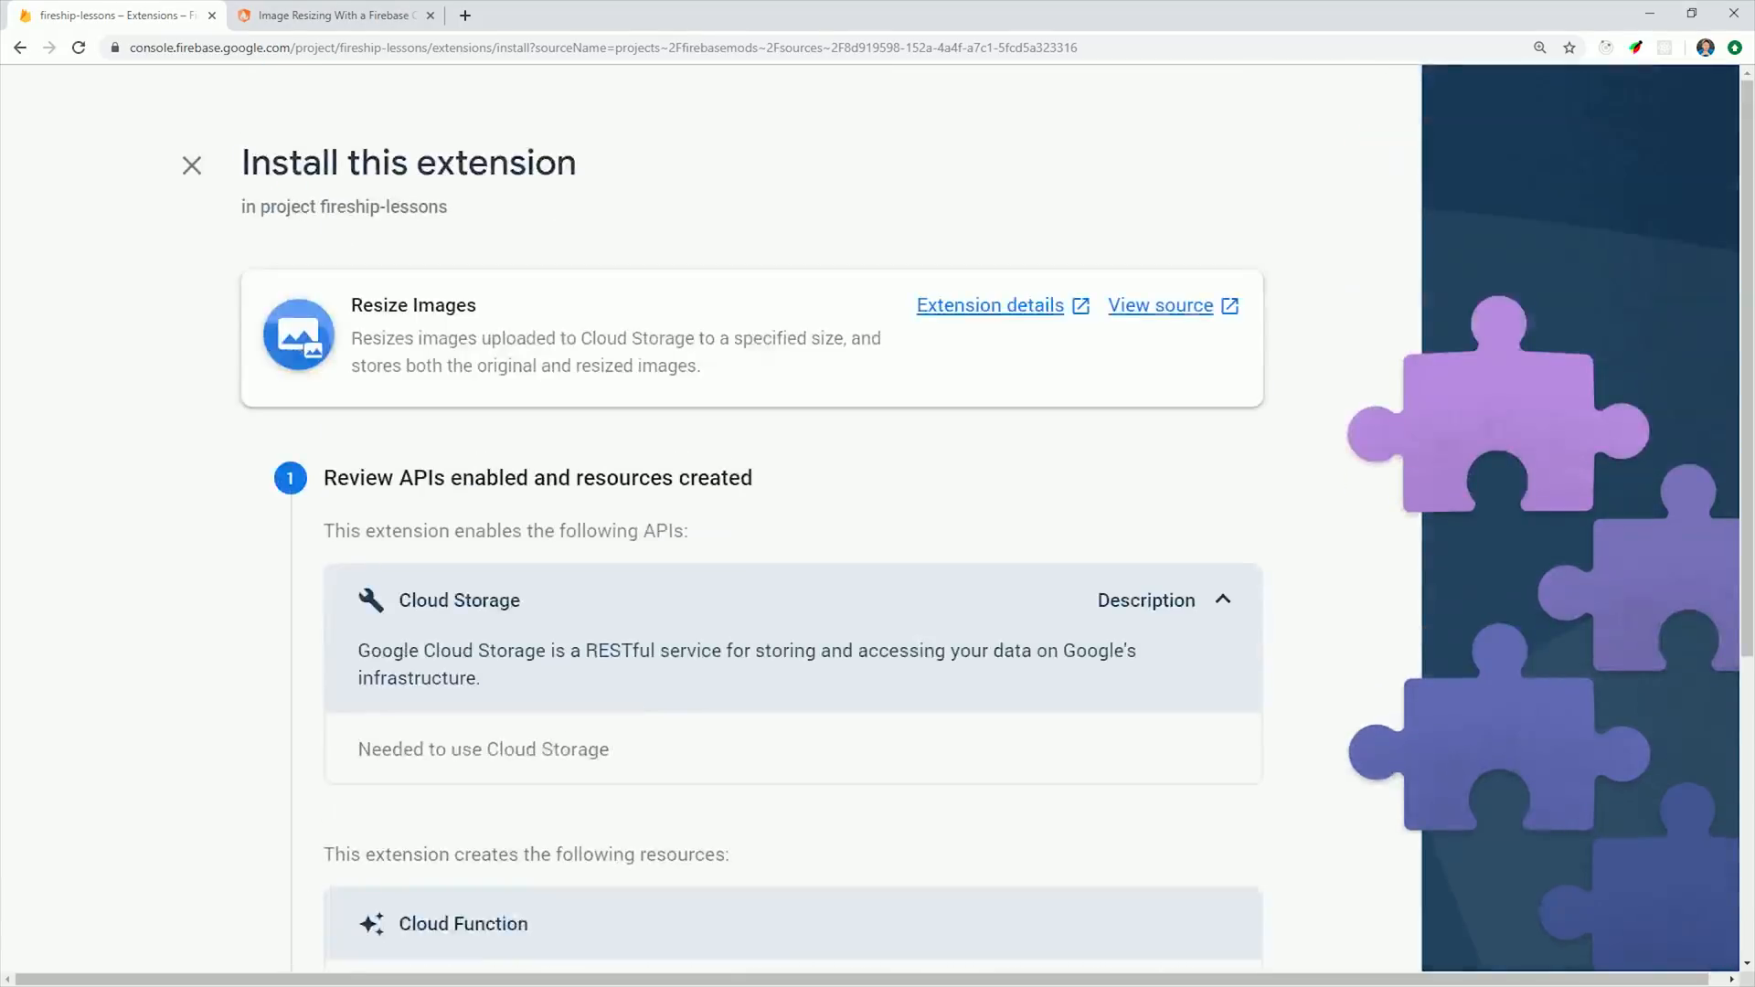
pyautogui.scroll(-3)
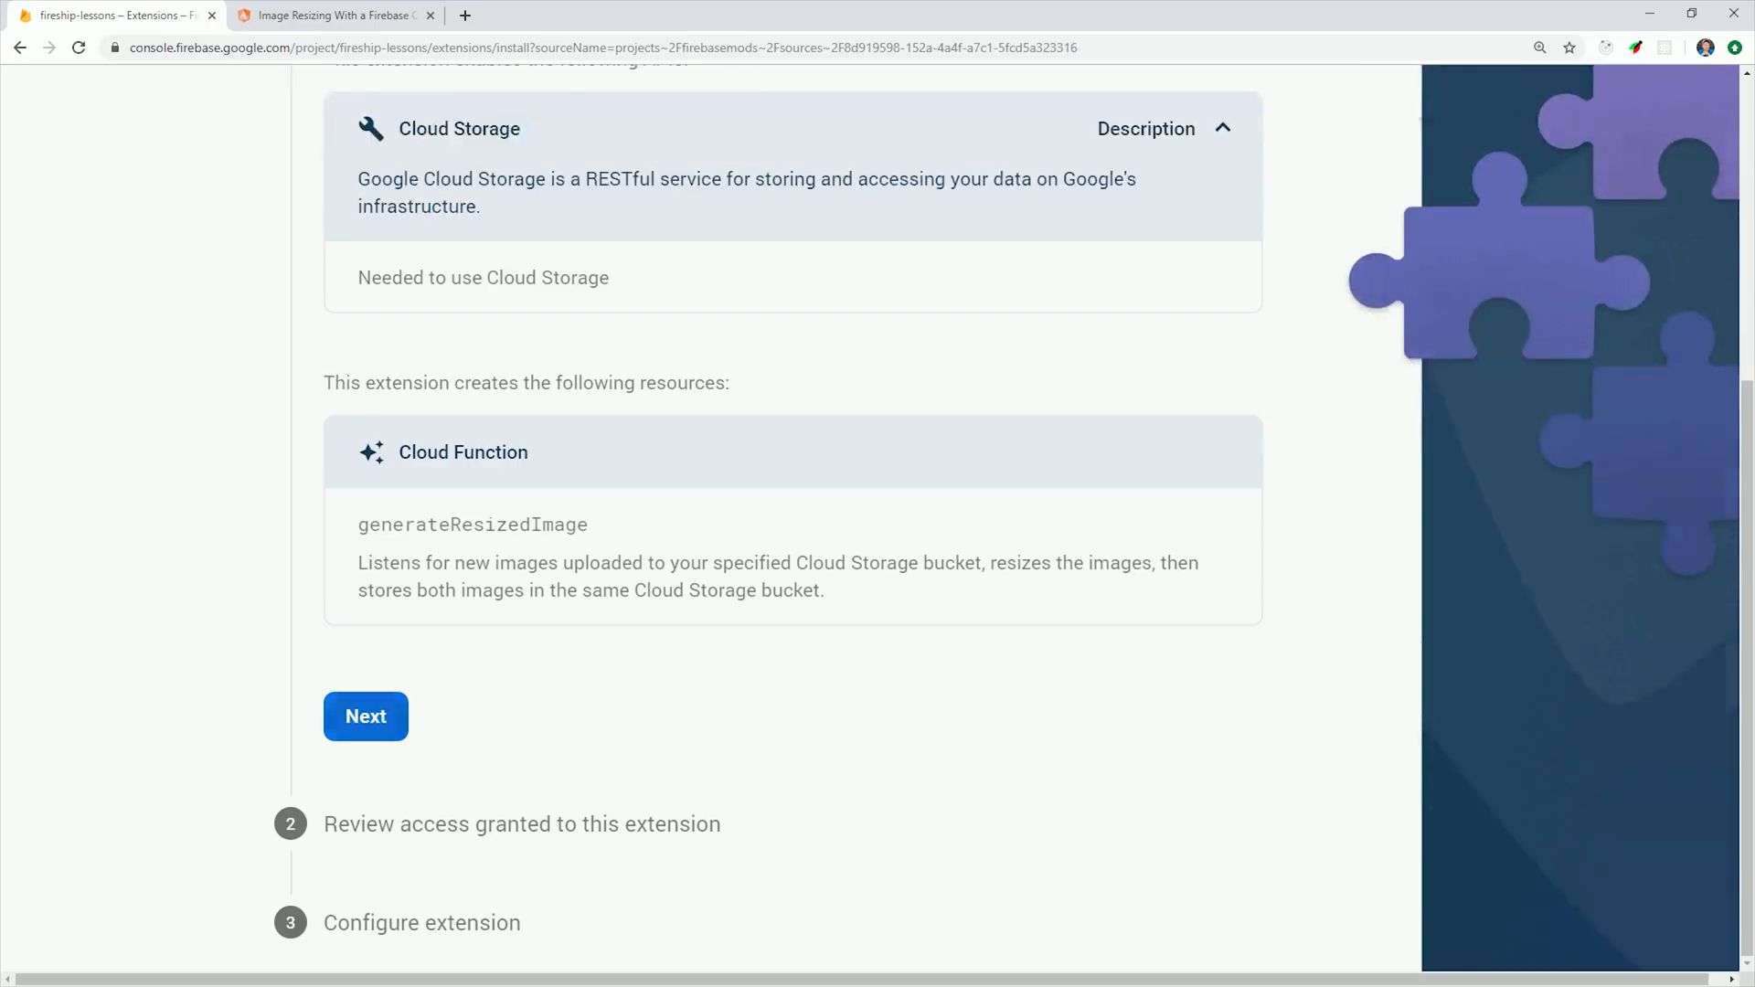
pyautogui.click(366, 717)
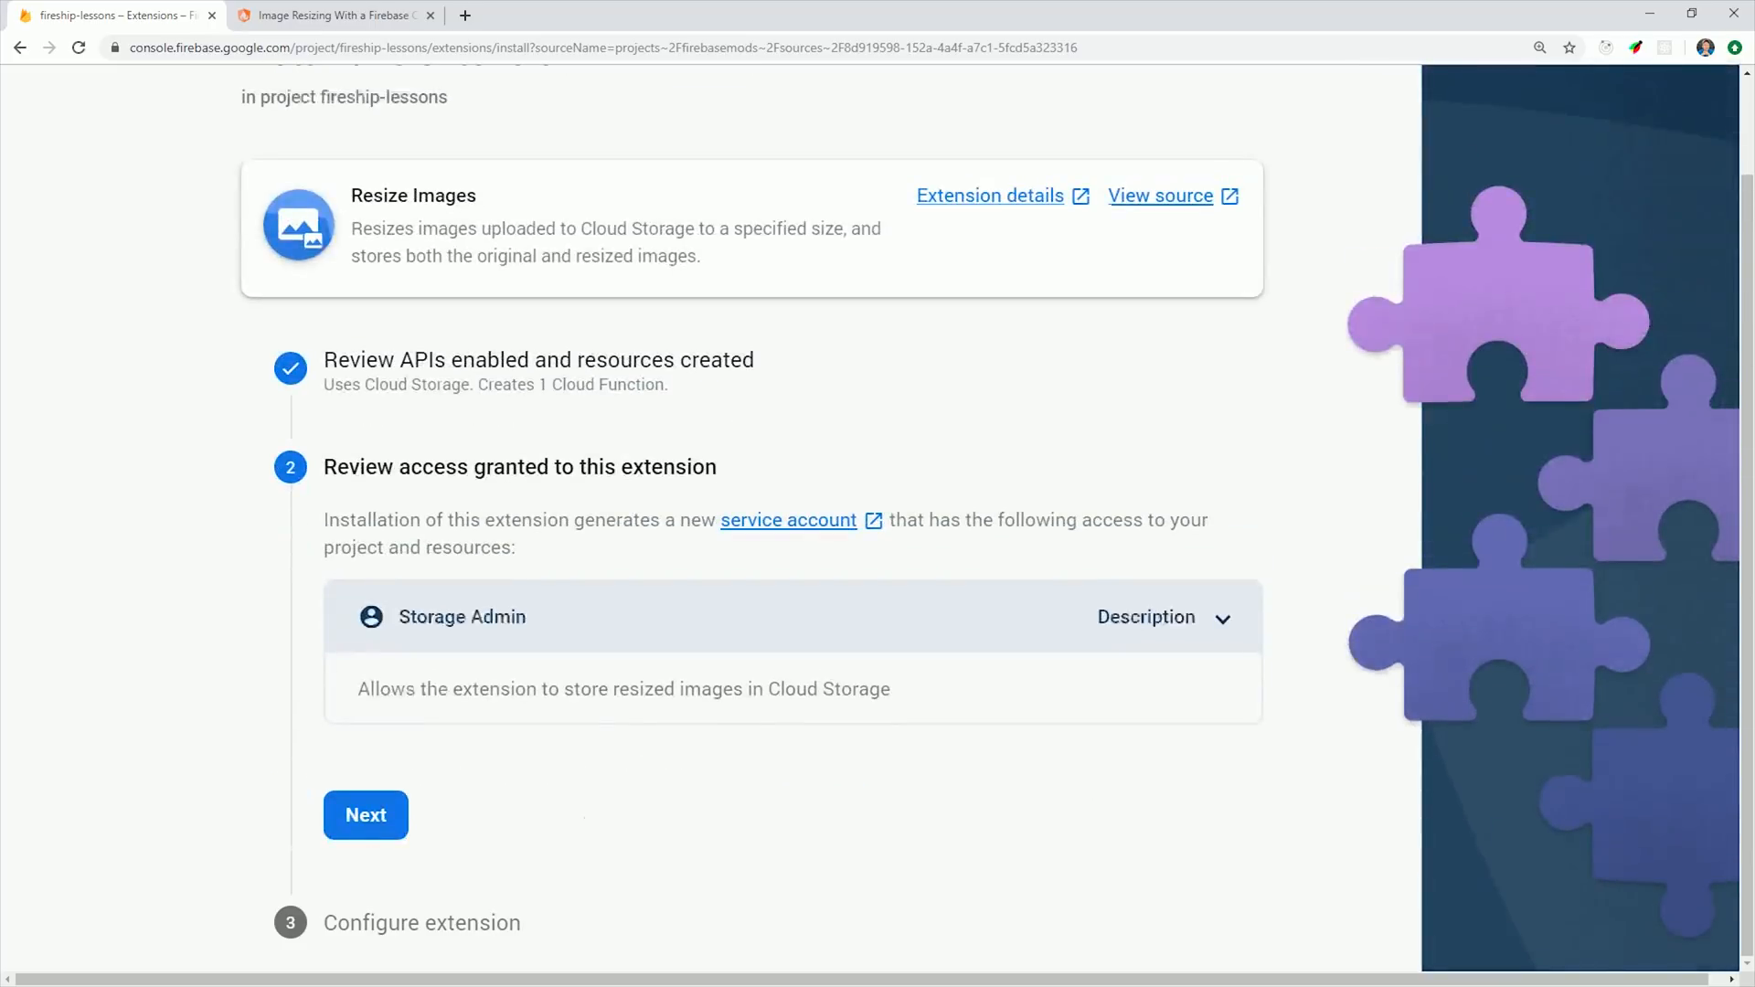
pyautogui.click(1165, 617)
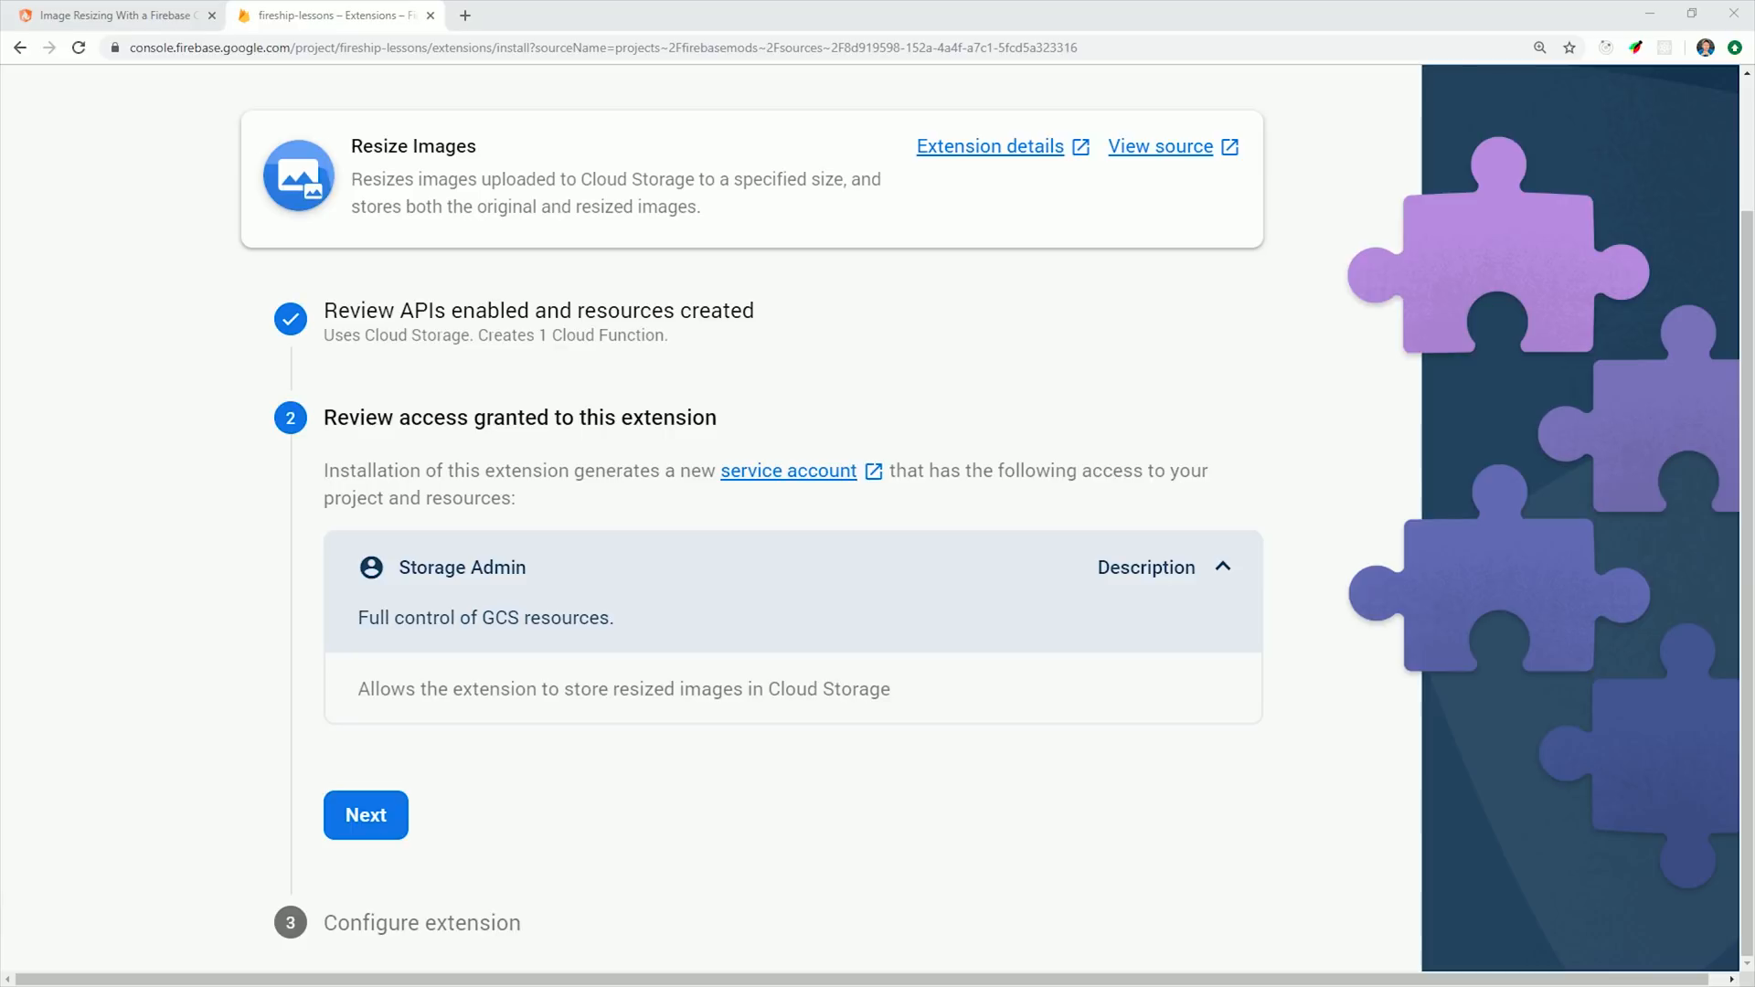
pyautogui.click(365, 816)
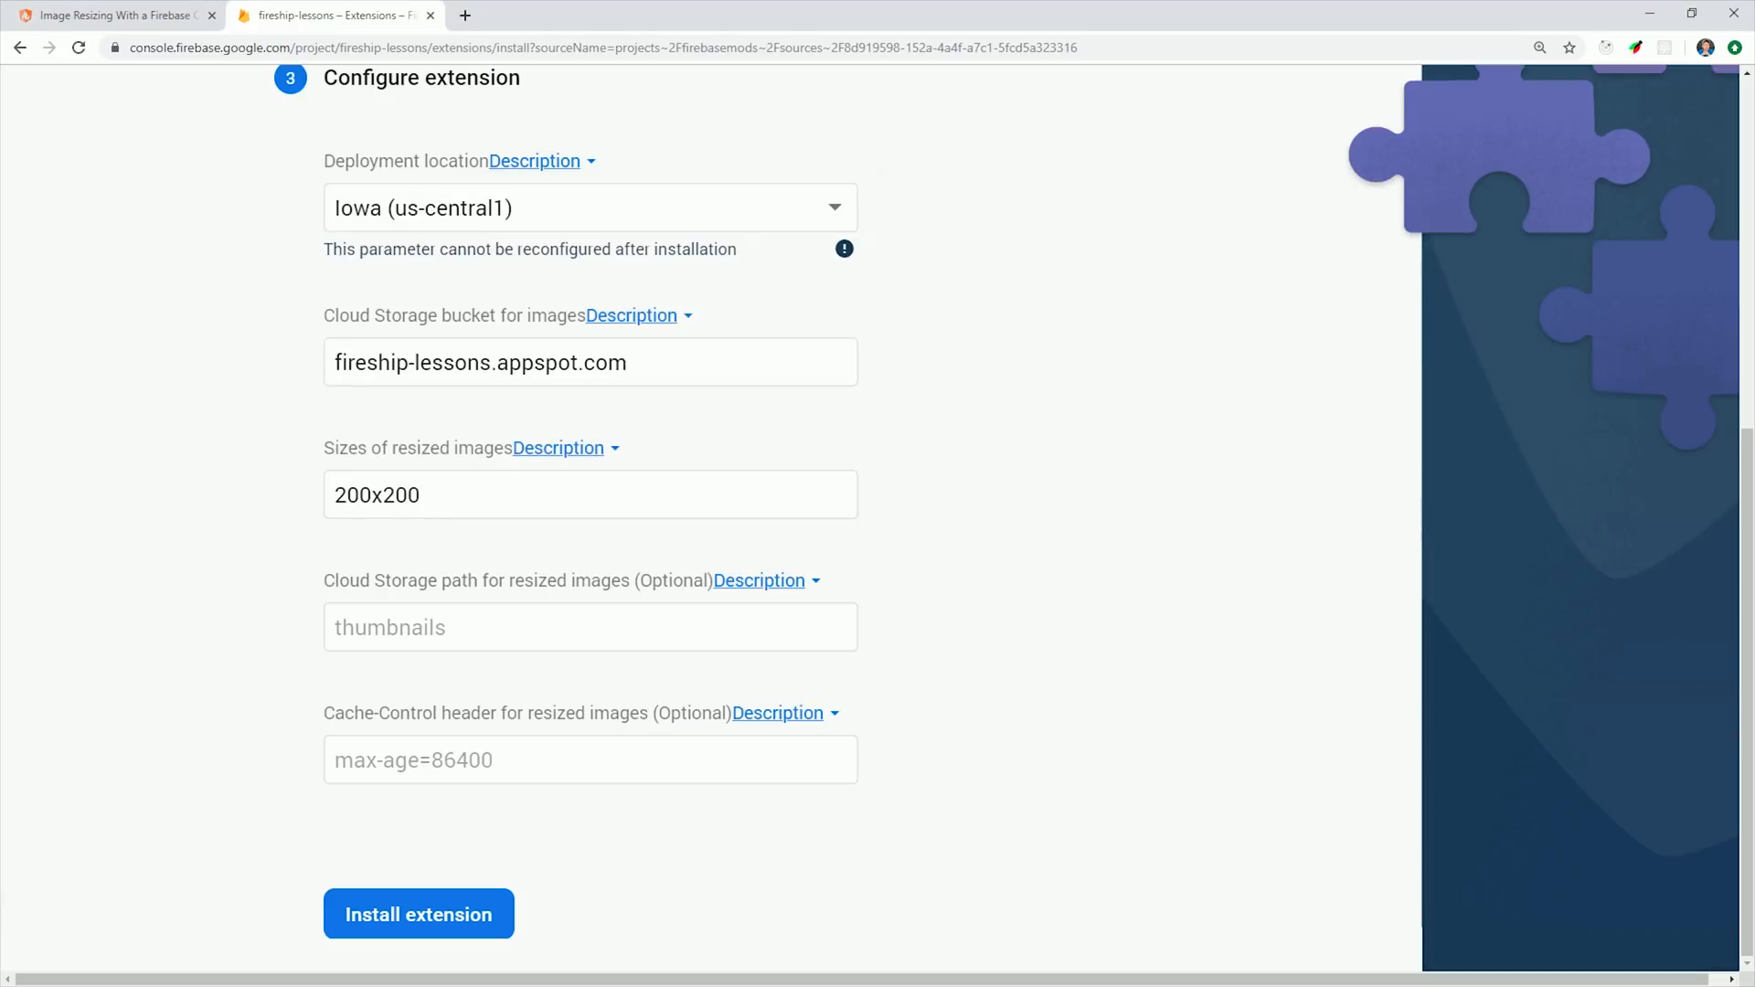
# Install Resize Images with sizes 200x200,500x500,1000x1000 saved under the thumbs path
pyautogui.click(558, 448)
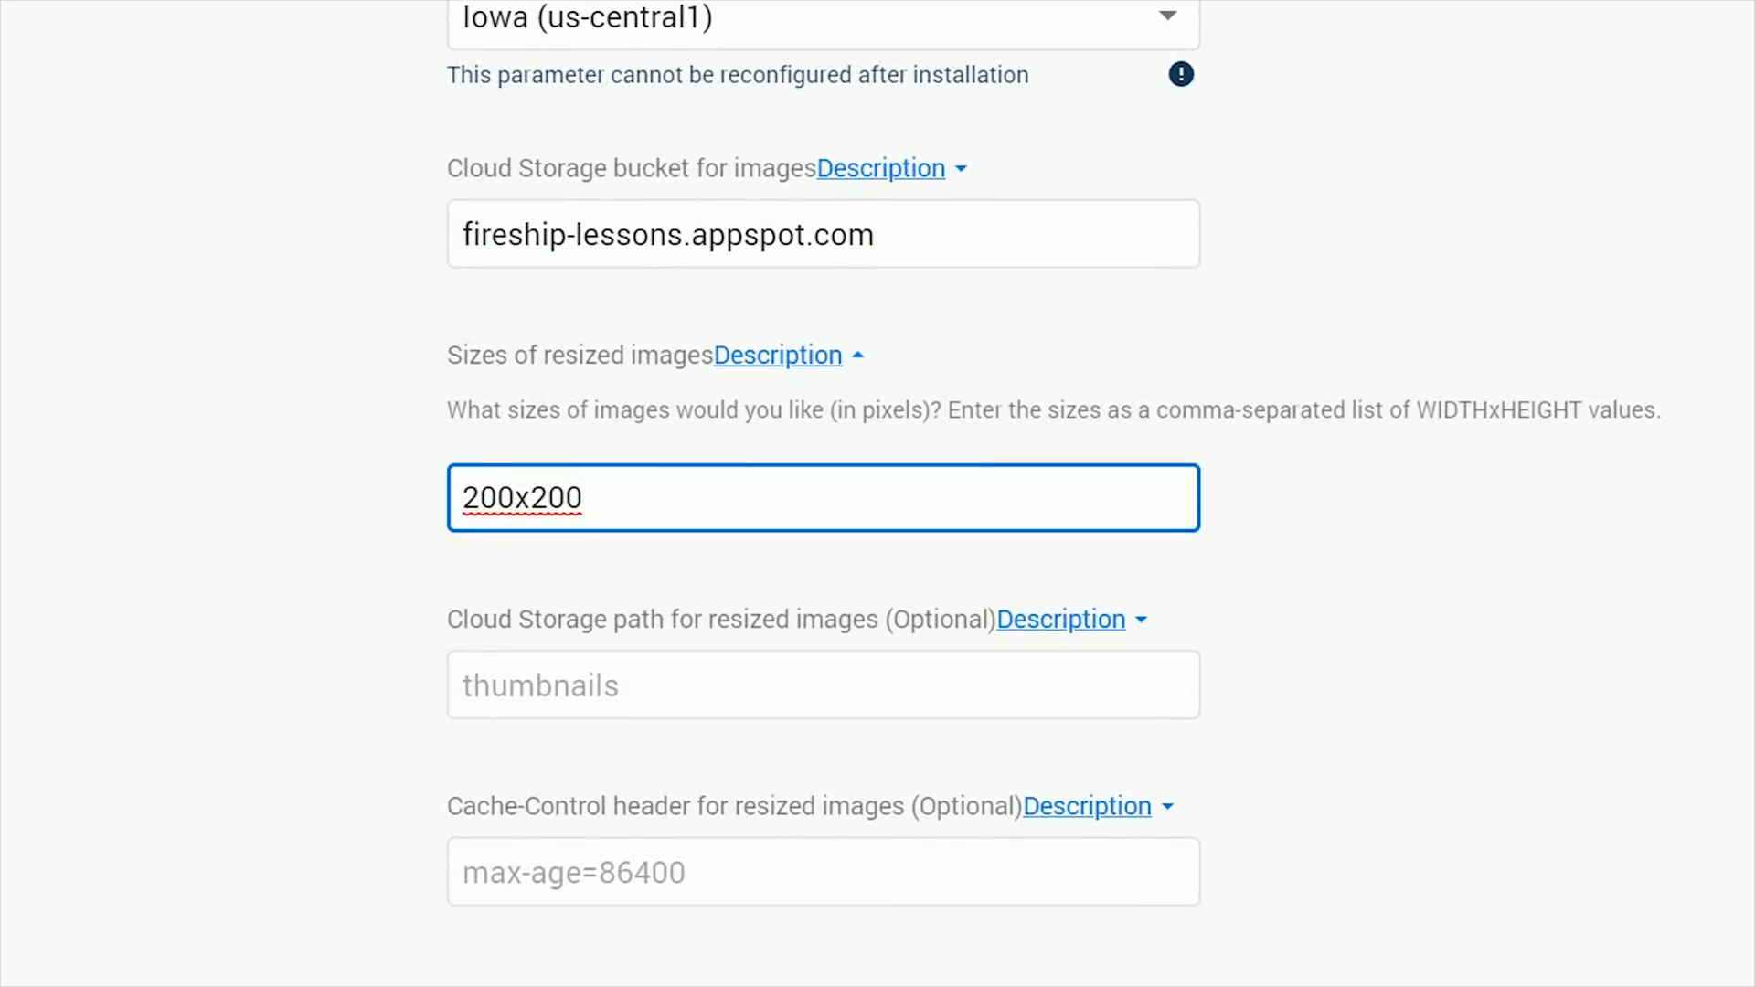
pyautogui.write(',500x500,1000x1000')
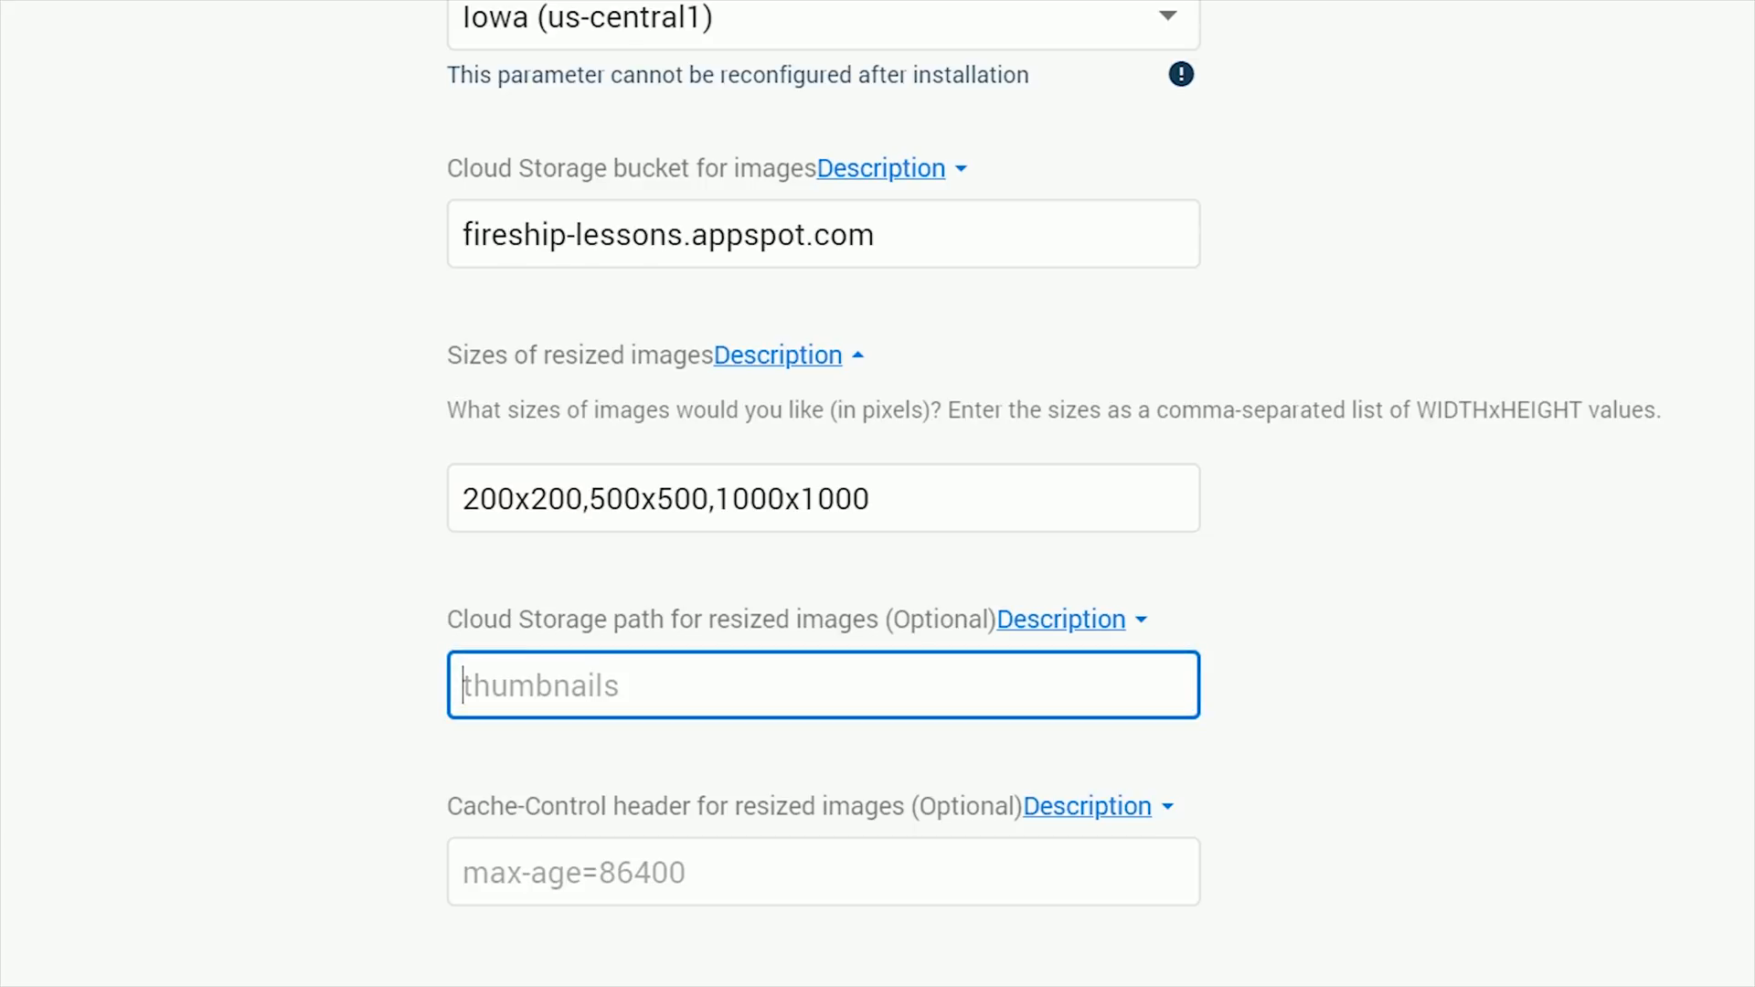
pyautogui.write('thumbs')
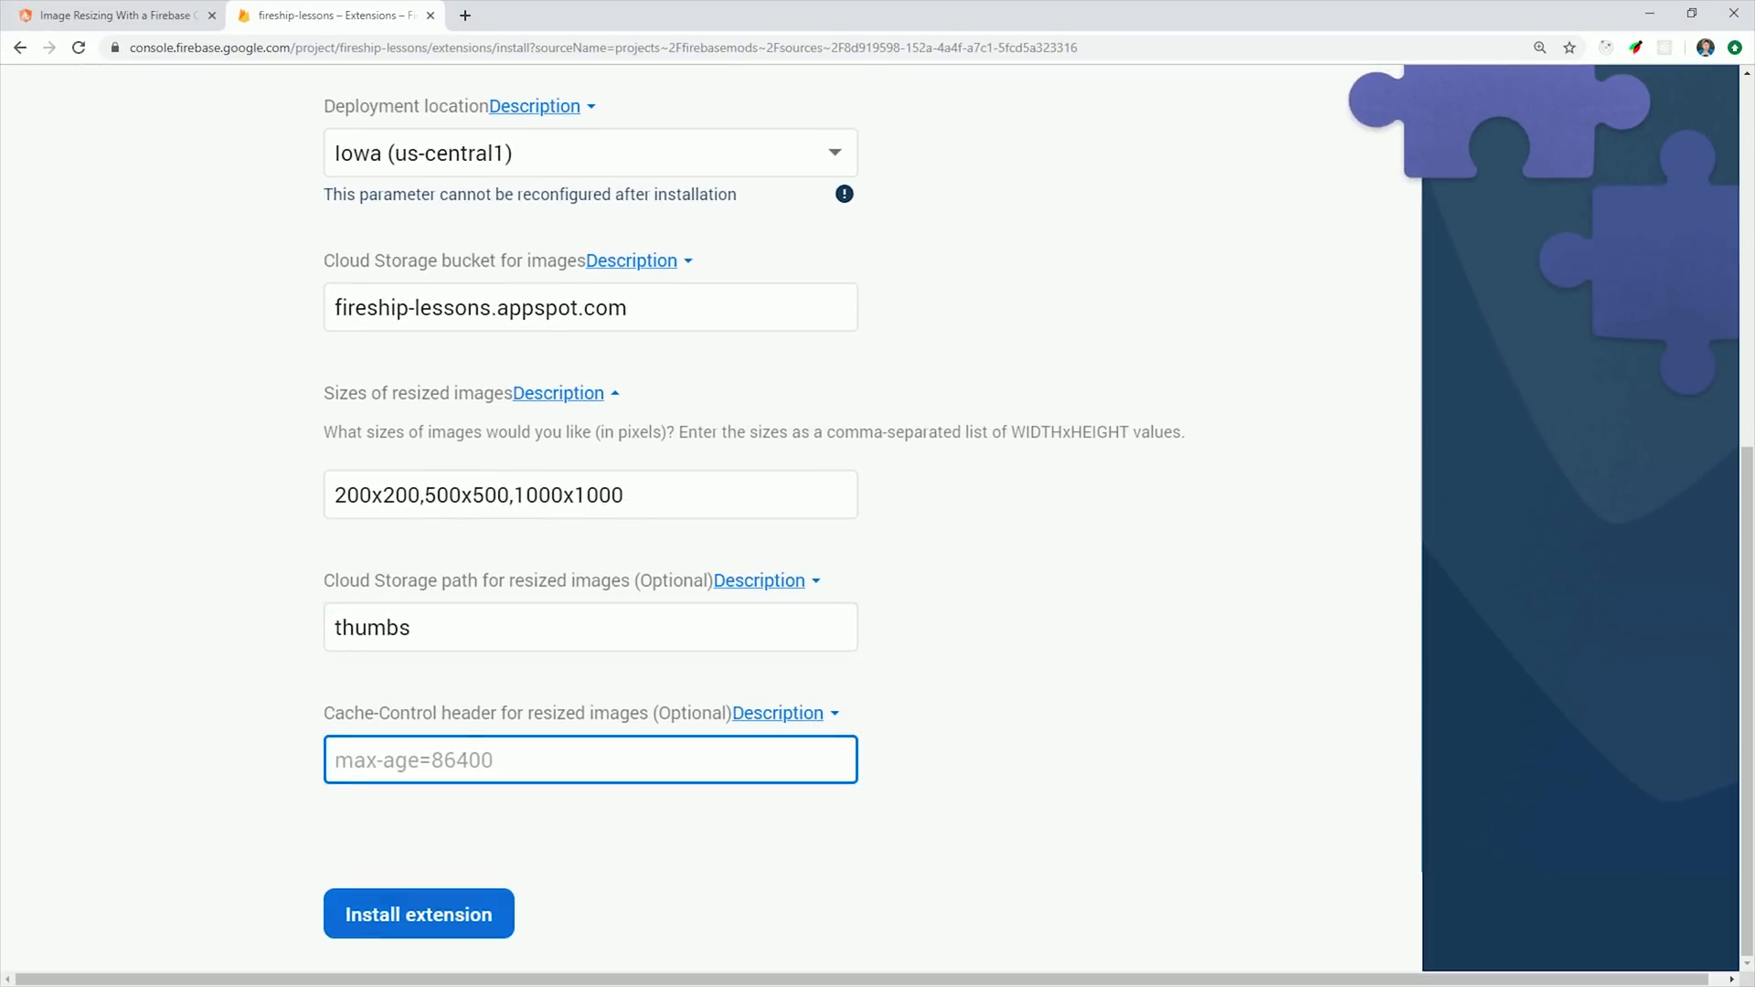
pyautogui.click(419, 914)
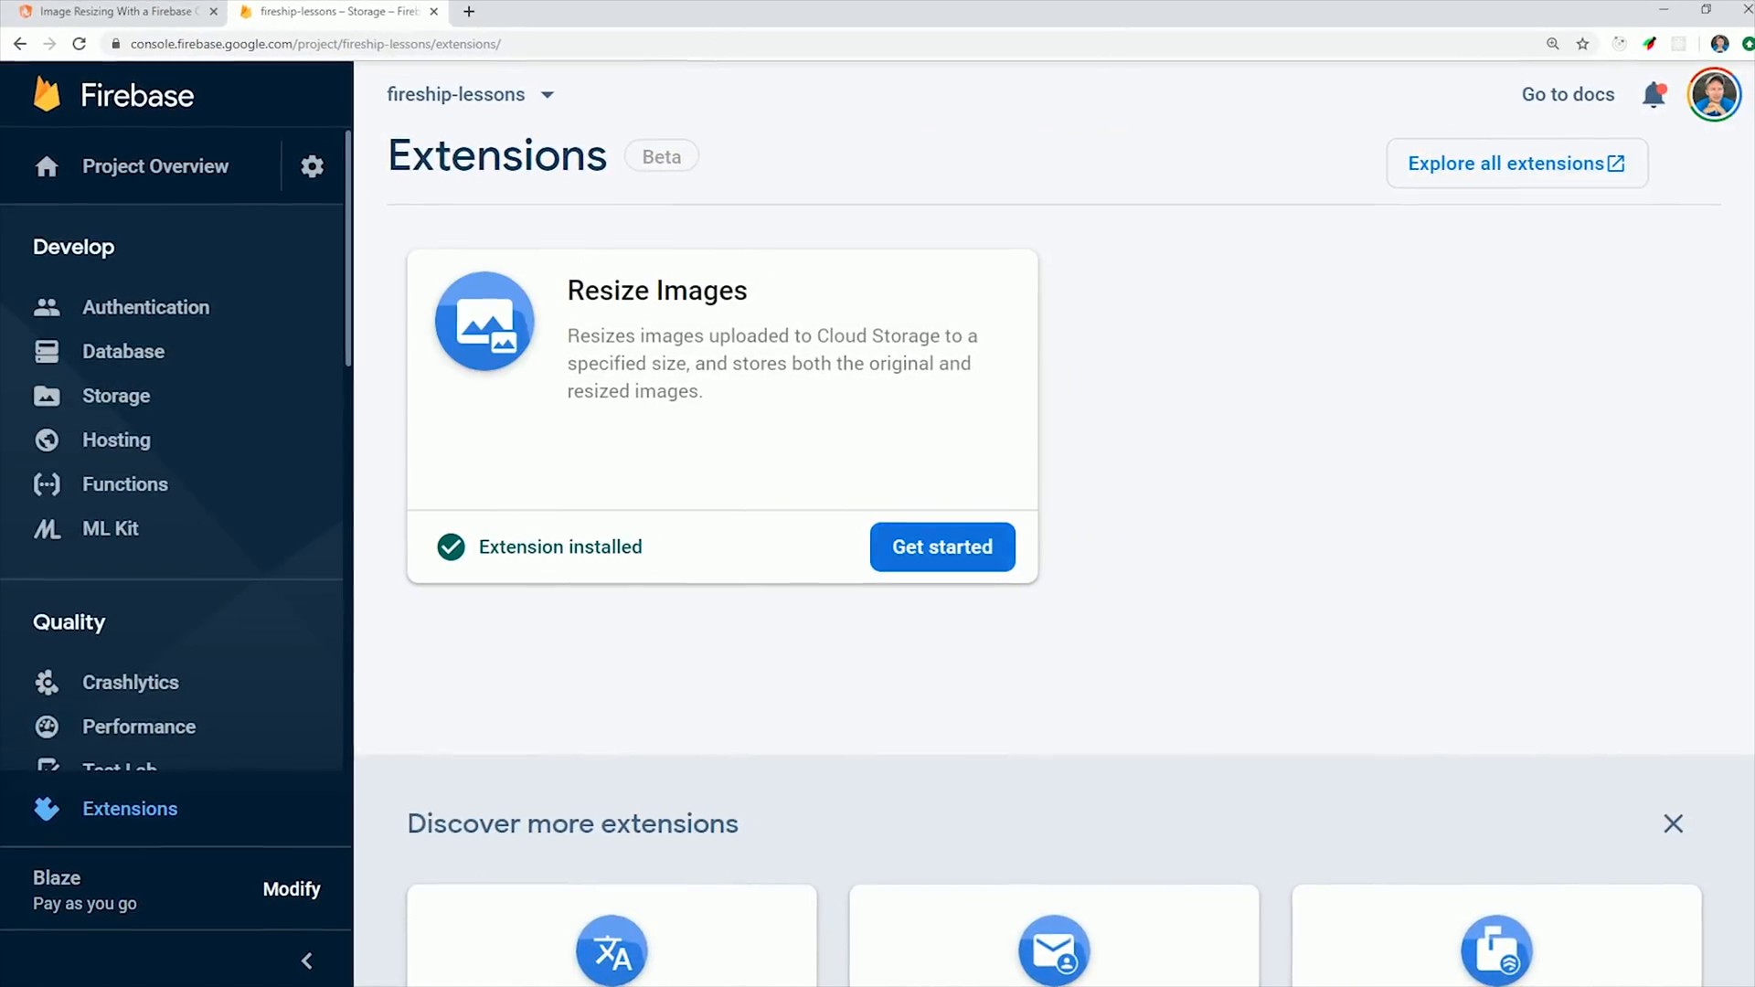
# View the installed Resize Images details and follow the link to its Cloud Function in Google Cloud
pyautogui.click(942, 547)
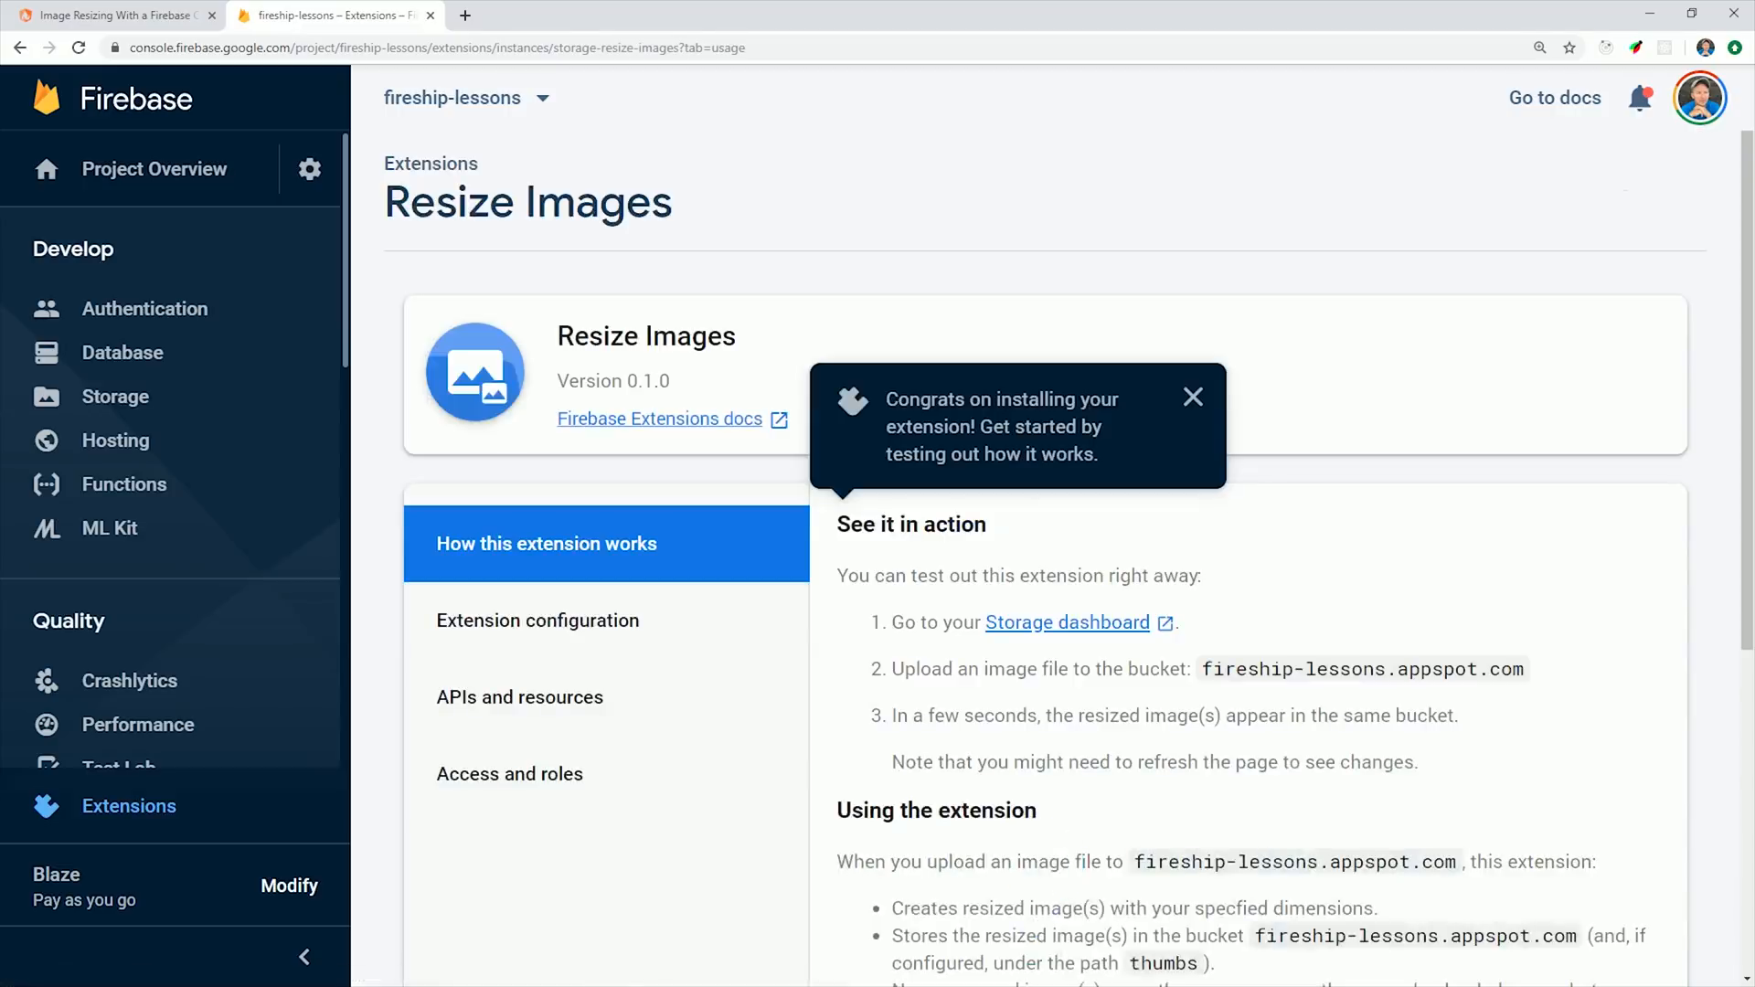
pyautogui.click(124, 483)
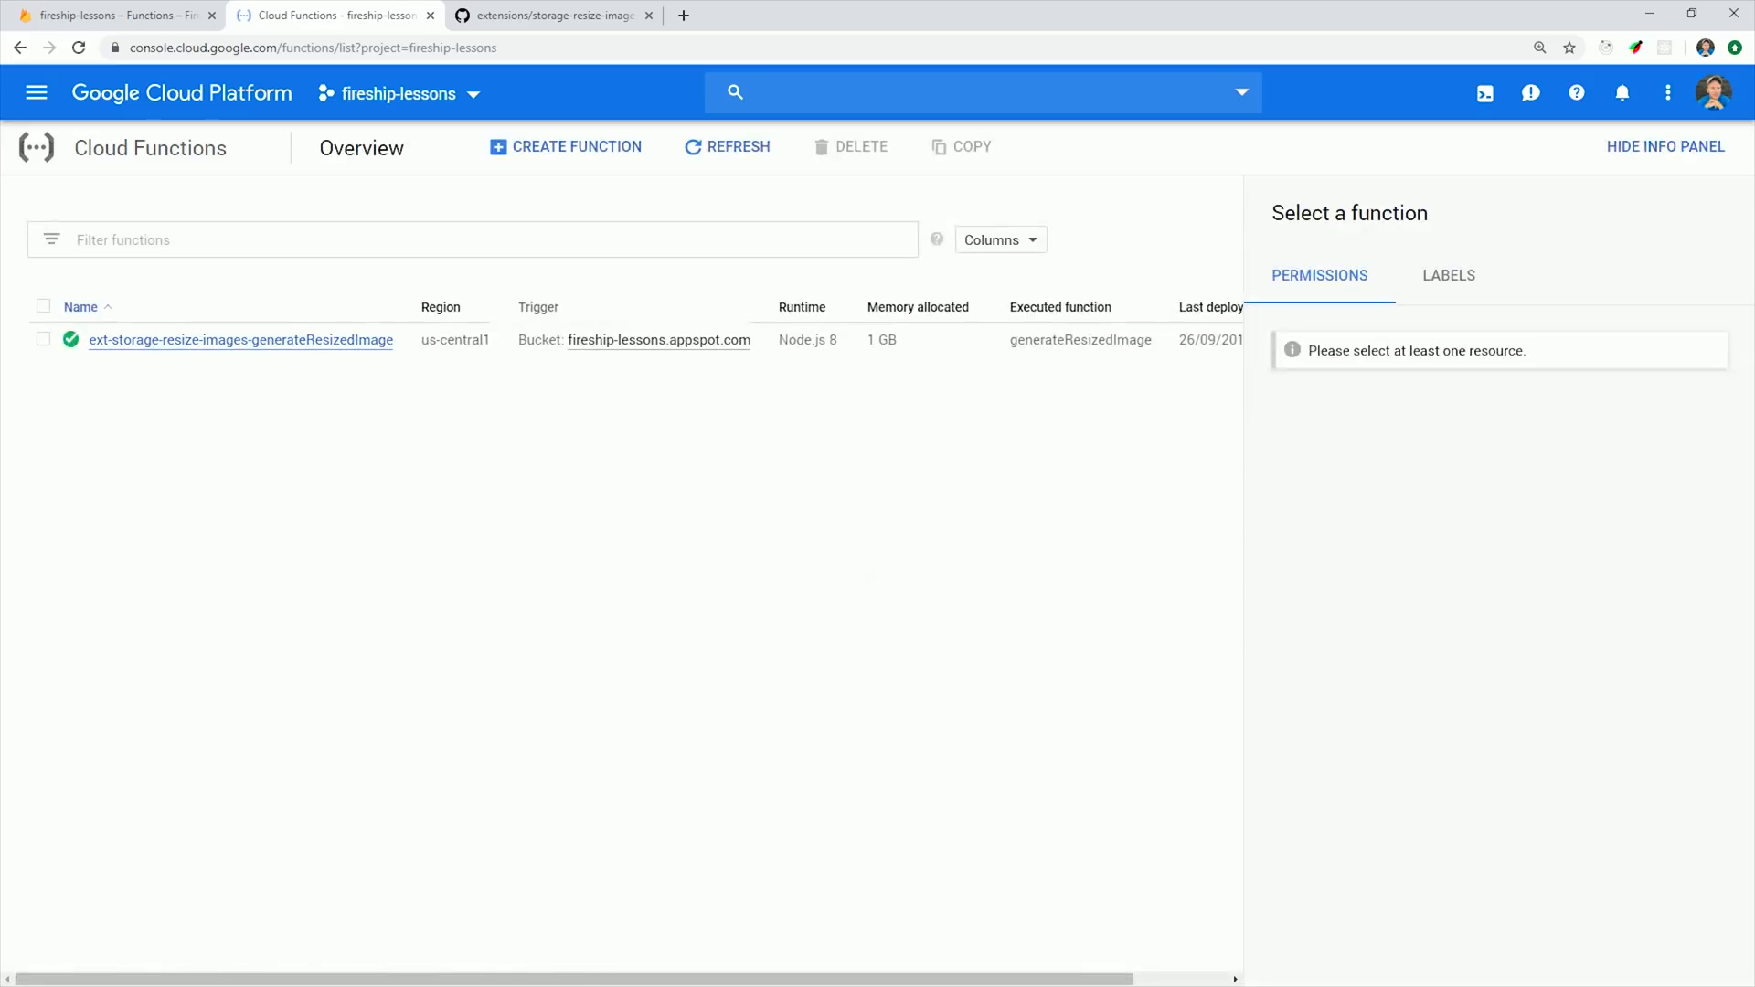
# Inspect the generateResizedImage function's source and its functions/src/config.ts, then its GitHub repo
pyautogui.click(242, 341)
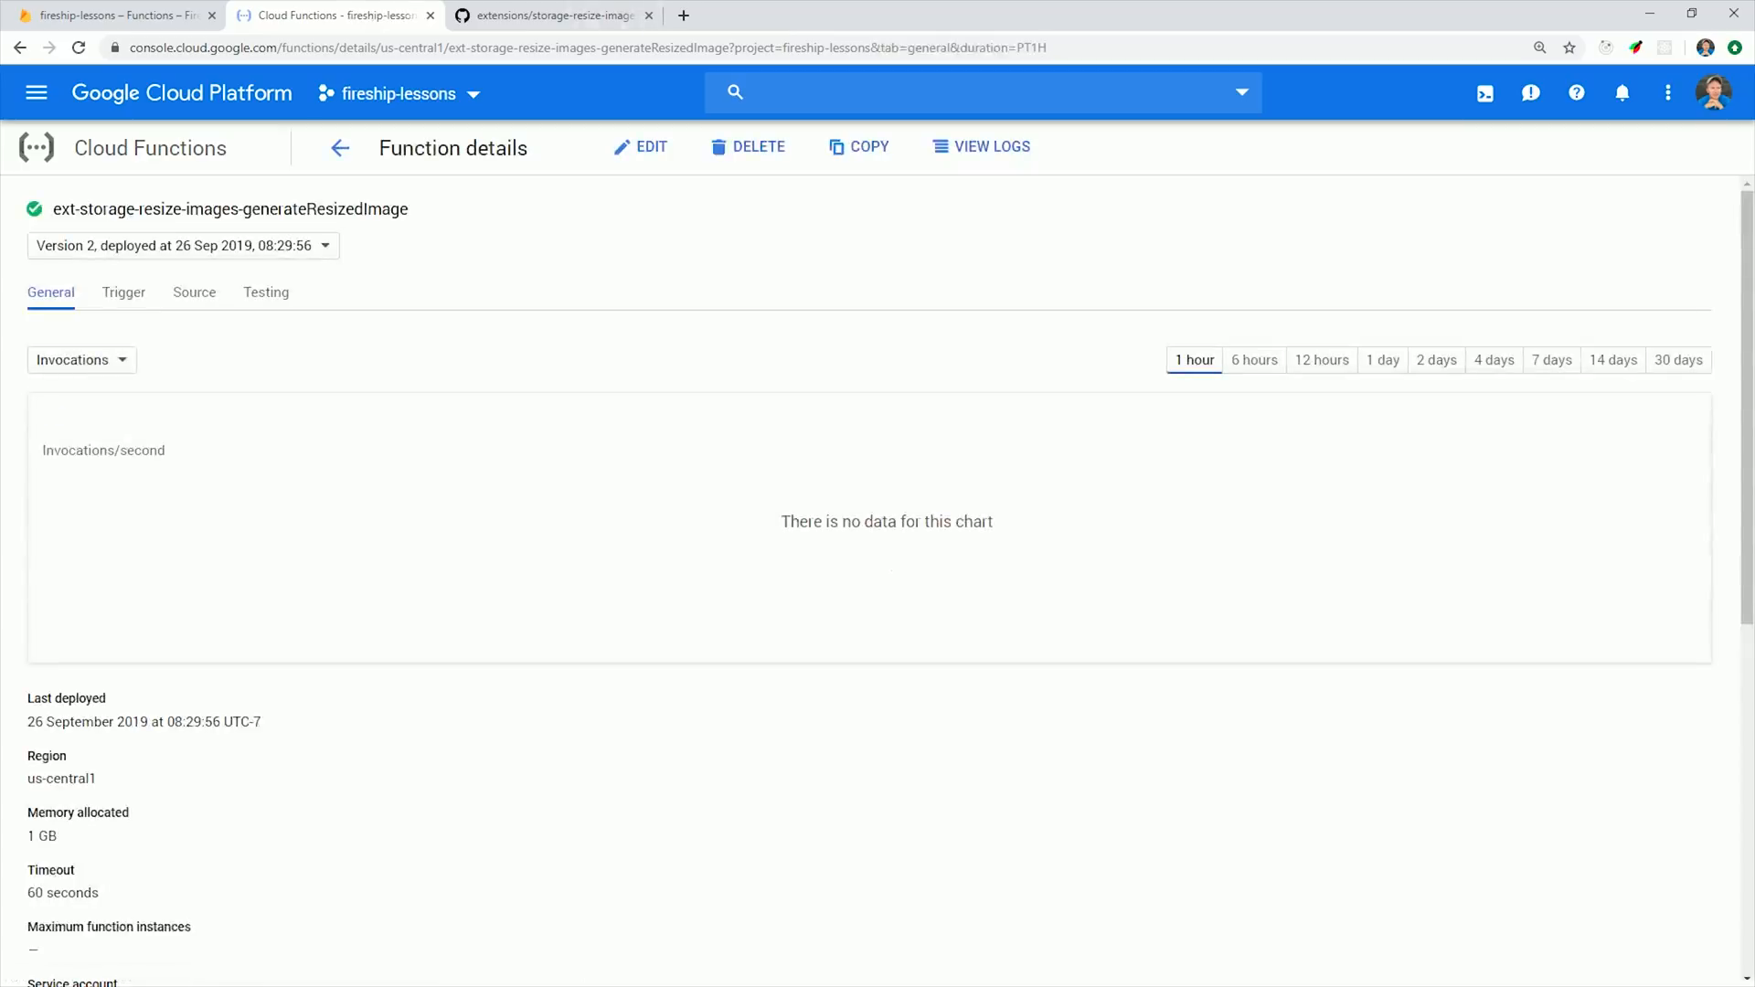
pyautogui.click(194, 293)
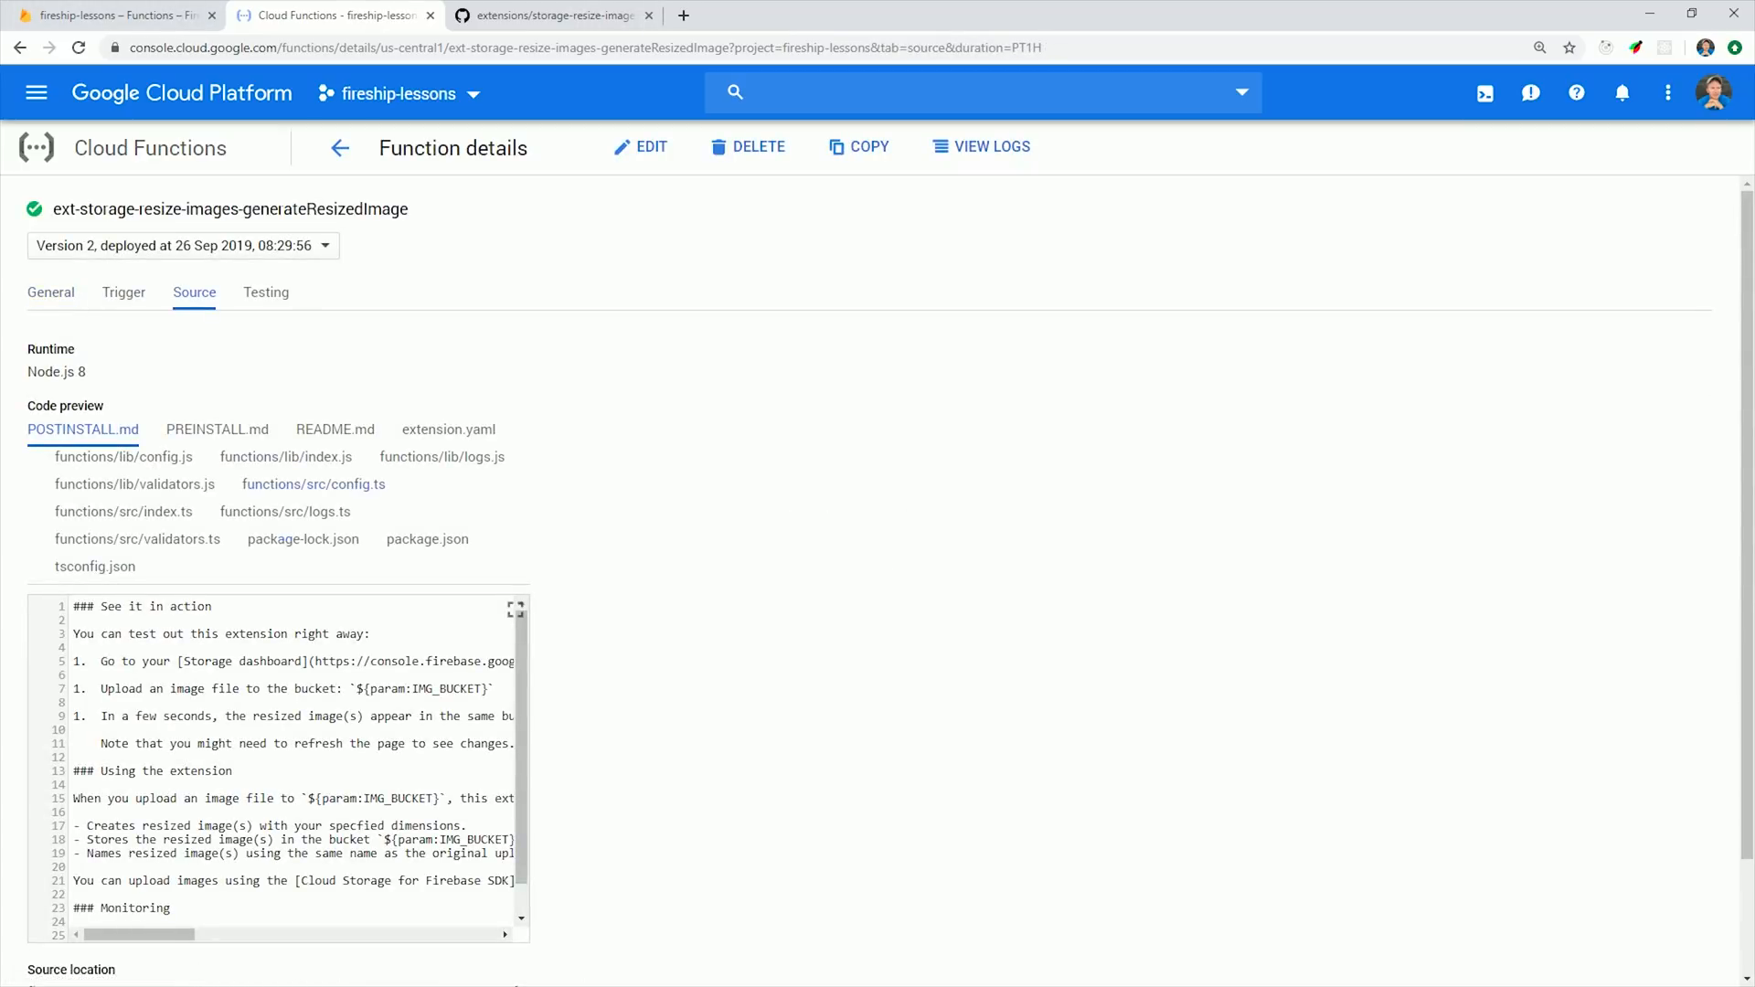
pyautogui.click(313, 483)
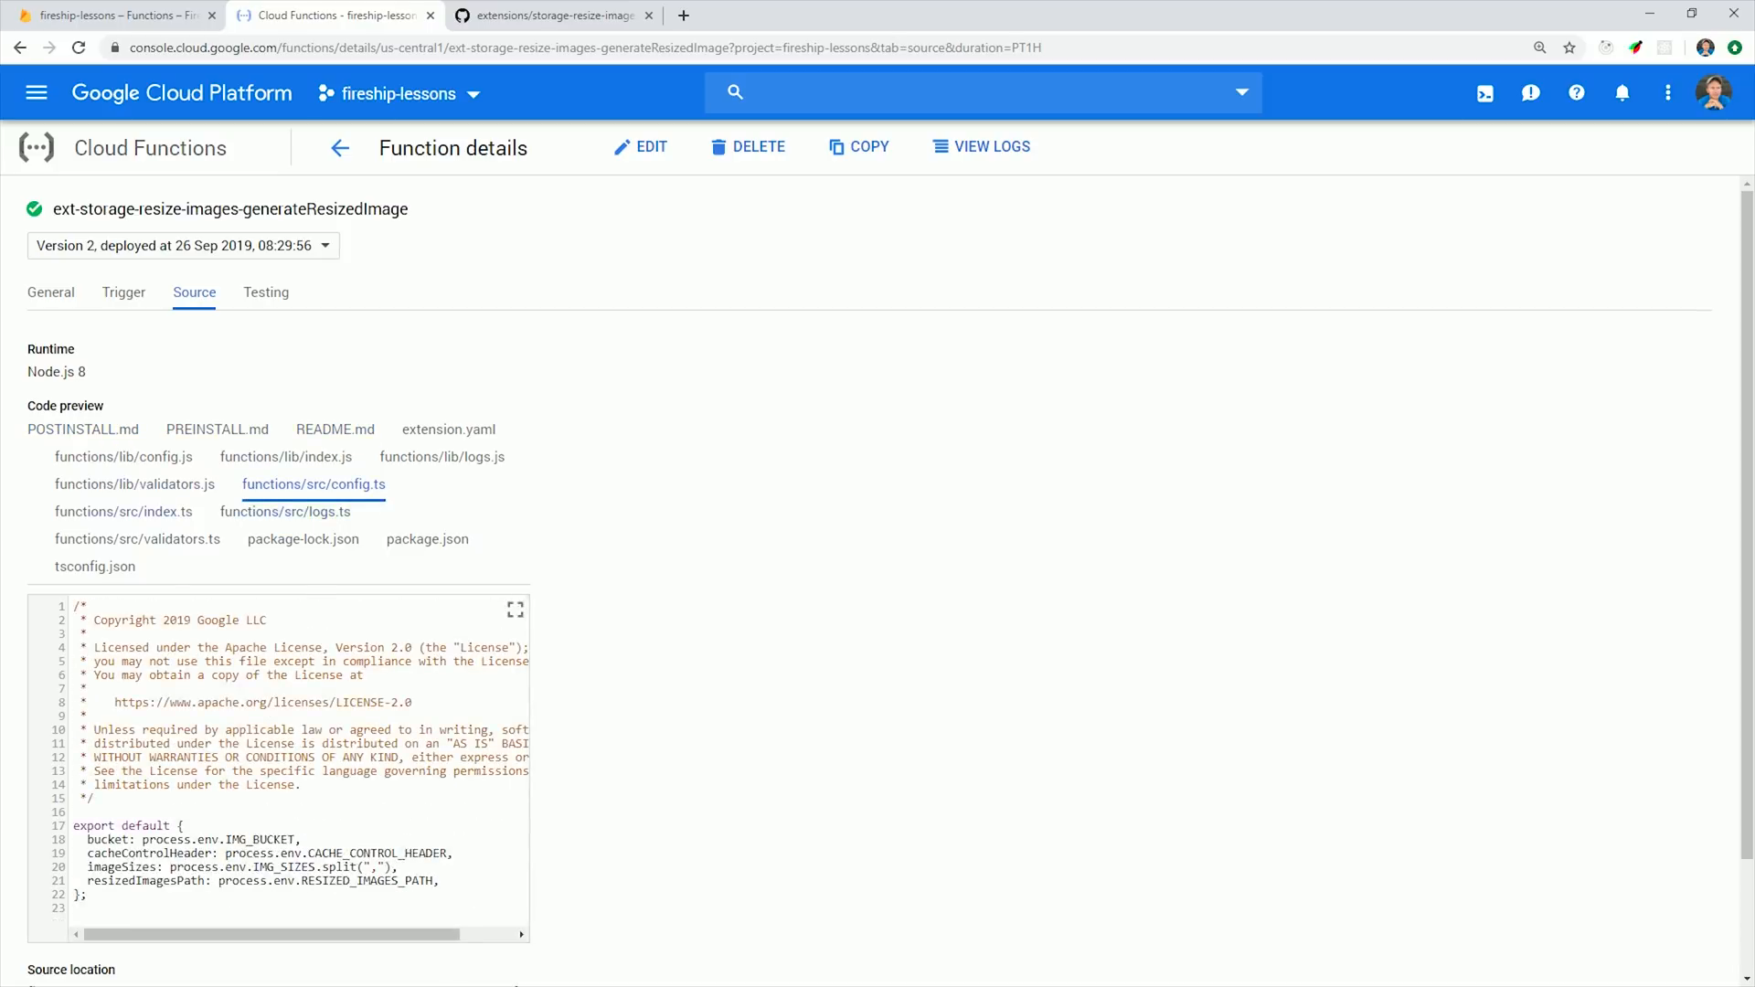
pyautogui.click(550, 17)
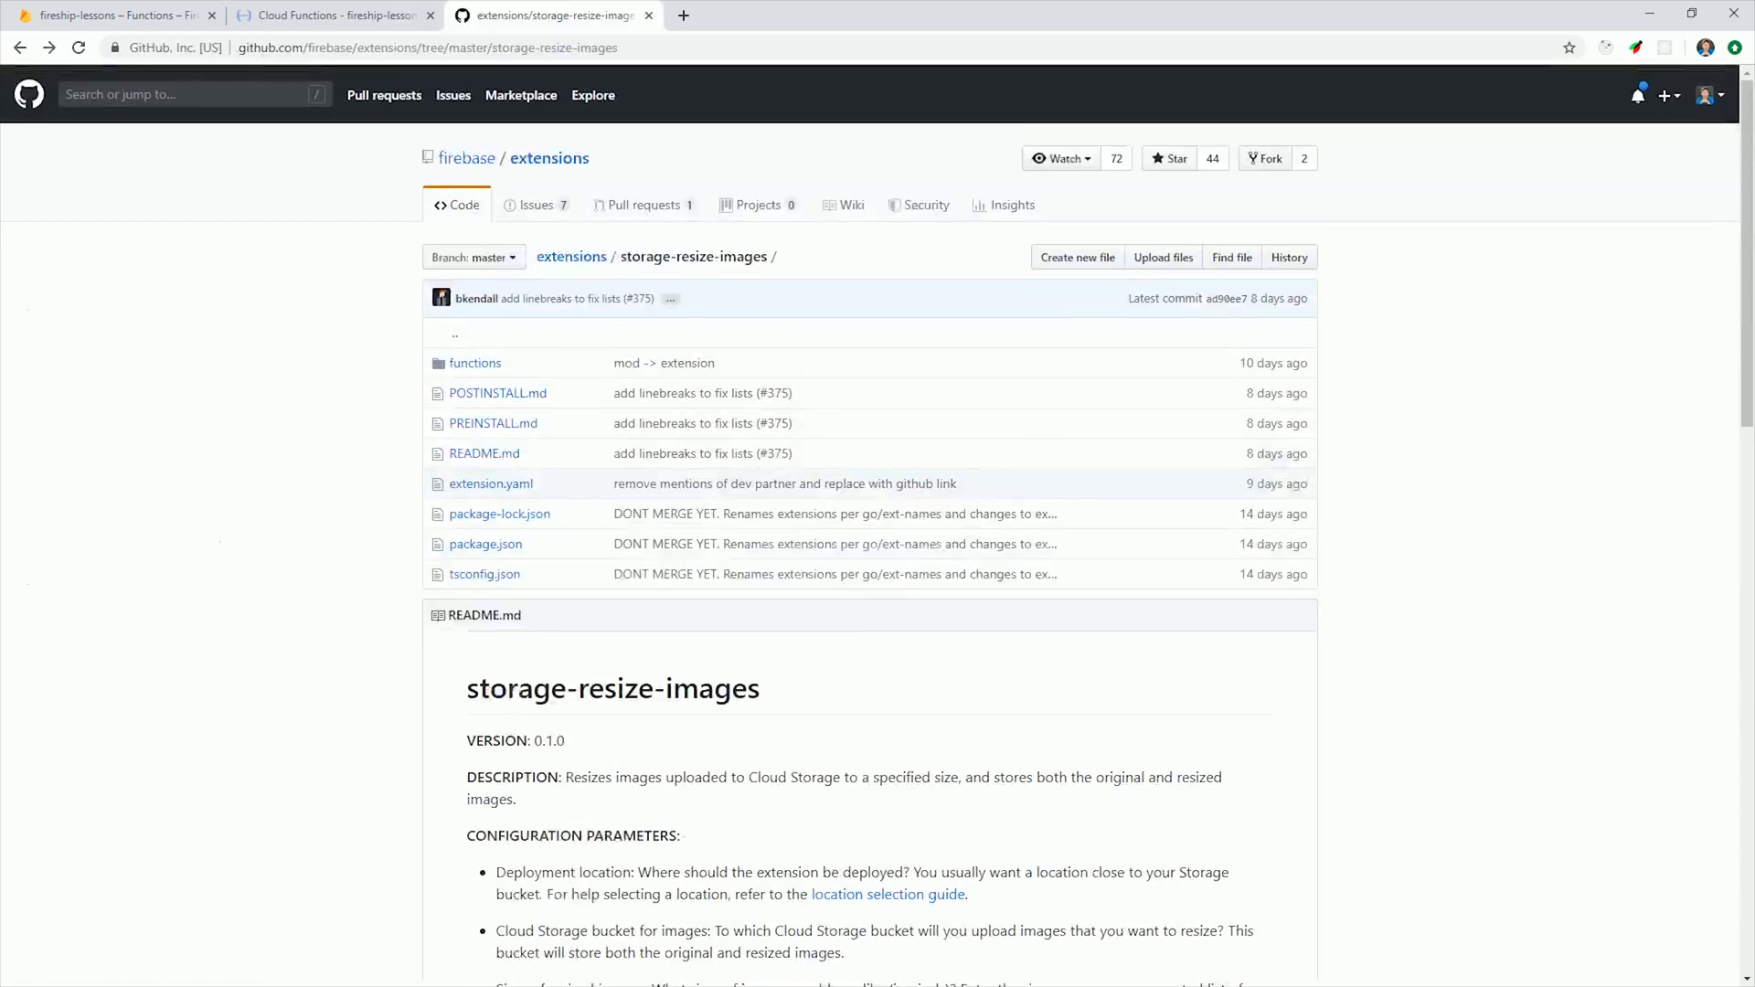
# Read the storage-resize-images README on GitHub before returning to Firebase Storage
pyautogui.click(111, 15)
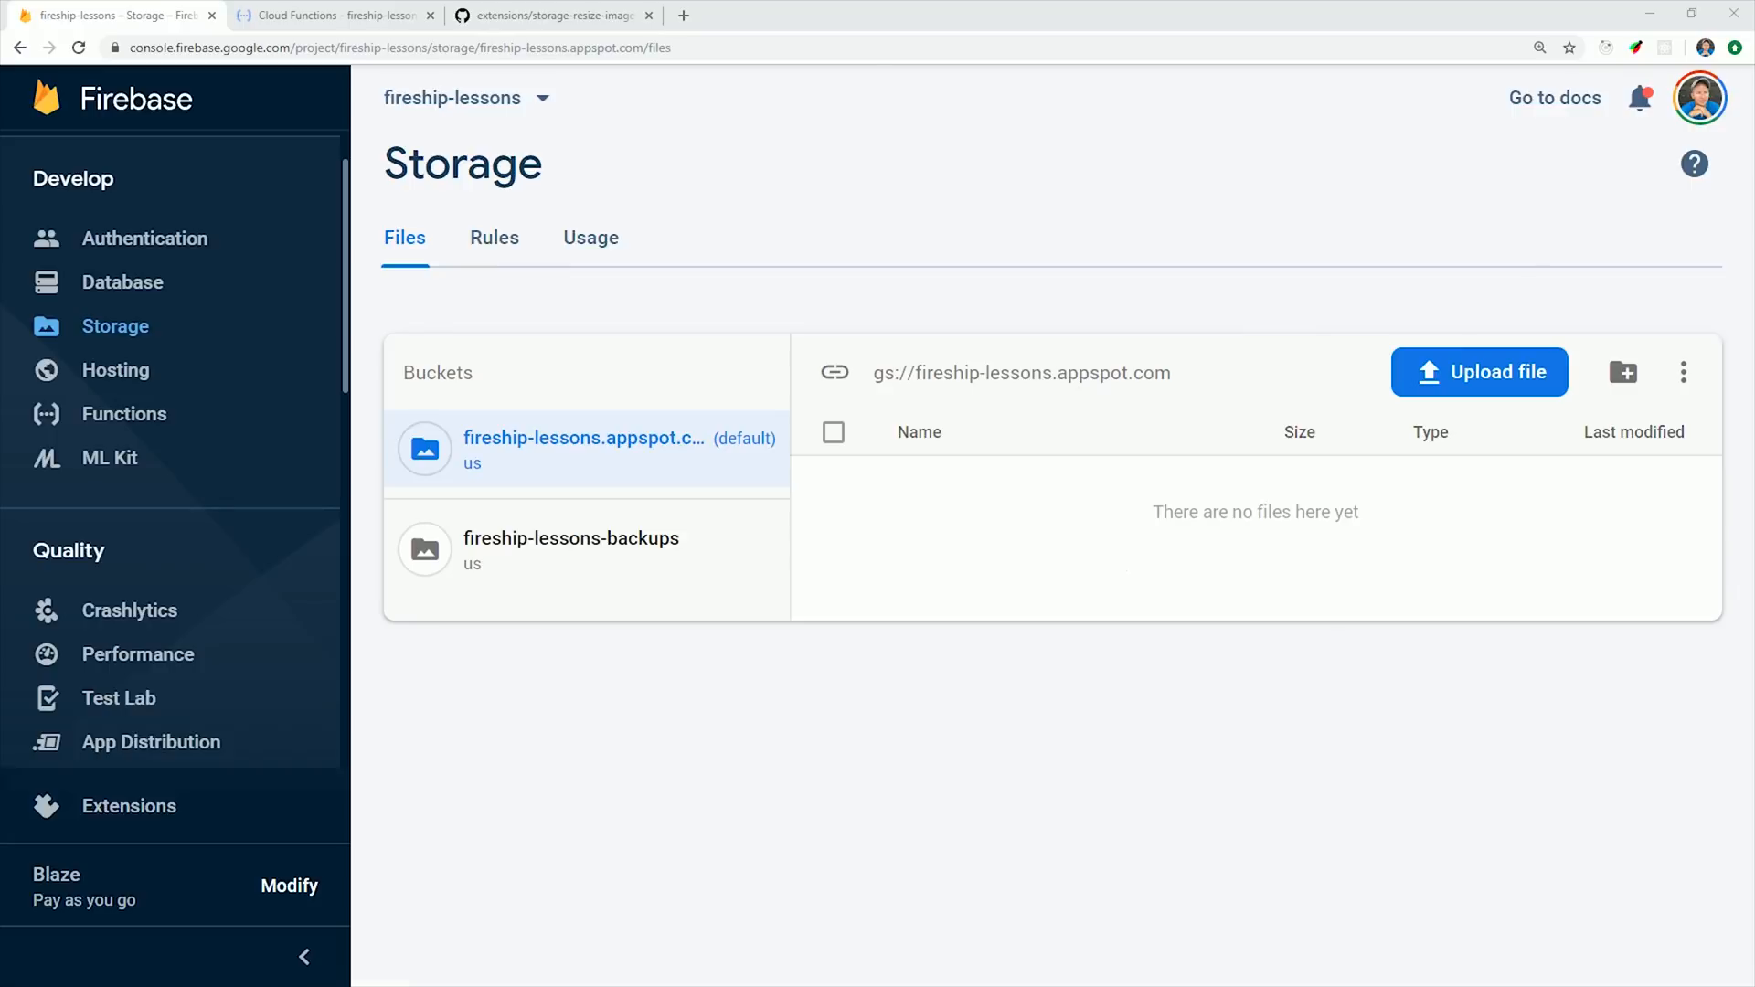
# Preview cover_1000x1000.png, cover_500x500.png and cover_200x200.png in the bucket's thumbs folder
pyautogui.click(1479, 371)
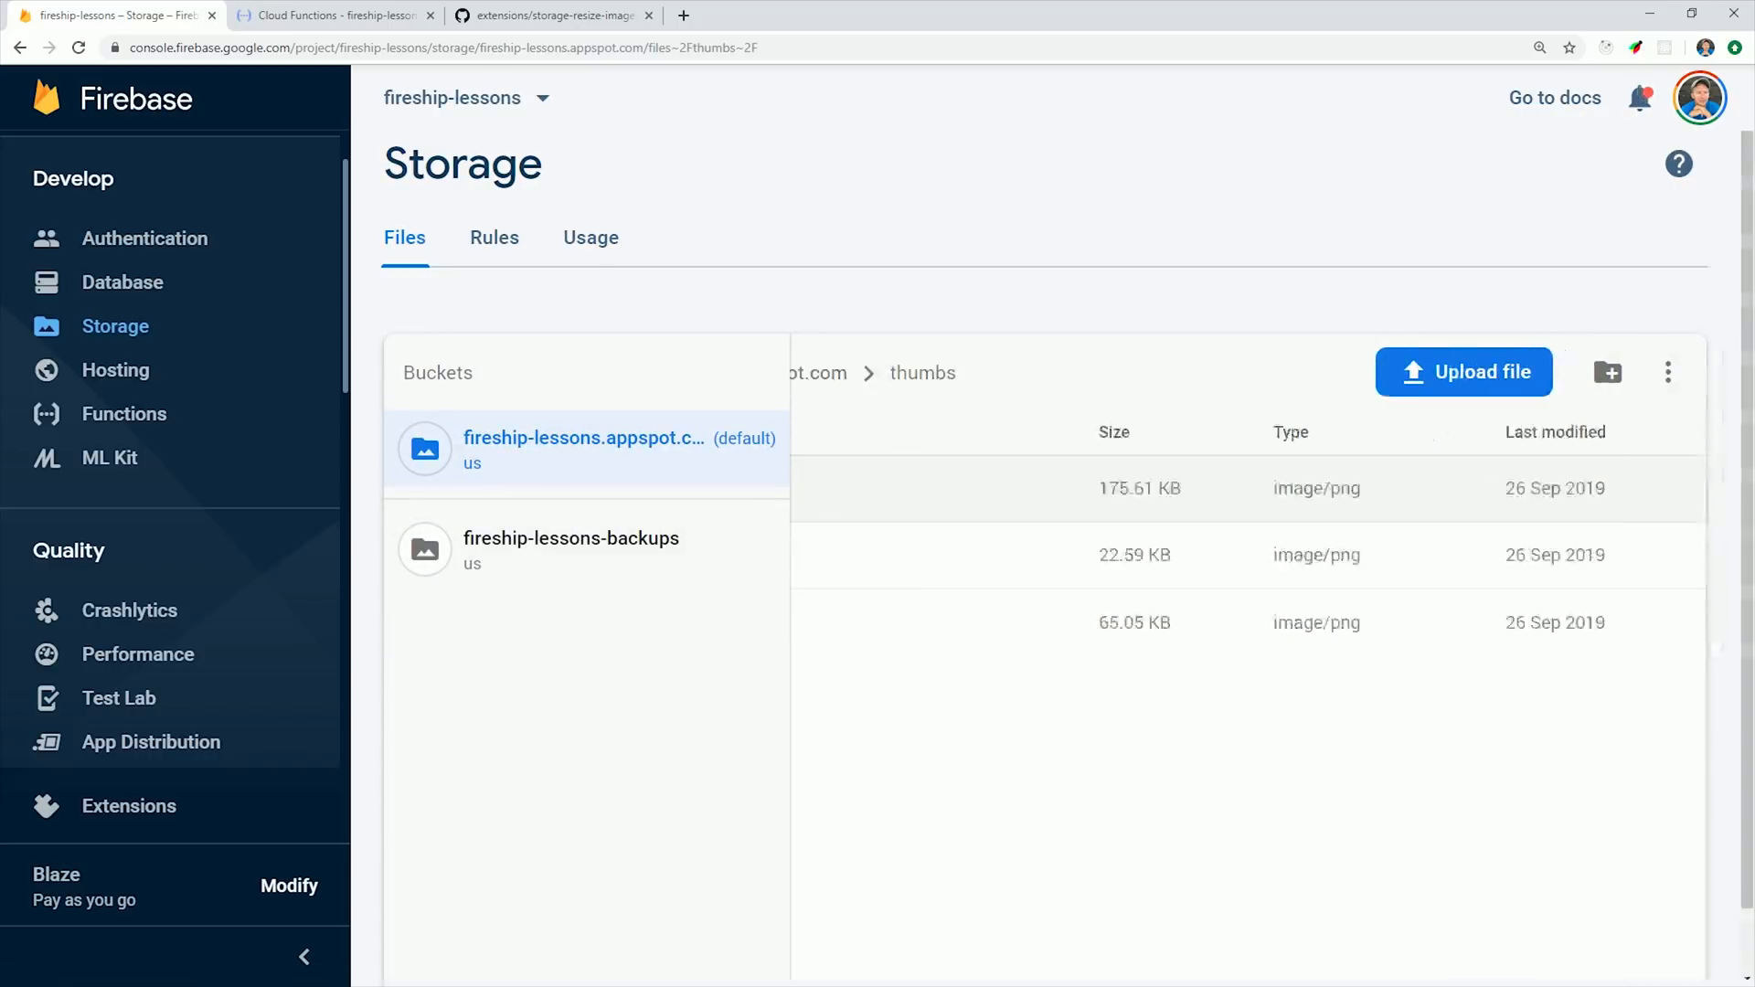
pyautogui.click(701, 505)
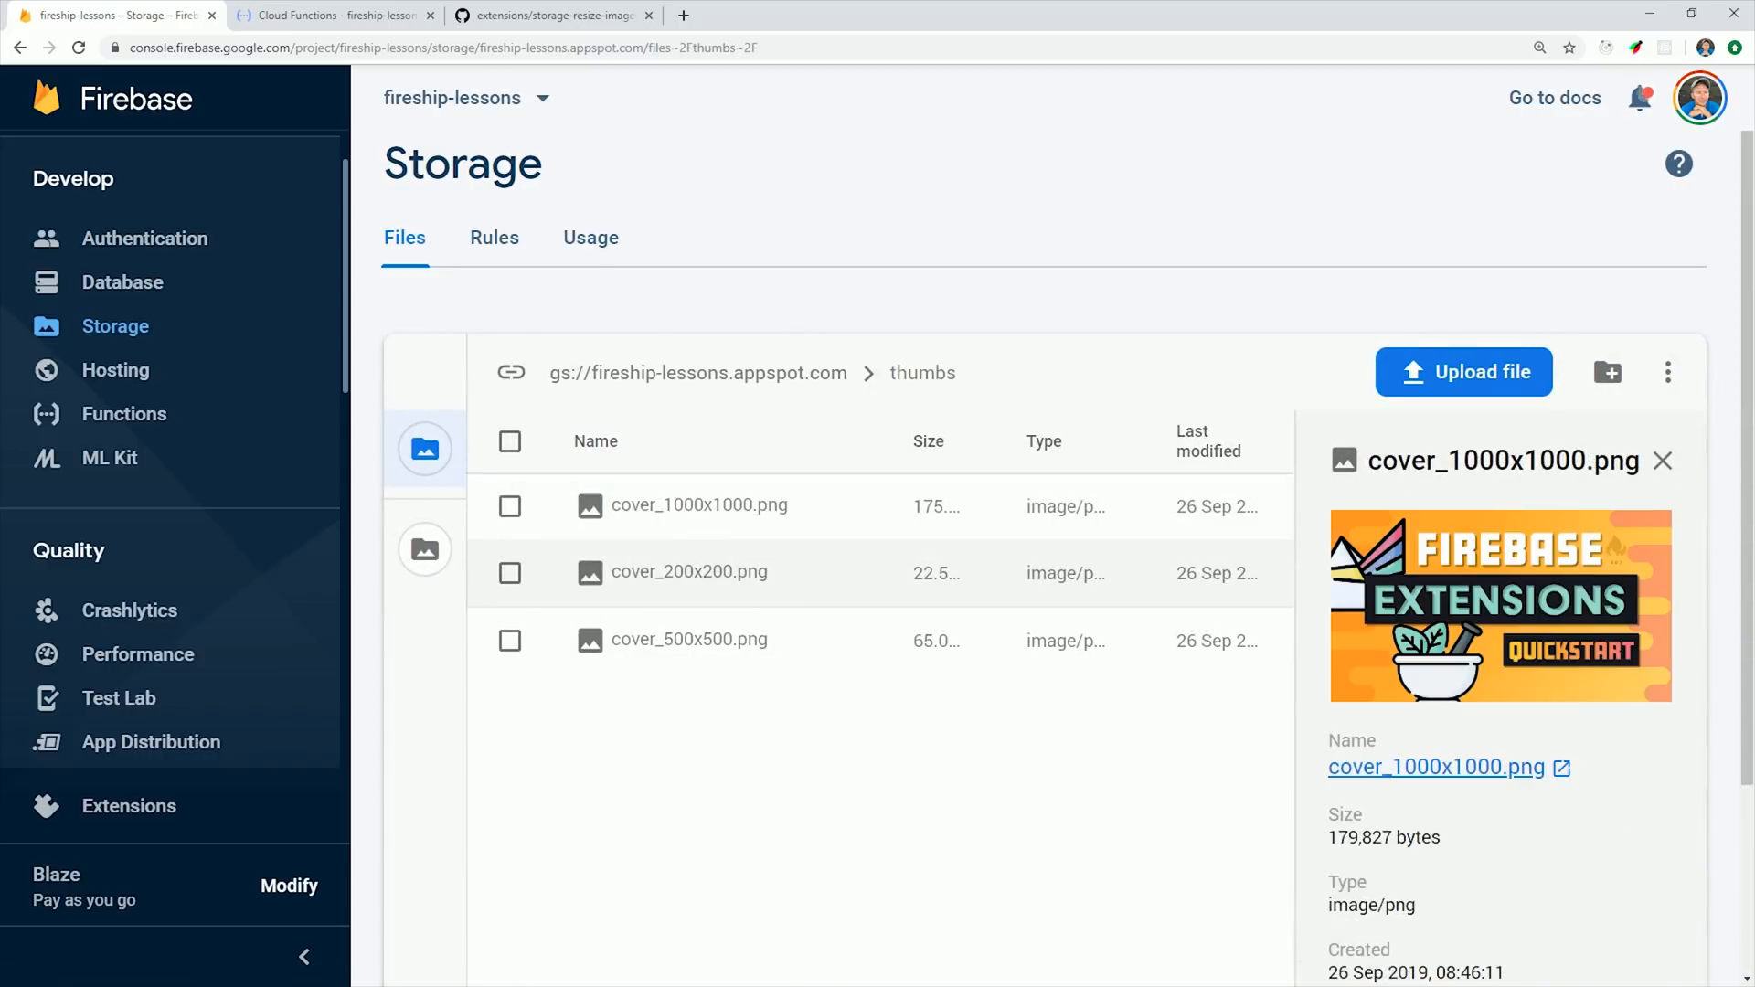
pyautogui.click(690, 640)
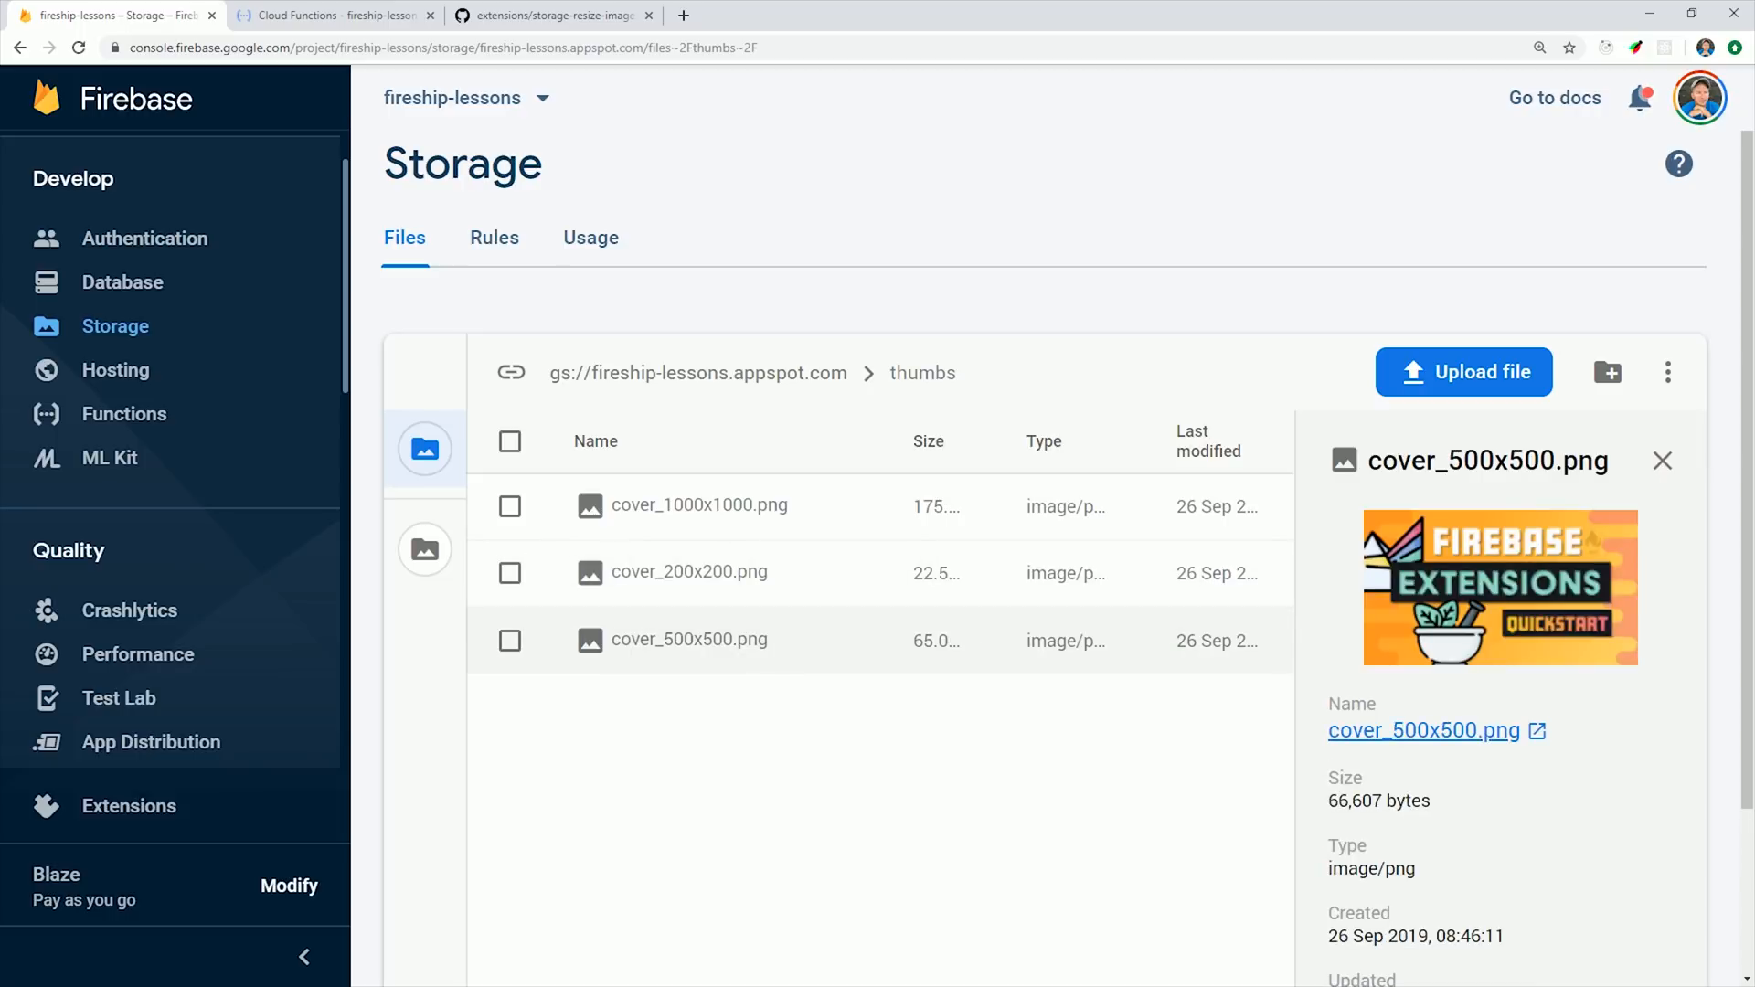
pyautogui.click(690, 573)
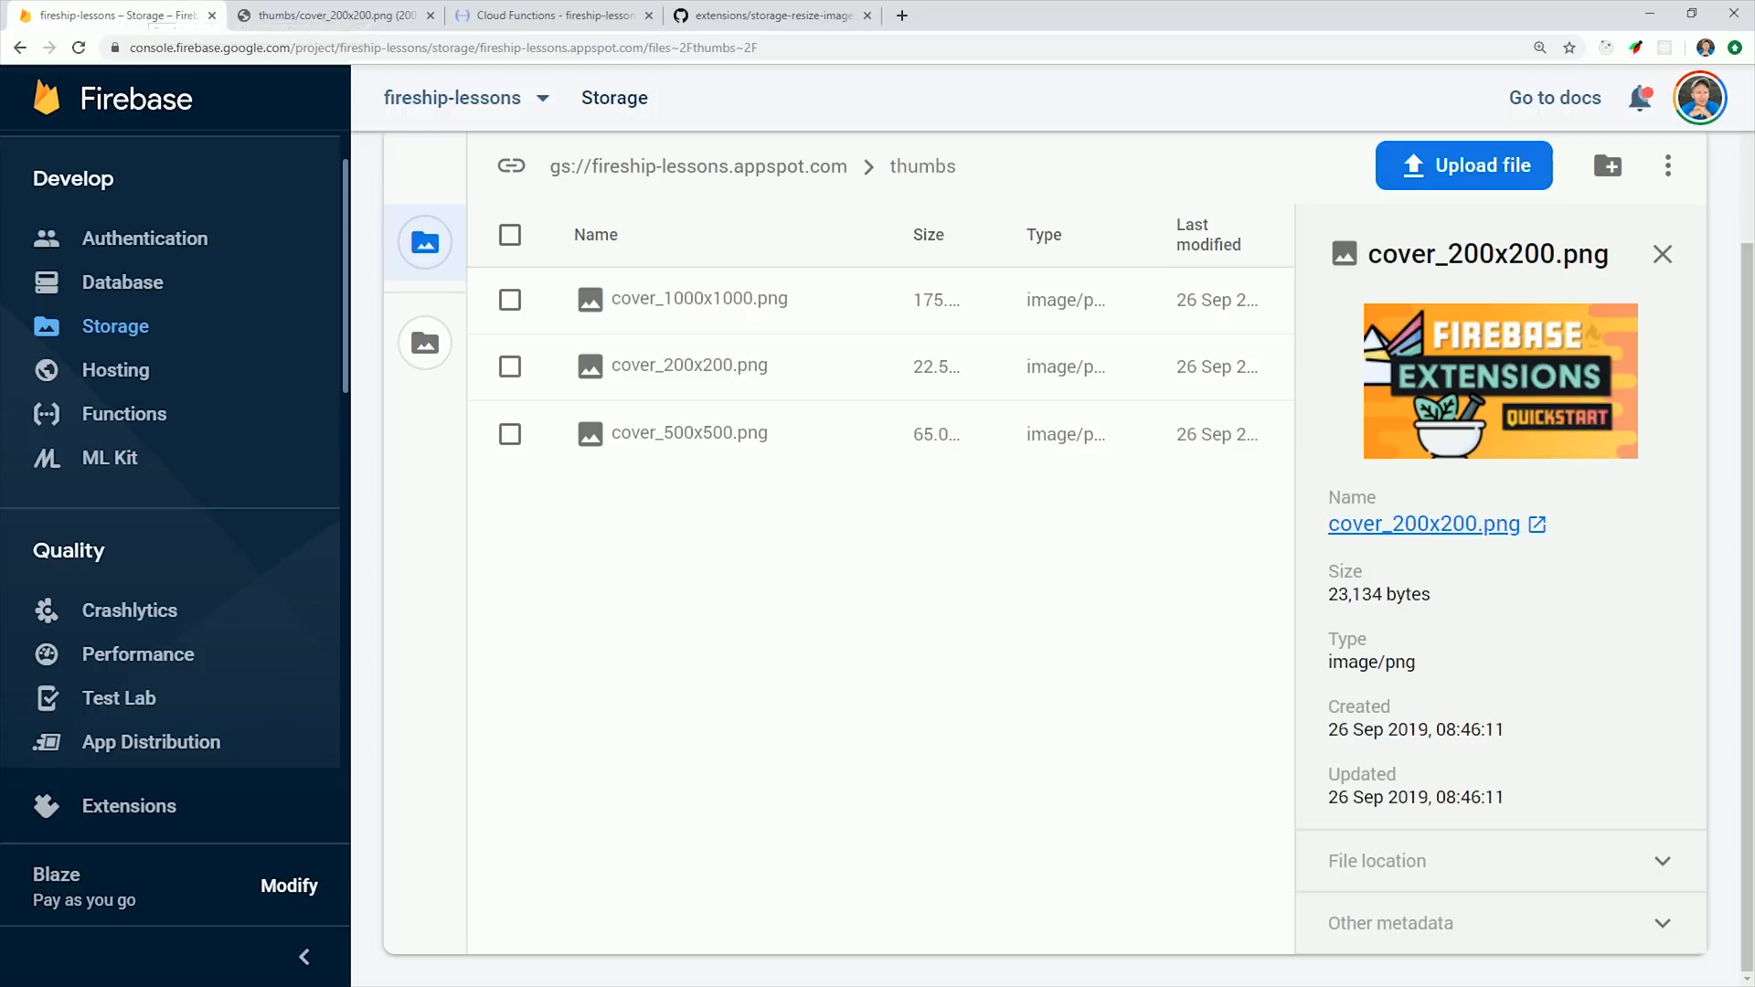
pyautogui.click(128, 806)
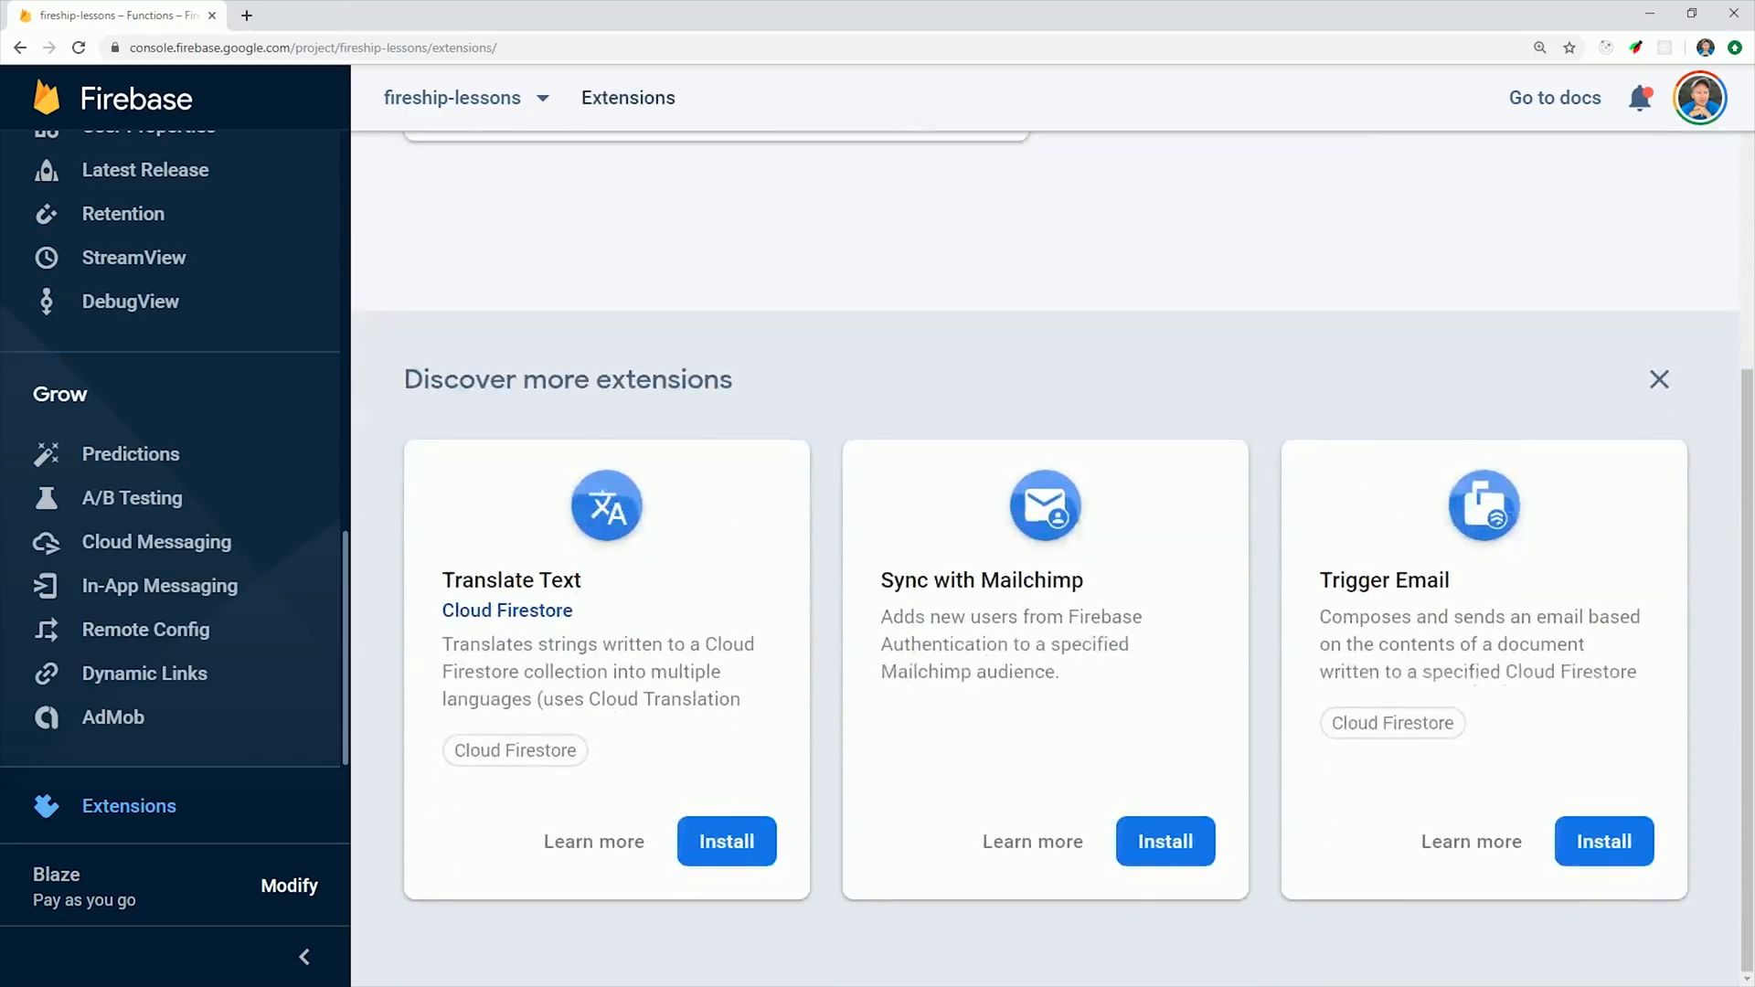
# Start installing the Translate Text extension from the Discover list
pyautogui.click(726, 841)
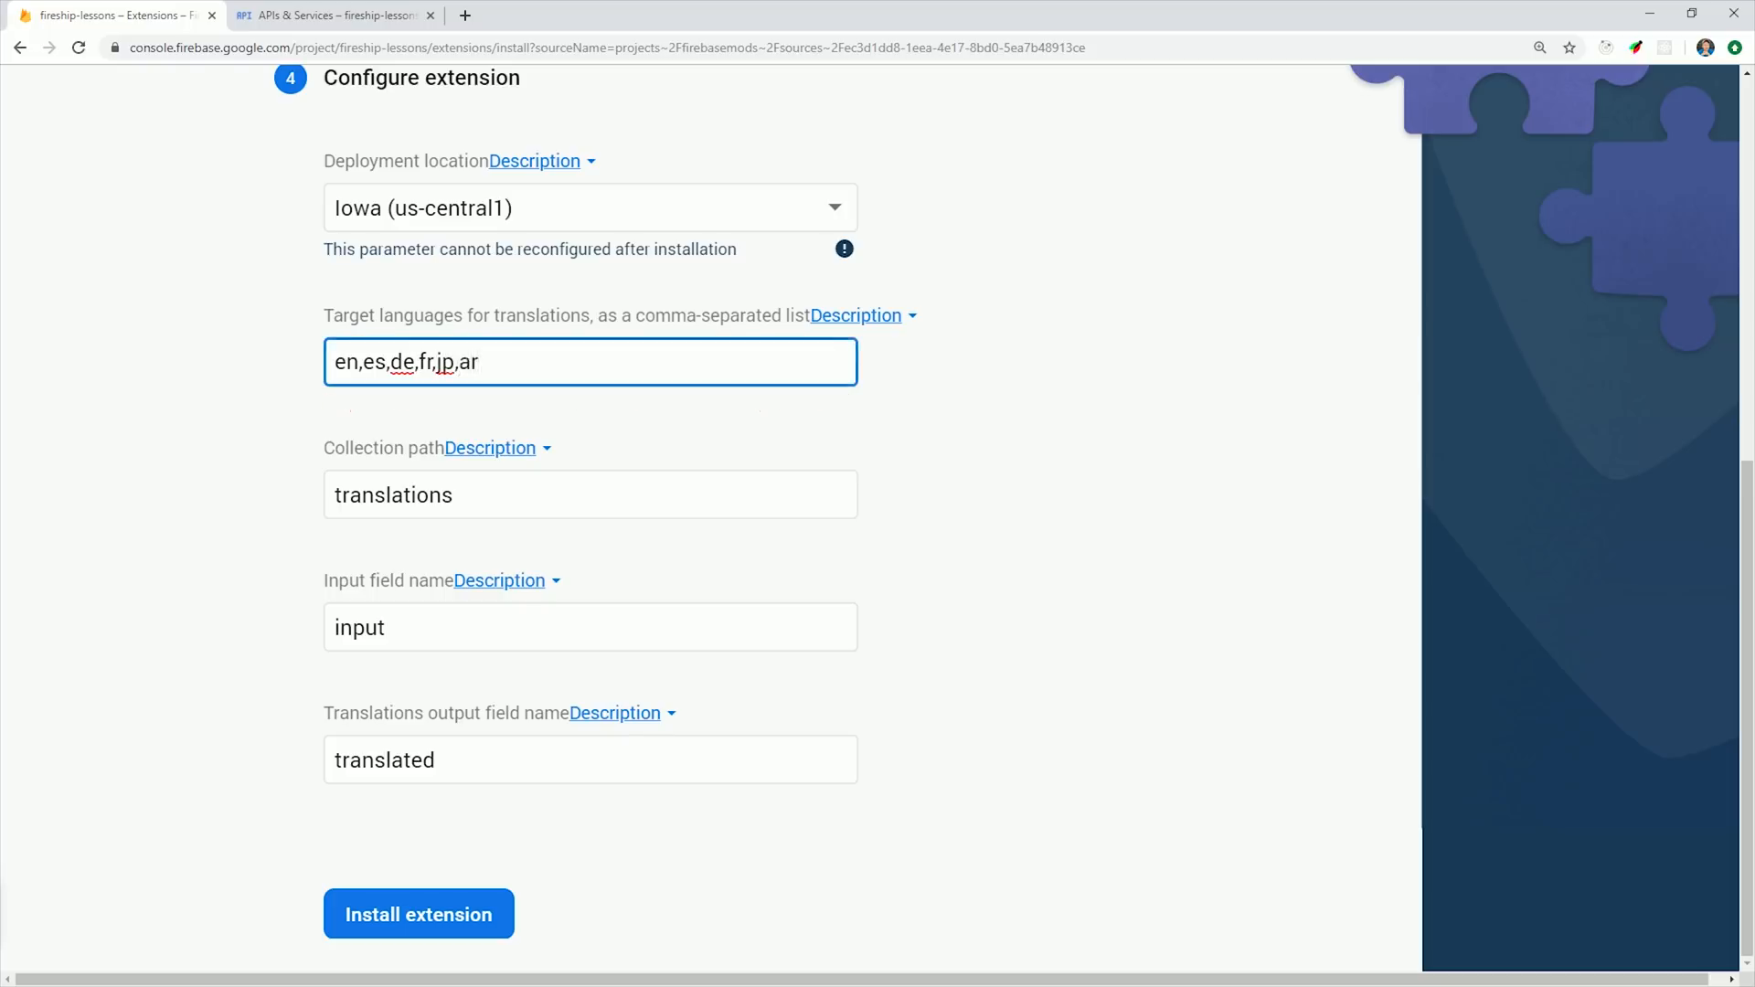
# Install Translate Text with collection path 'comments' and input field name 'text'
pyautogui.click(590, 495)
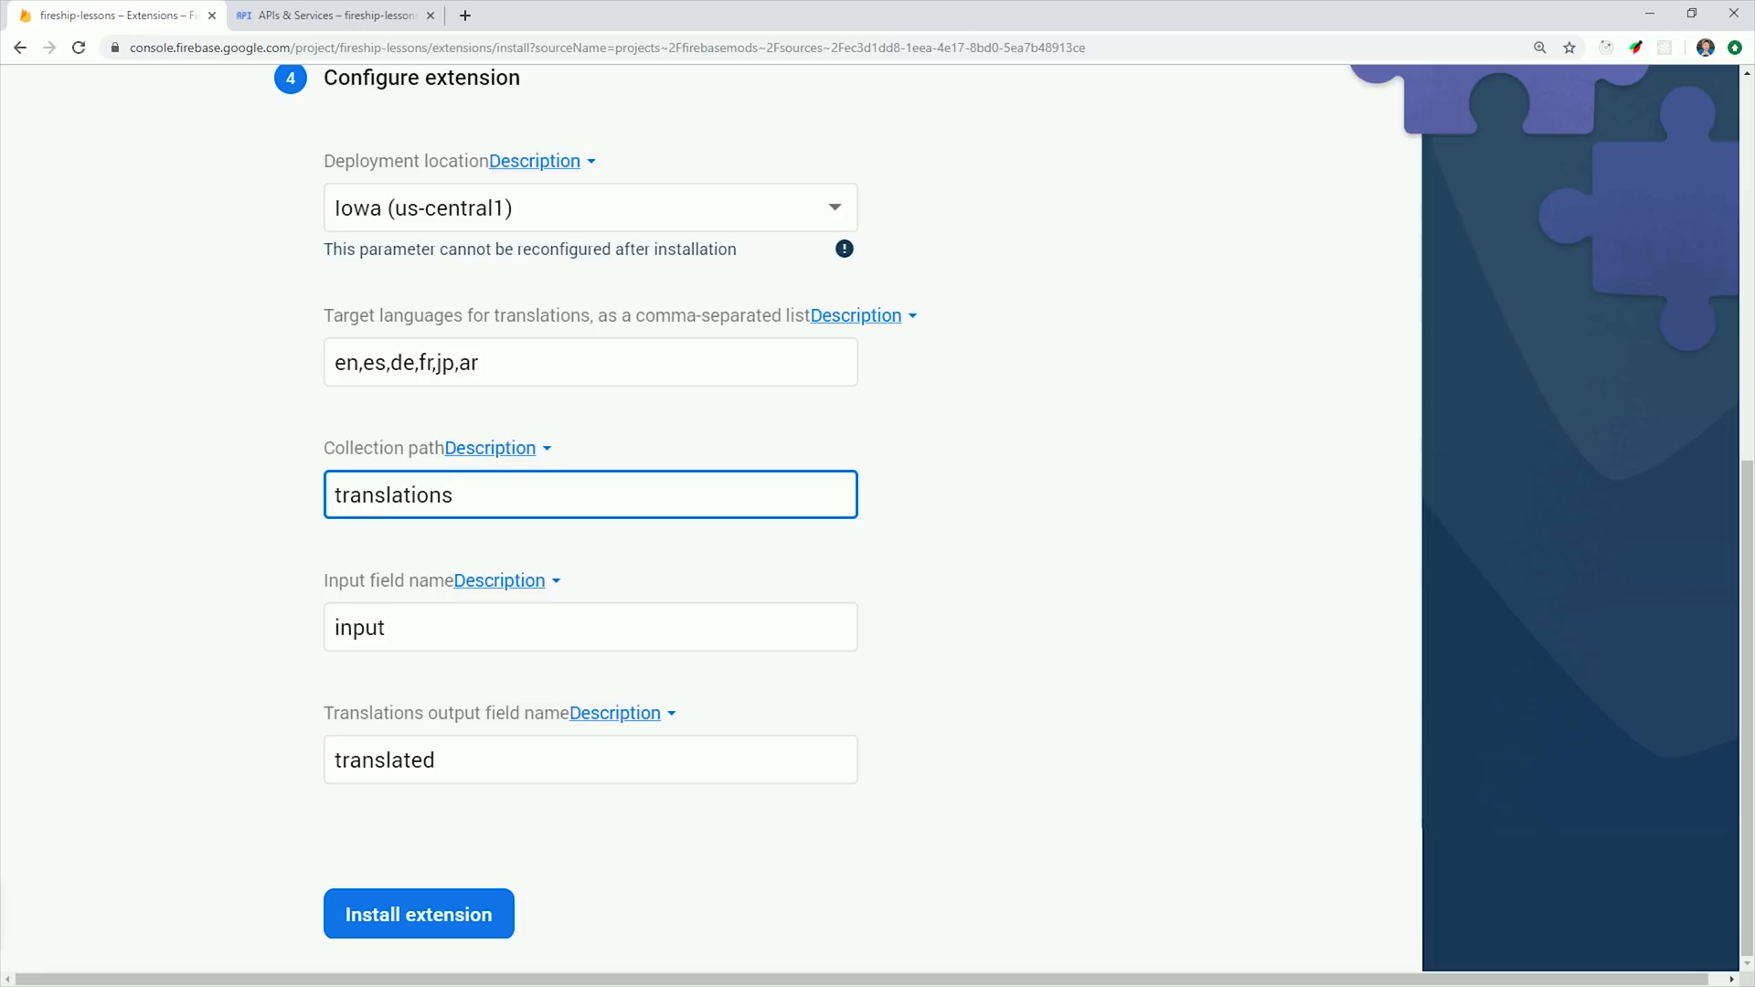
pyautogui.click(591, 627)
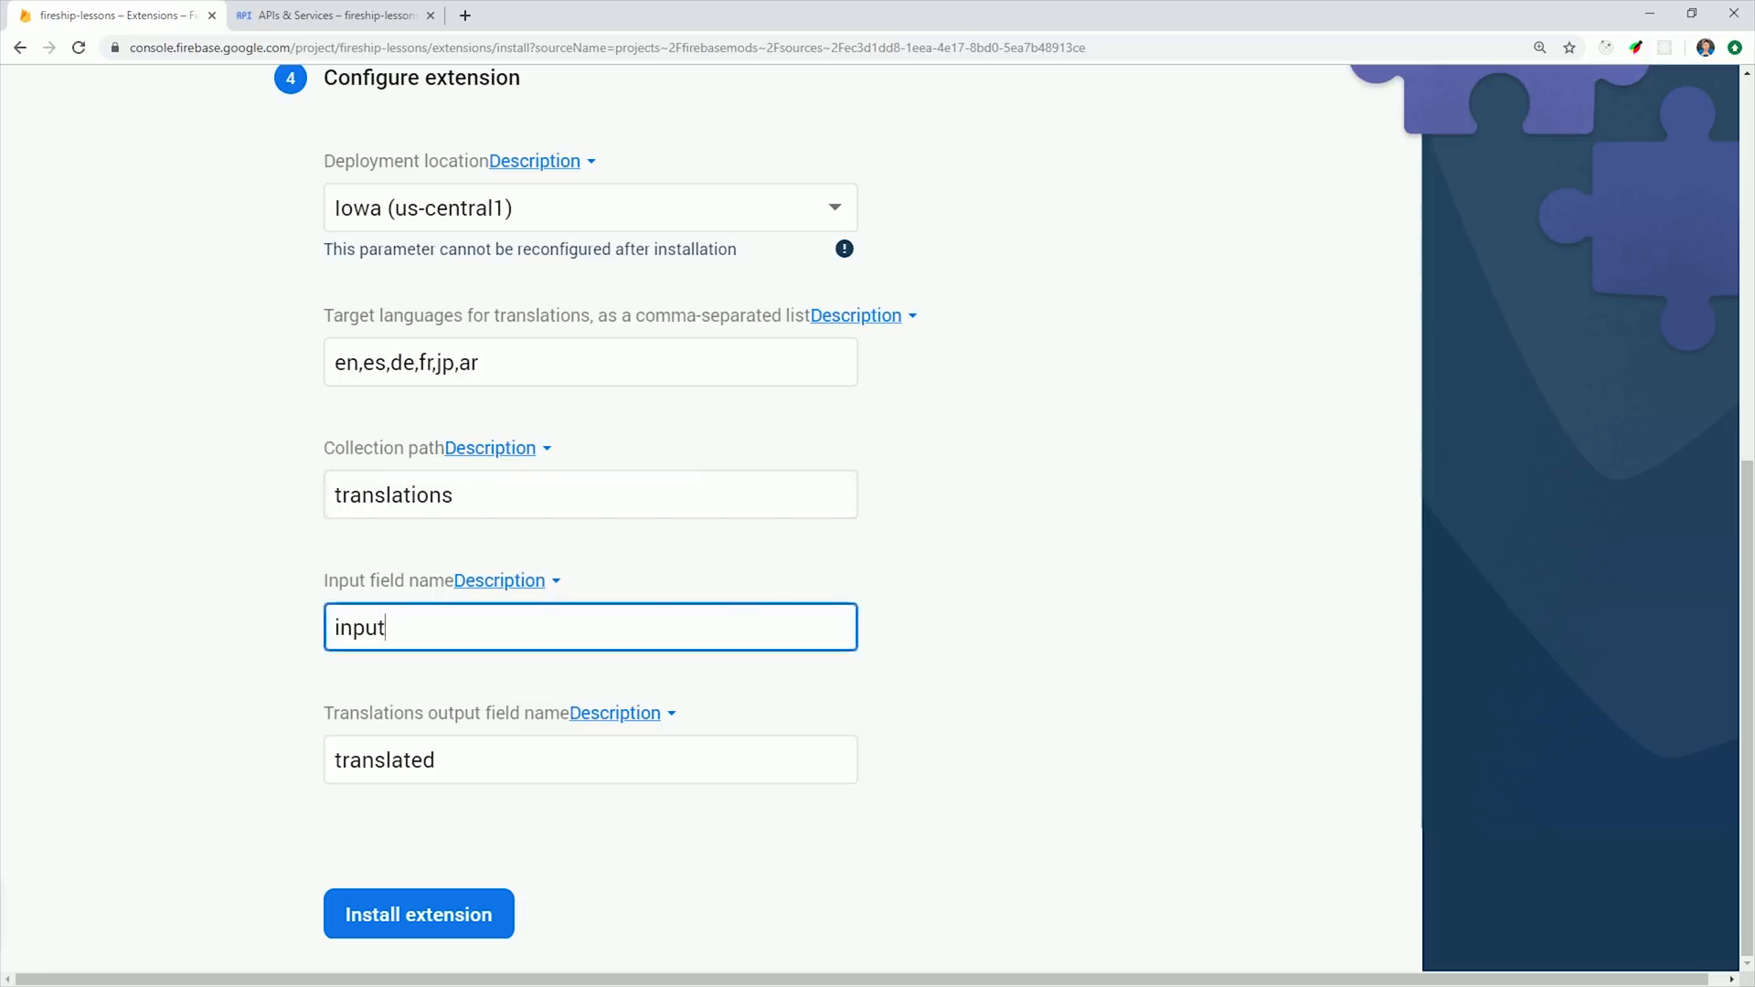
pyautogui.doubleClick(358, 627)
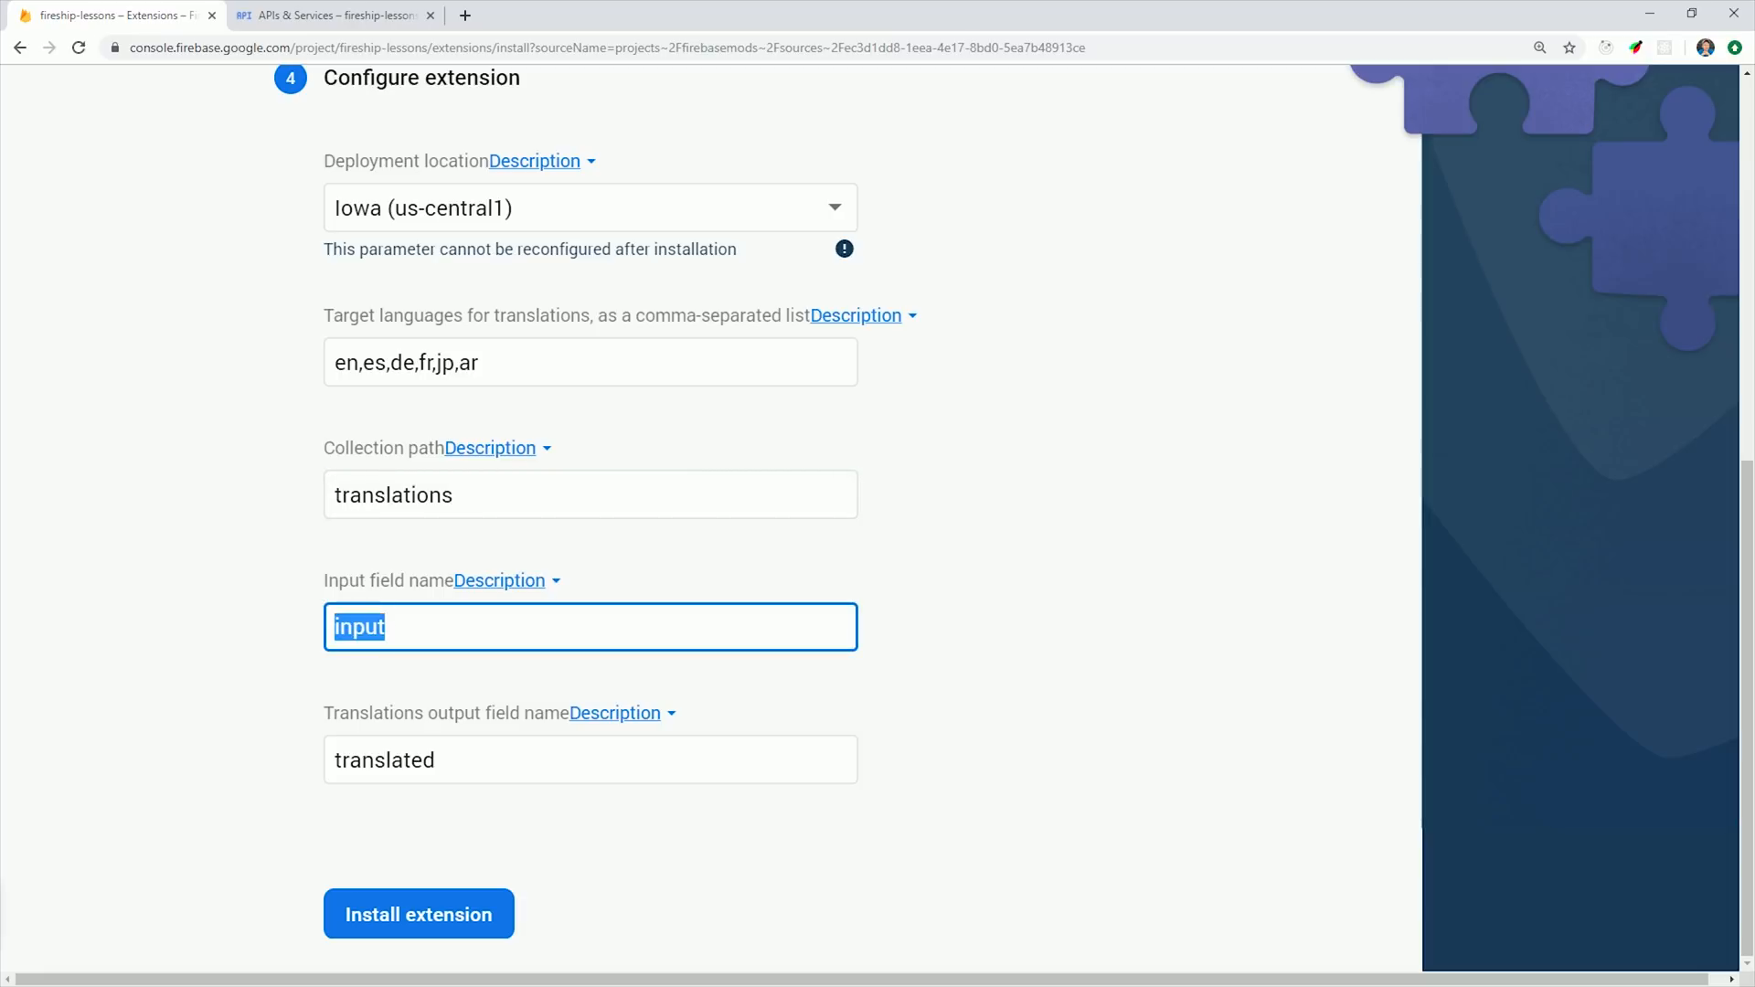
pyautogui.click(591, 761)
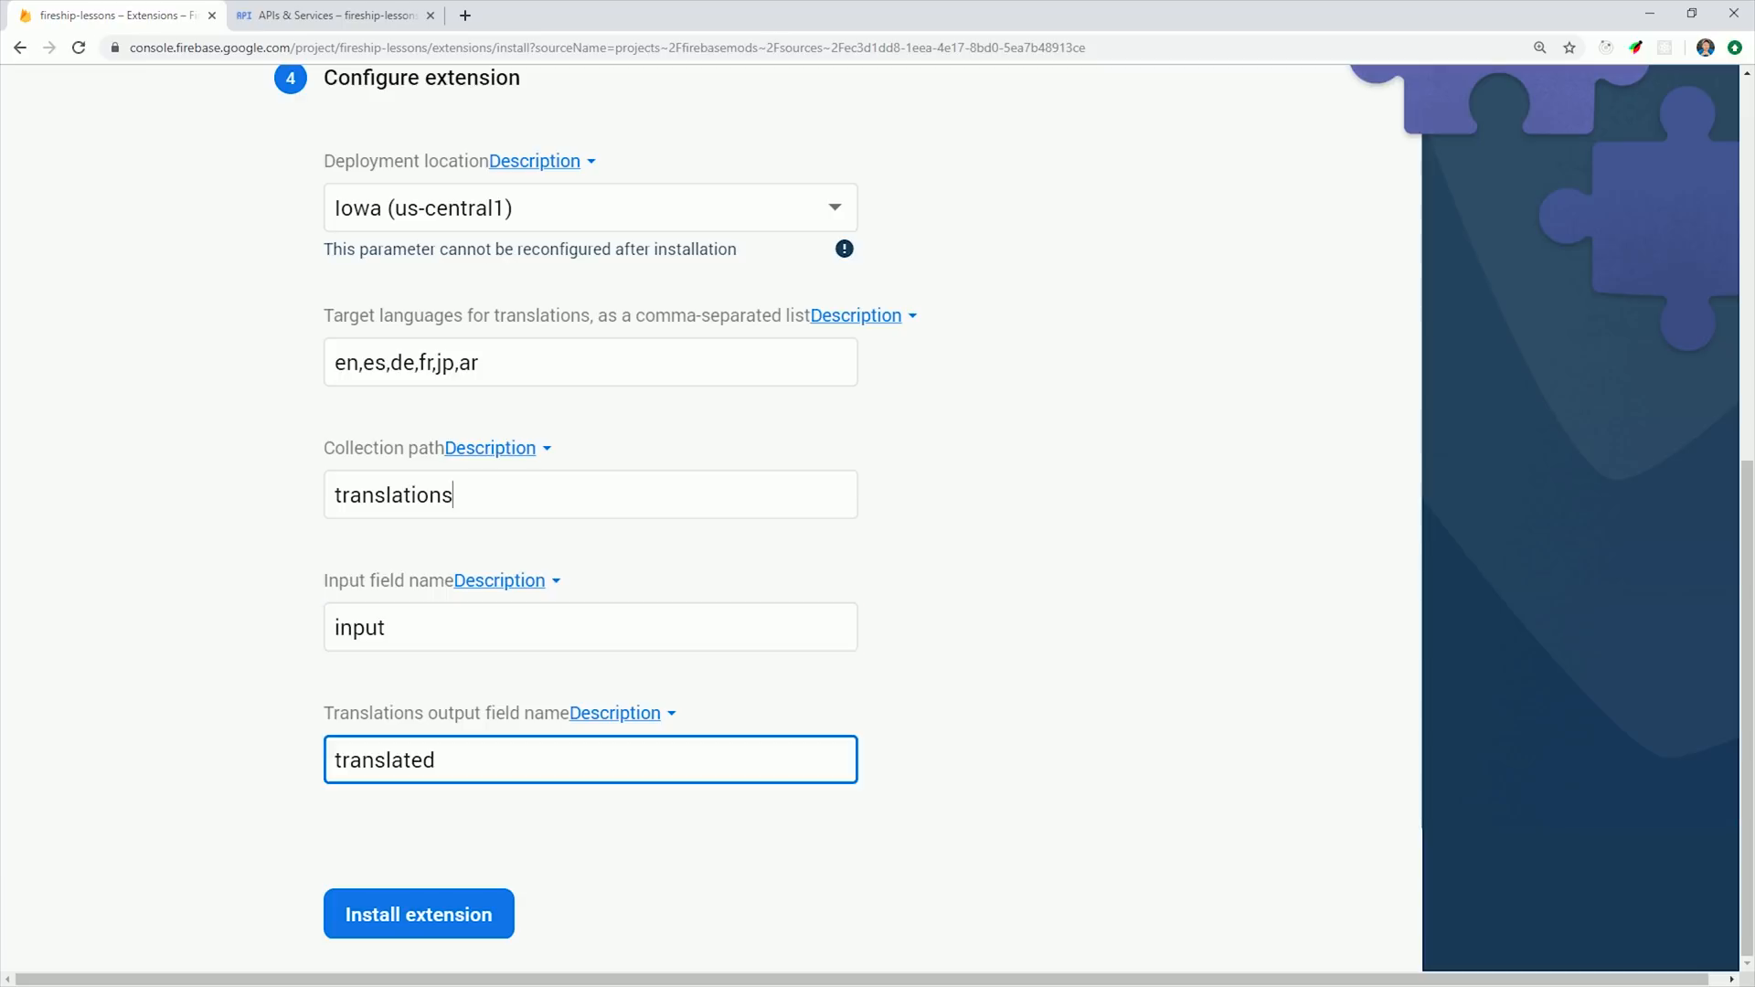
pyautogui.write('comments')
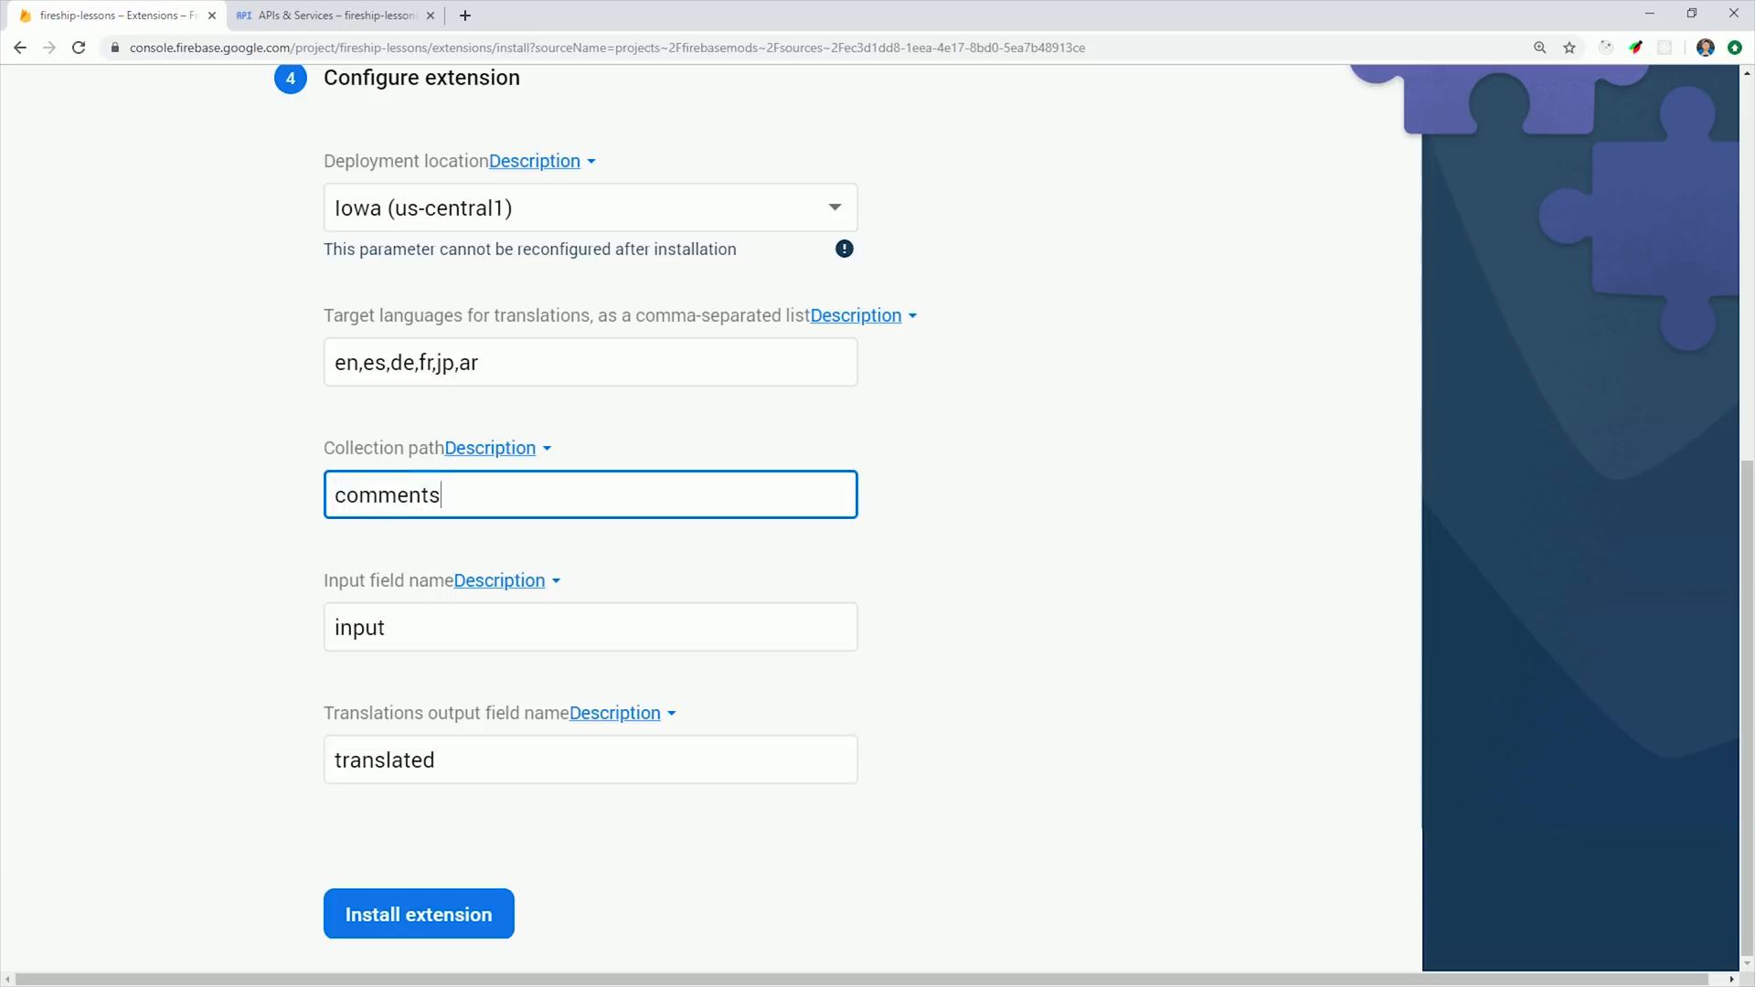
pyautogui.write('text')
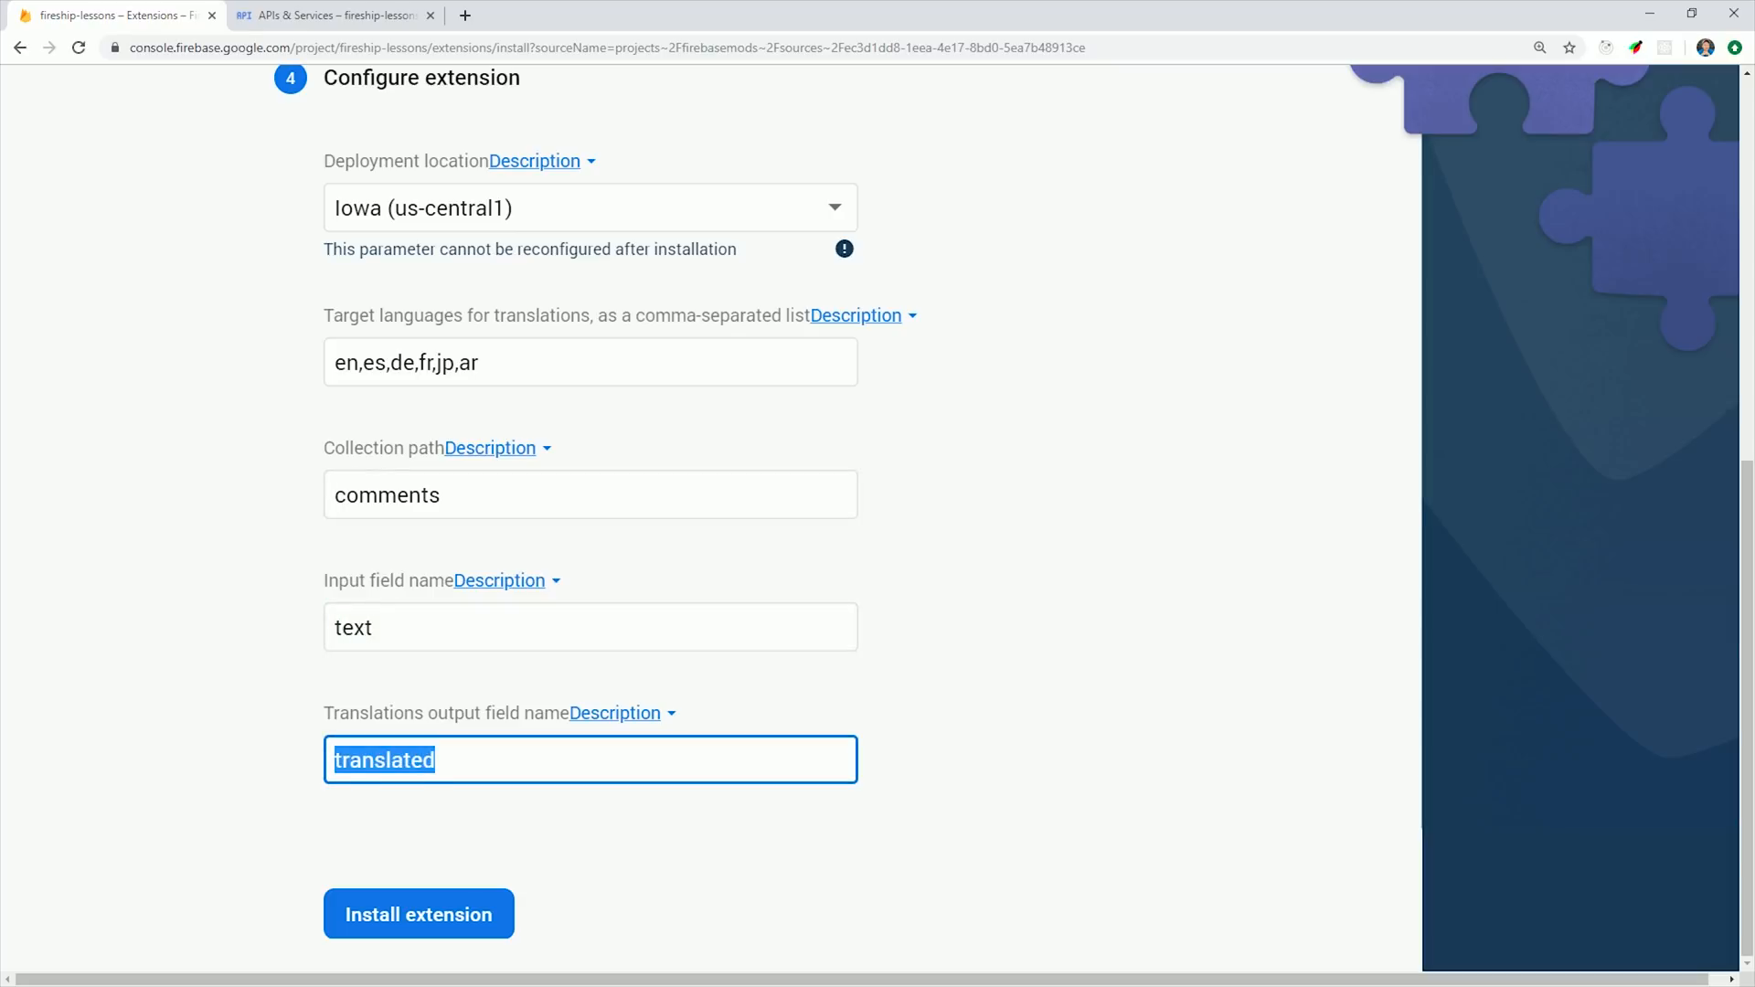
pyautogui.click(418, 914)
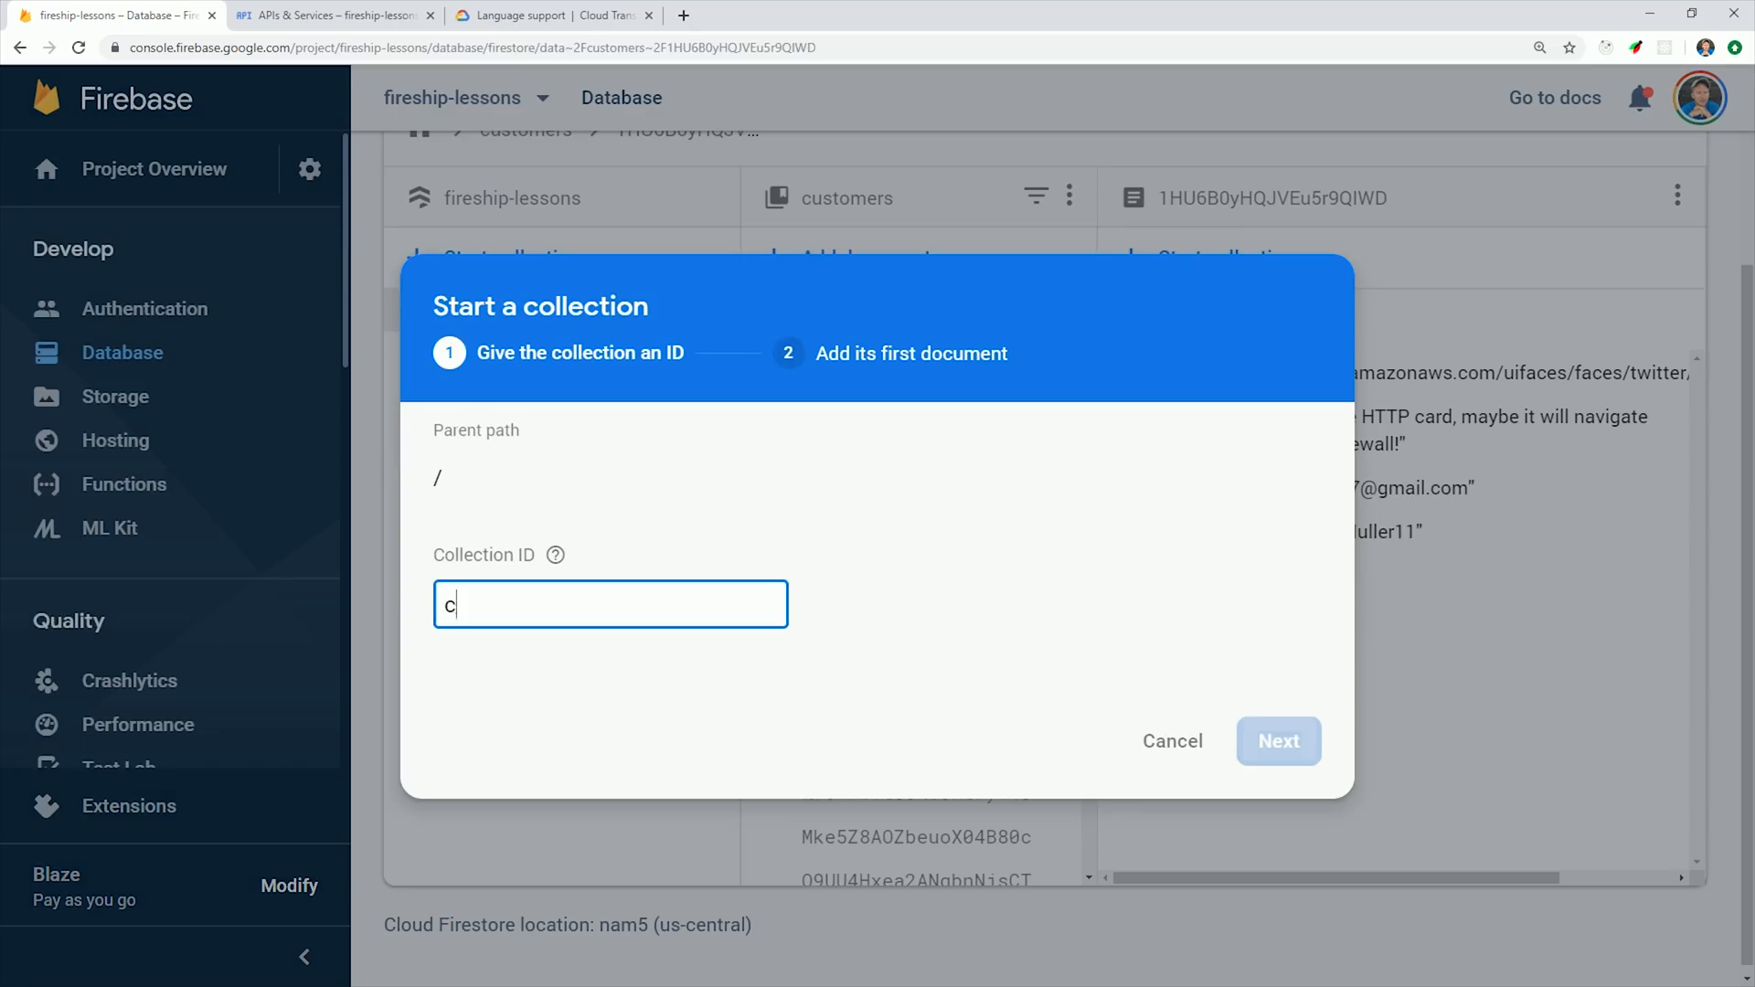
# Save the comments collection's first auto-ID document with a text field greeting
pyautogui.click(1278, 740)
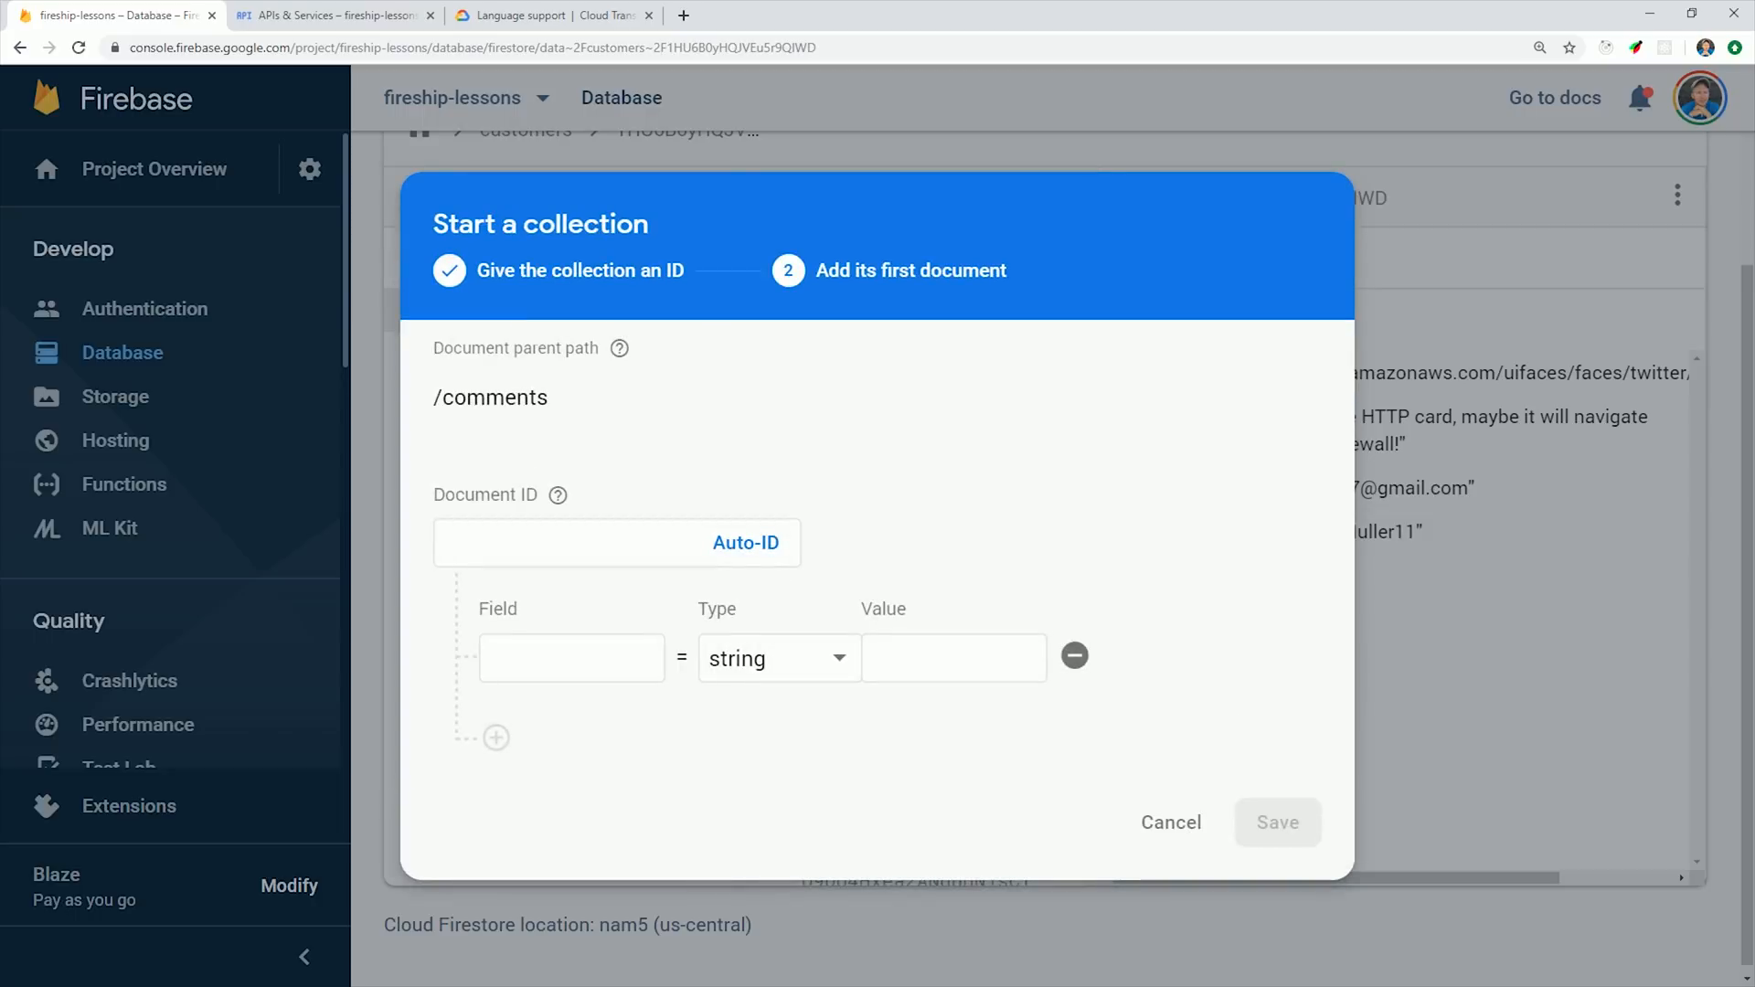
pyautogui.click(746, 543)
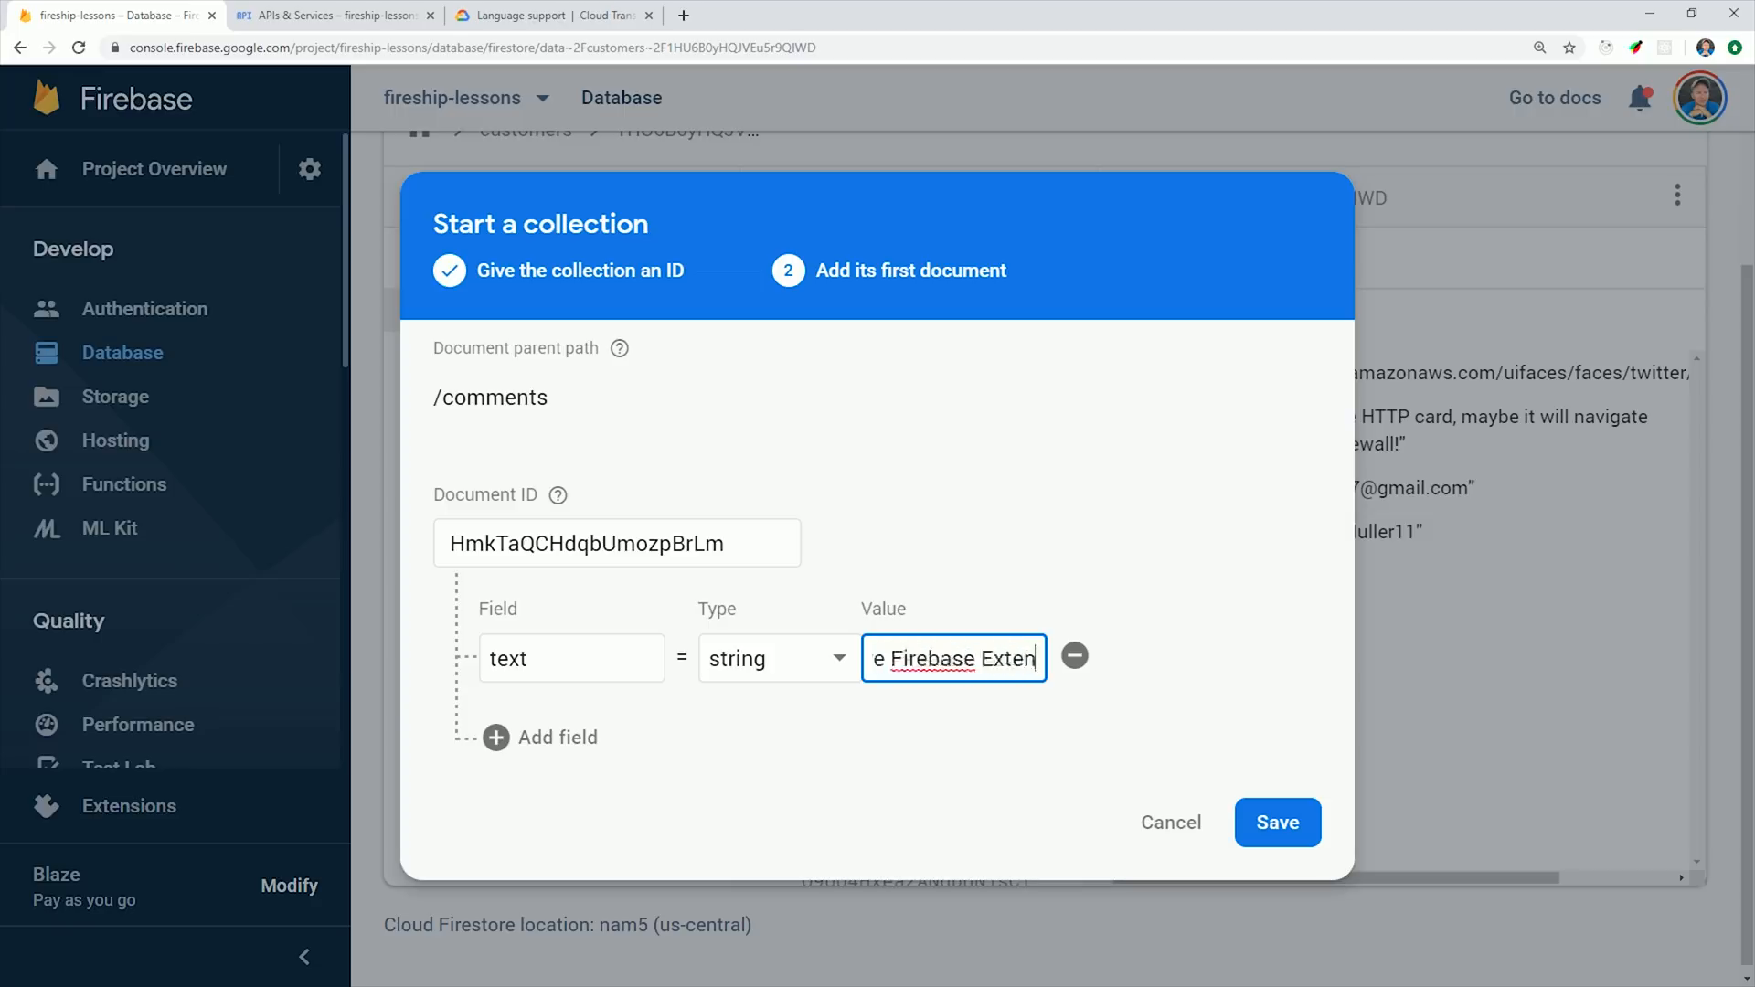
pyautogui.click(1278, 822)
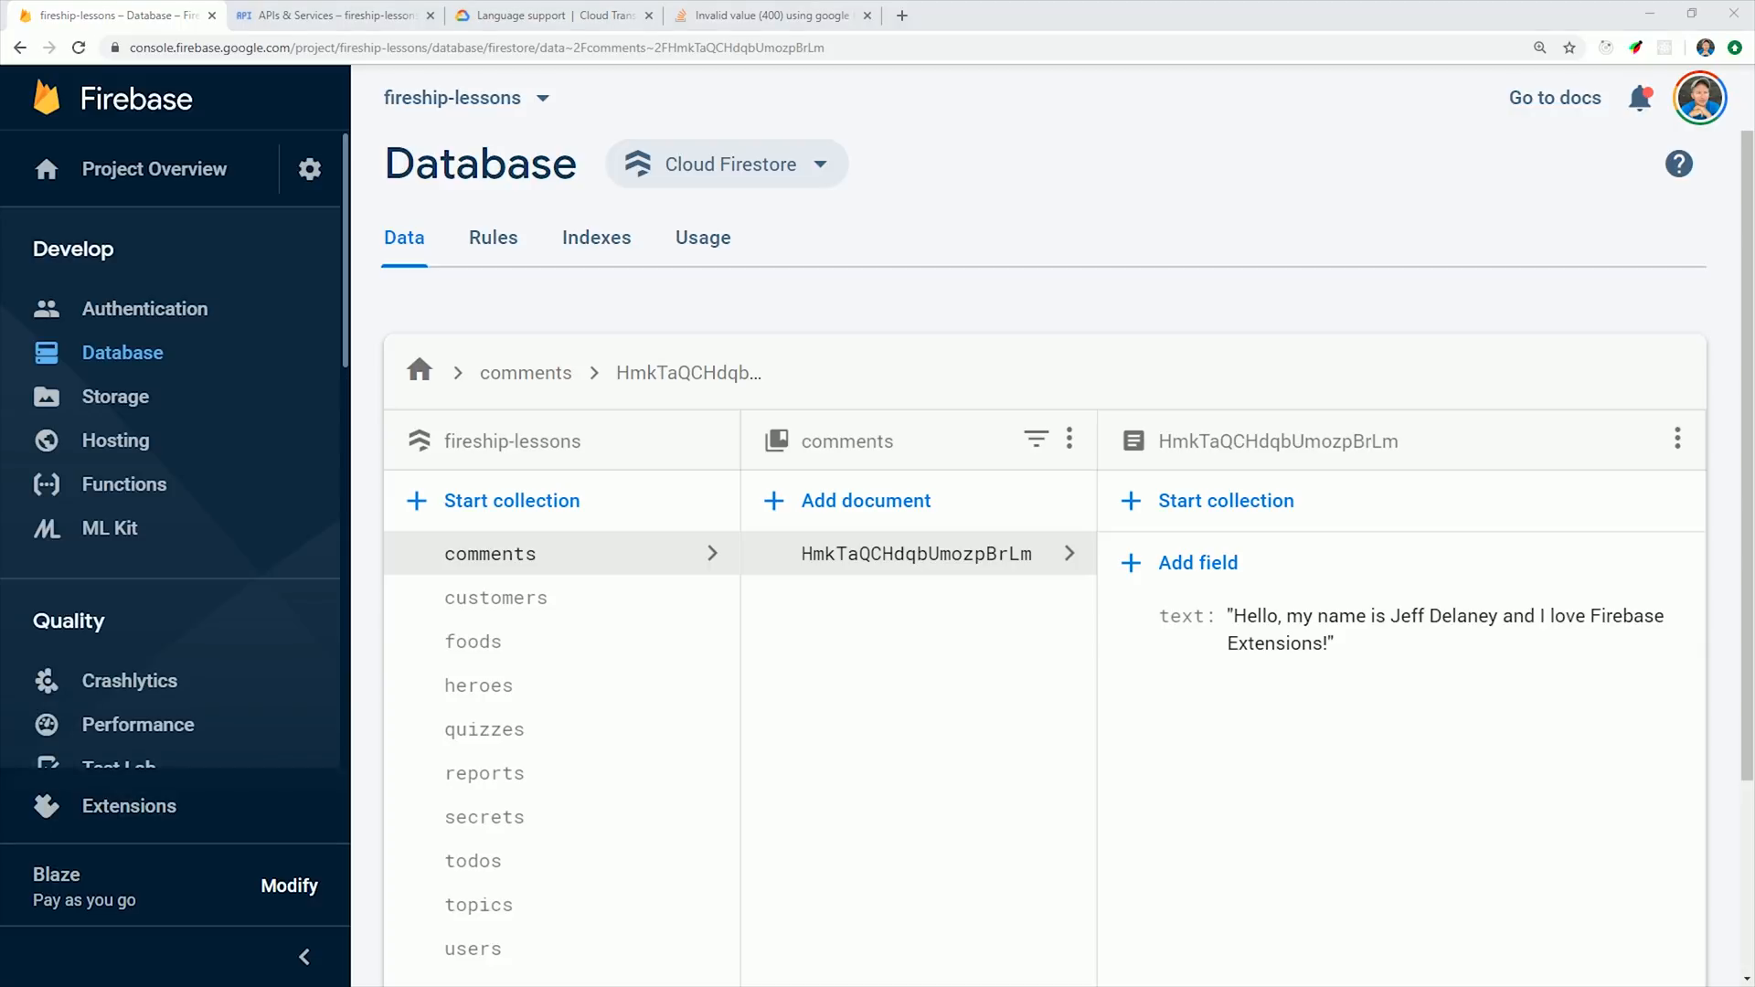
# Review the Invalid Value 400 translation error in Functions logs, then view Translate Text's configuration
pyautogui.click(128, 483)
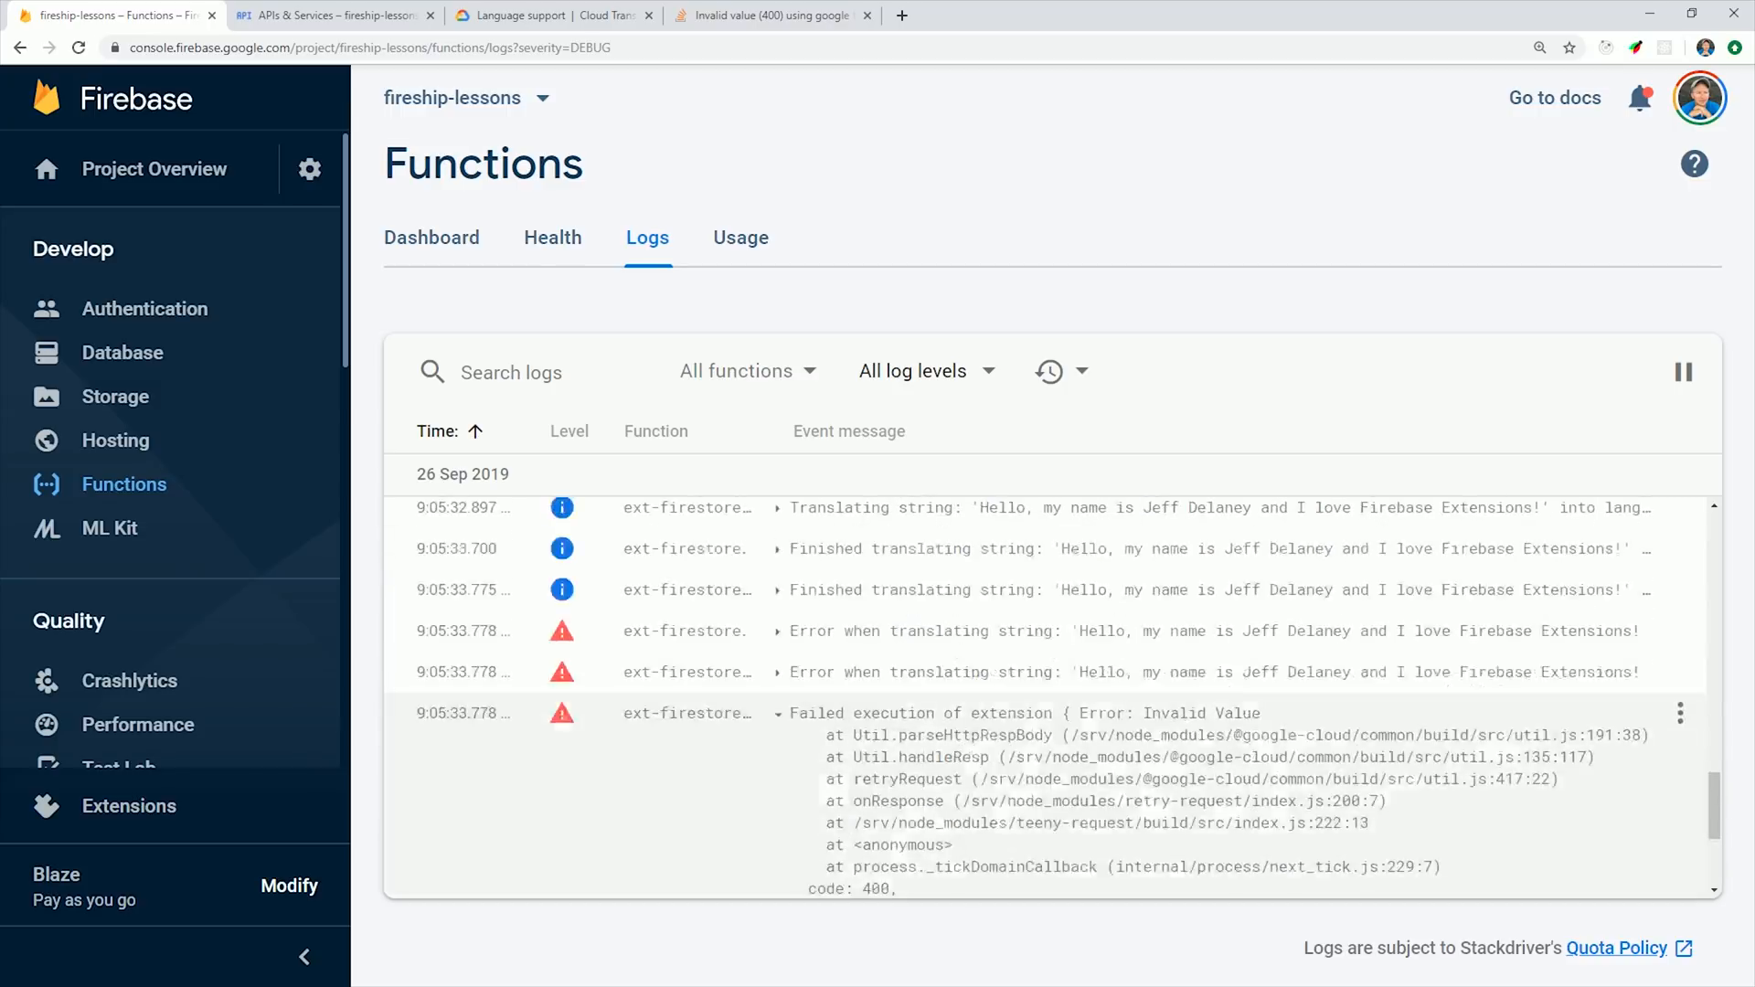
pyautogui.click(1684, 371)
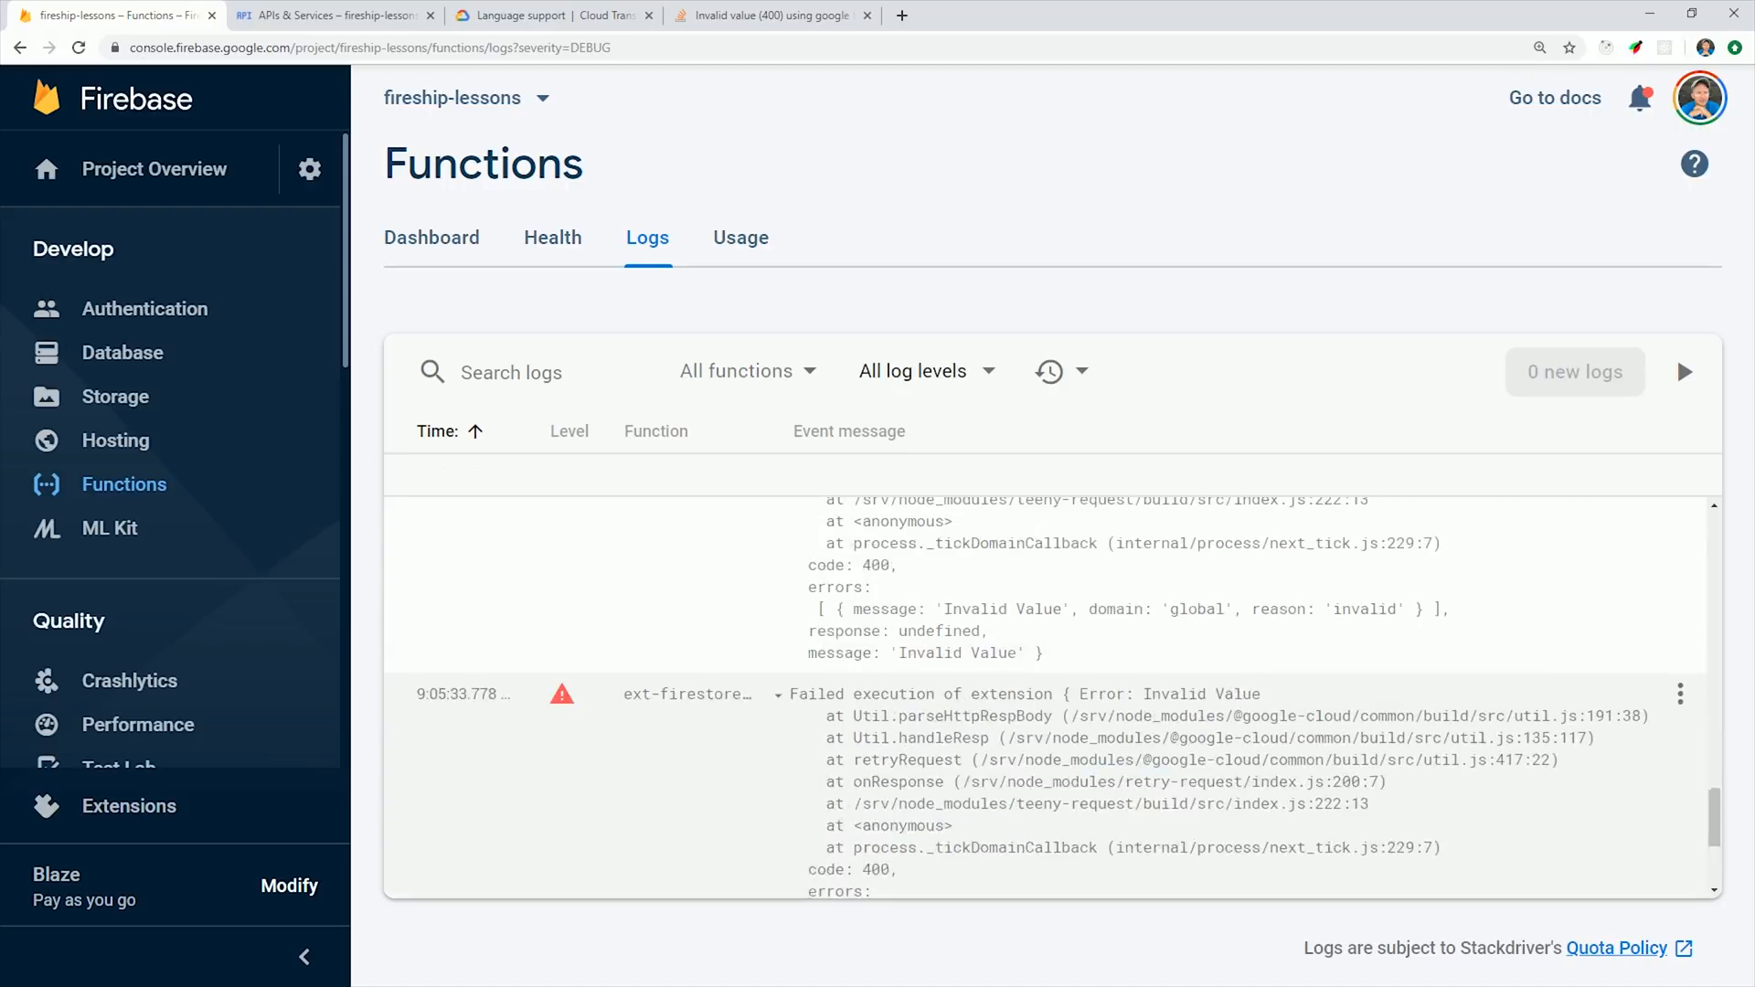
pyautogui.click(128, 806)
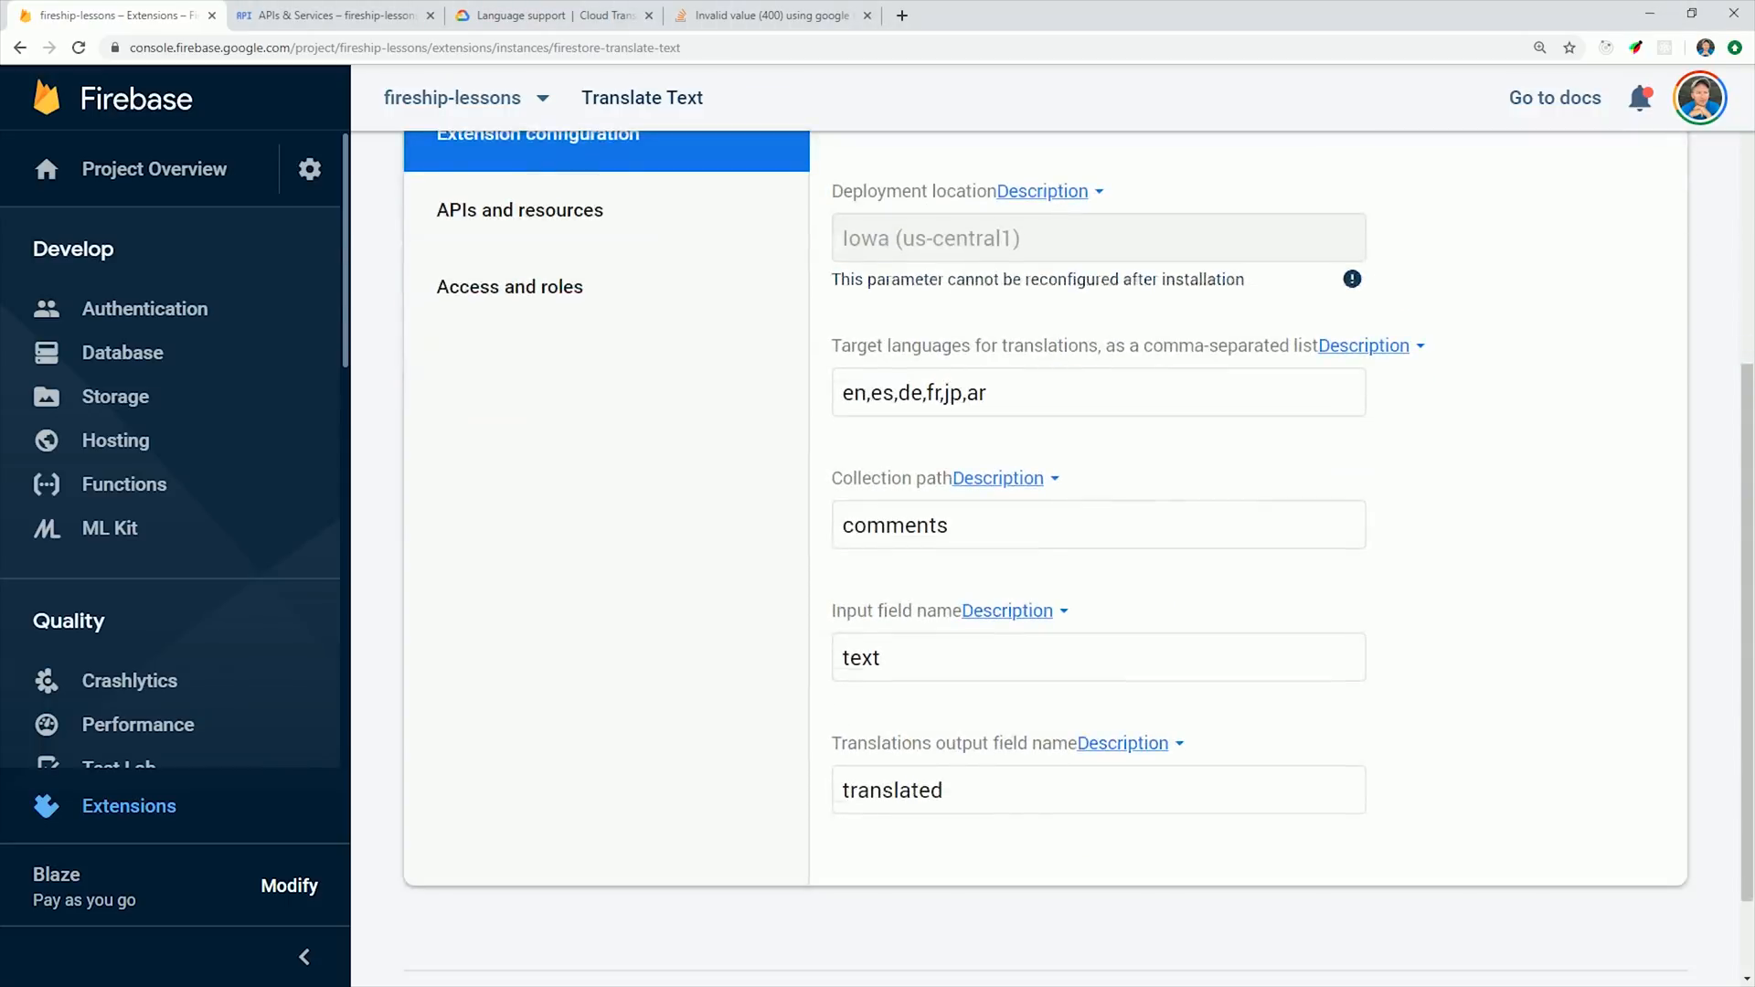
# Replace 'jp' with 'ja' in Translate Text's target languages and save the reconfiguration
pyautogui.write('\\')
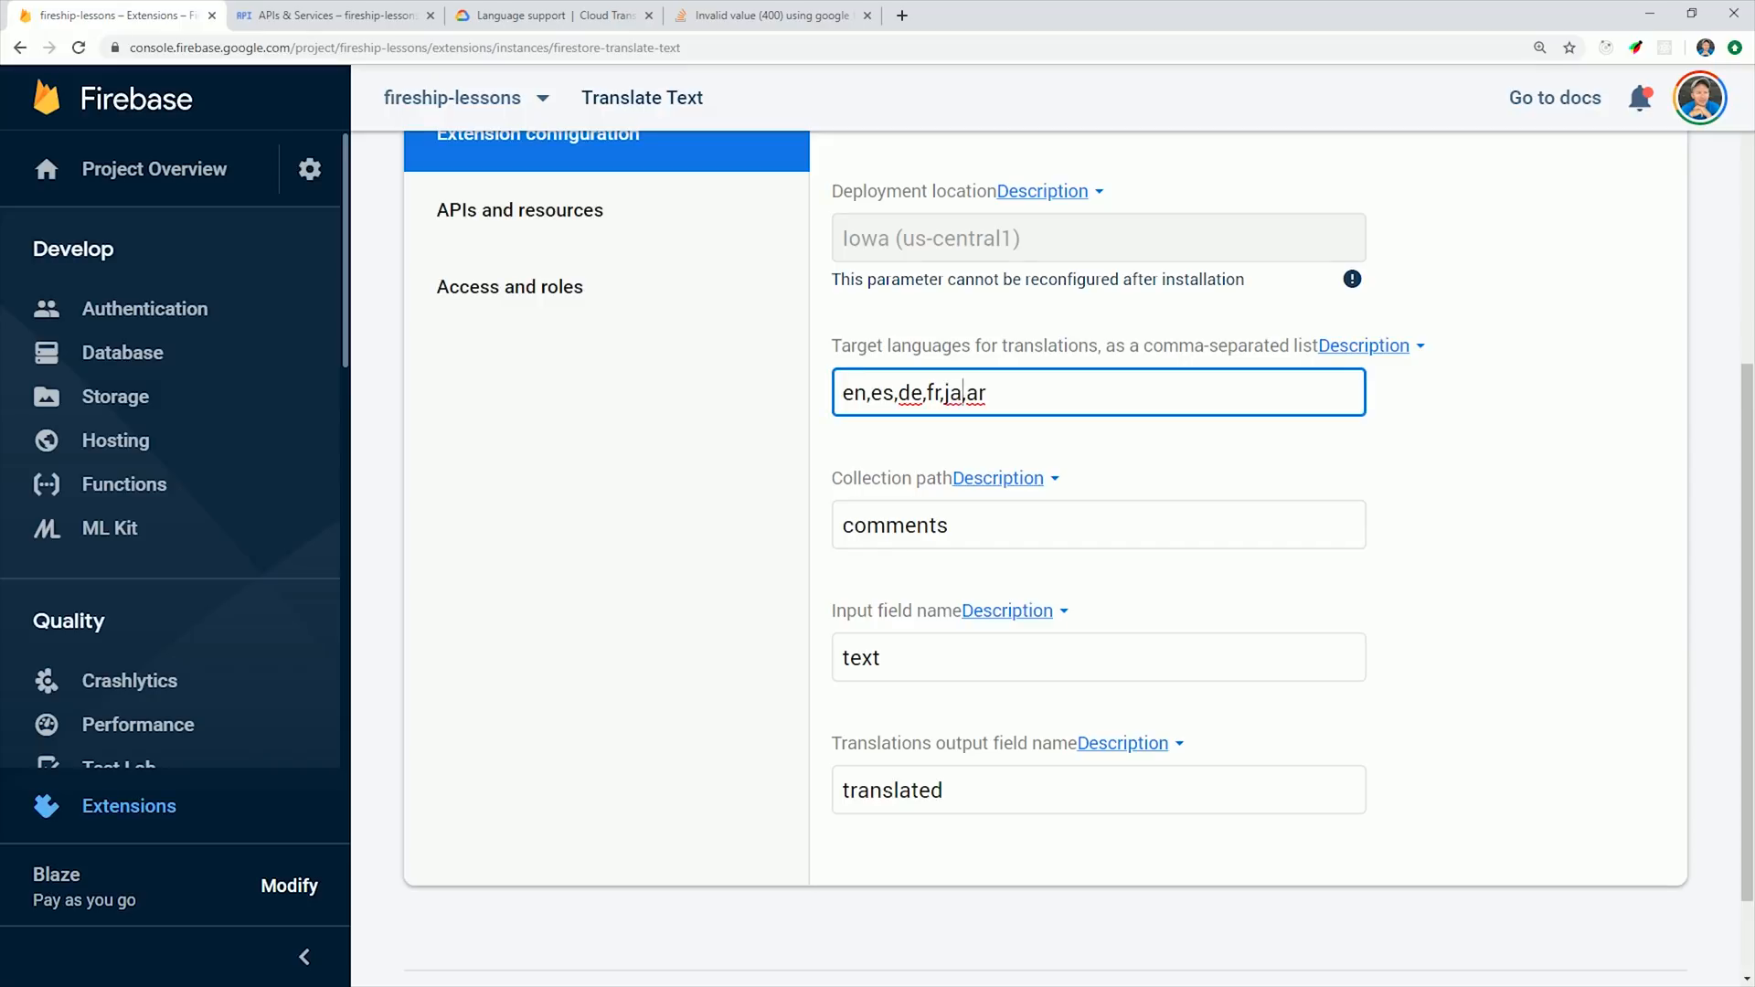
pyautogui.scroll(3)
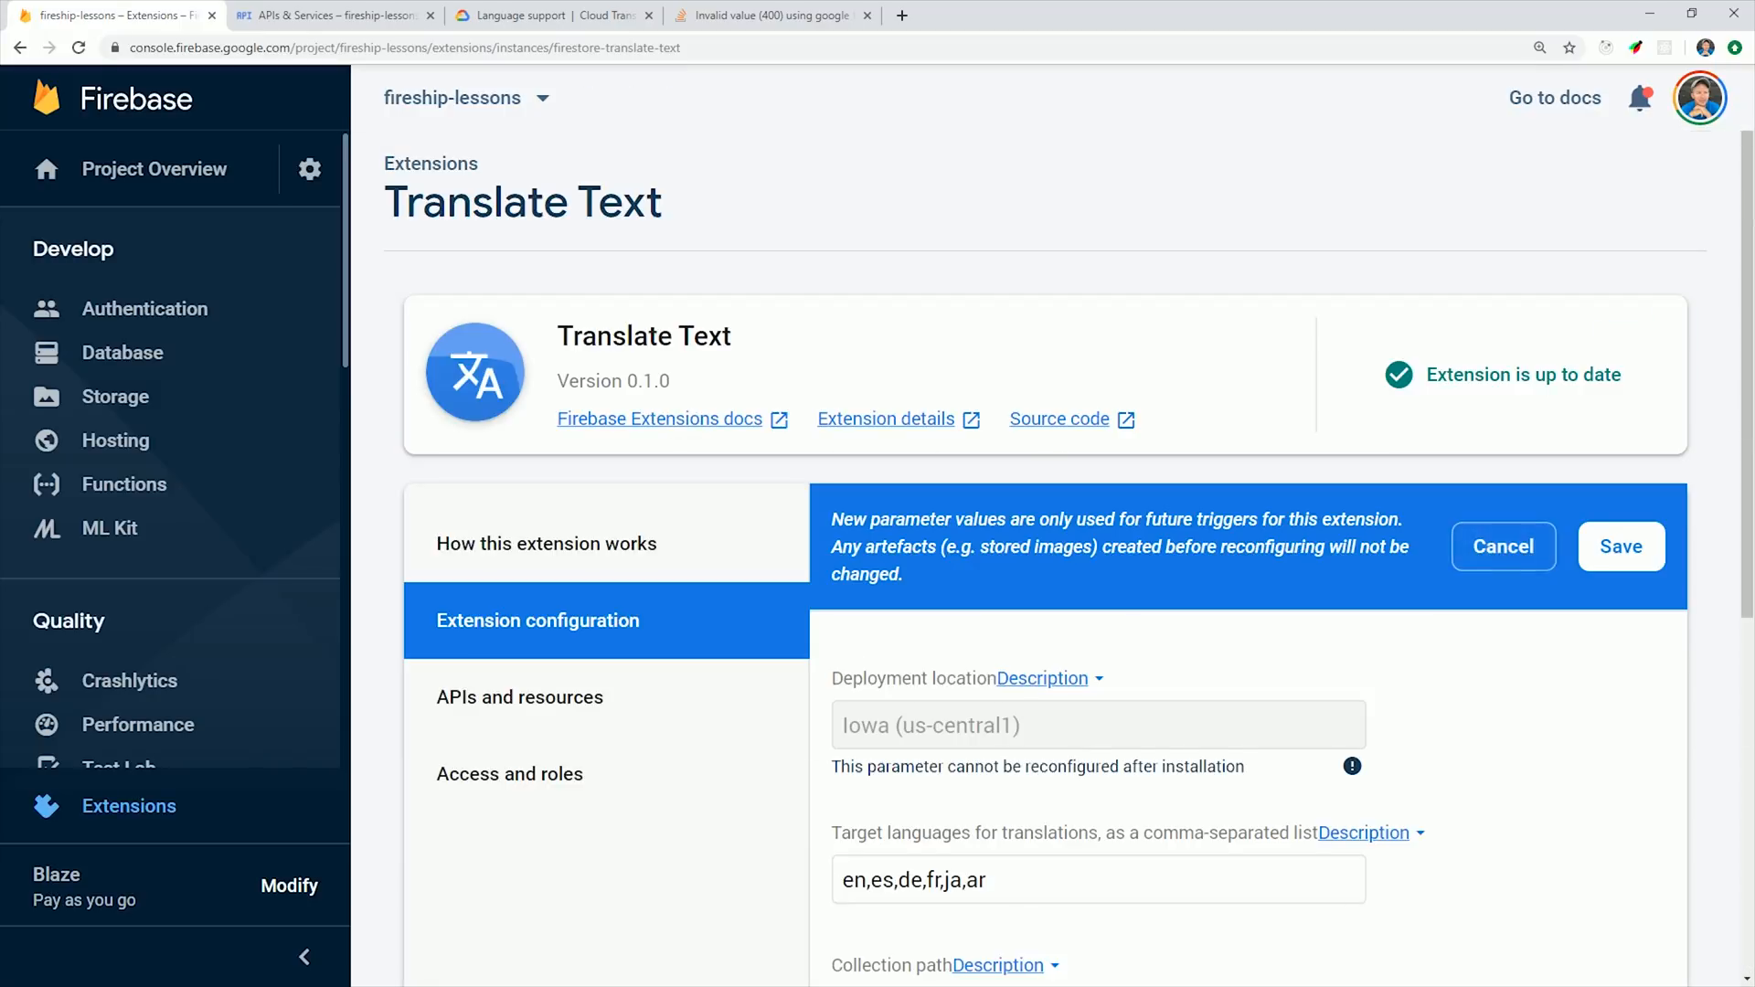
pyautogui.click(1620, 547)
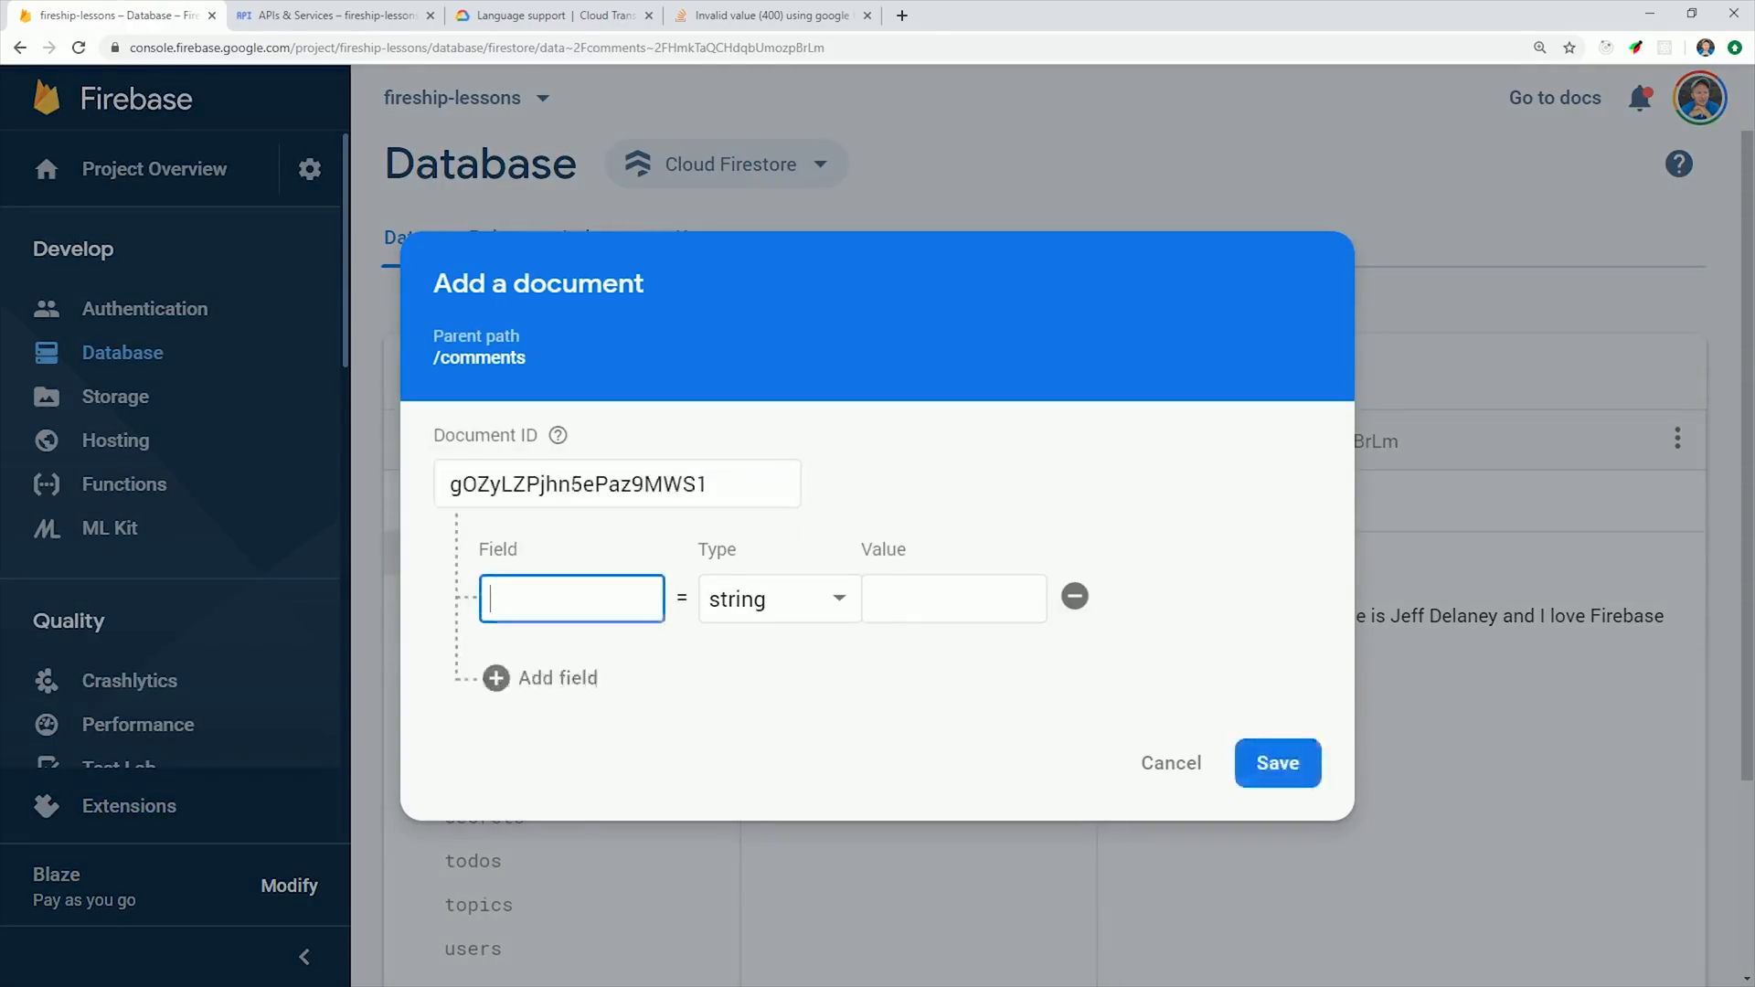
# Save a second comments document with a 'text' string field and view it
pyautogui.write('text')
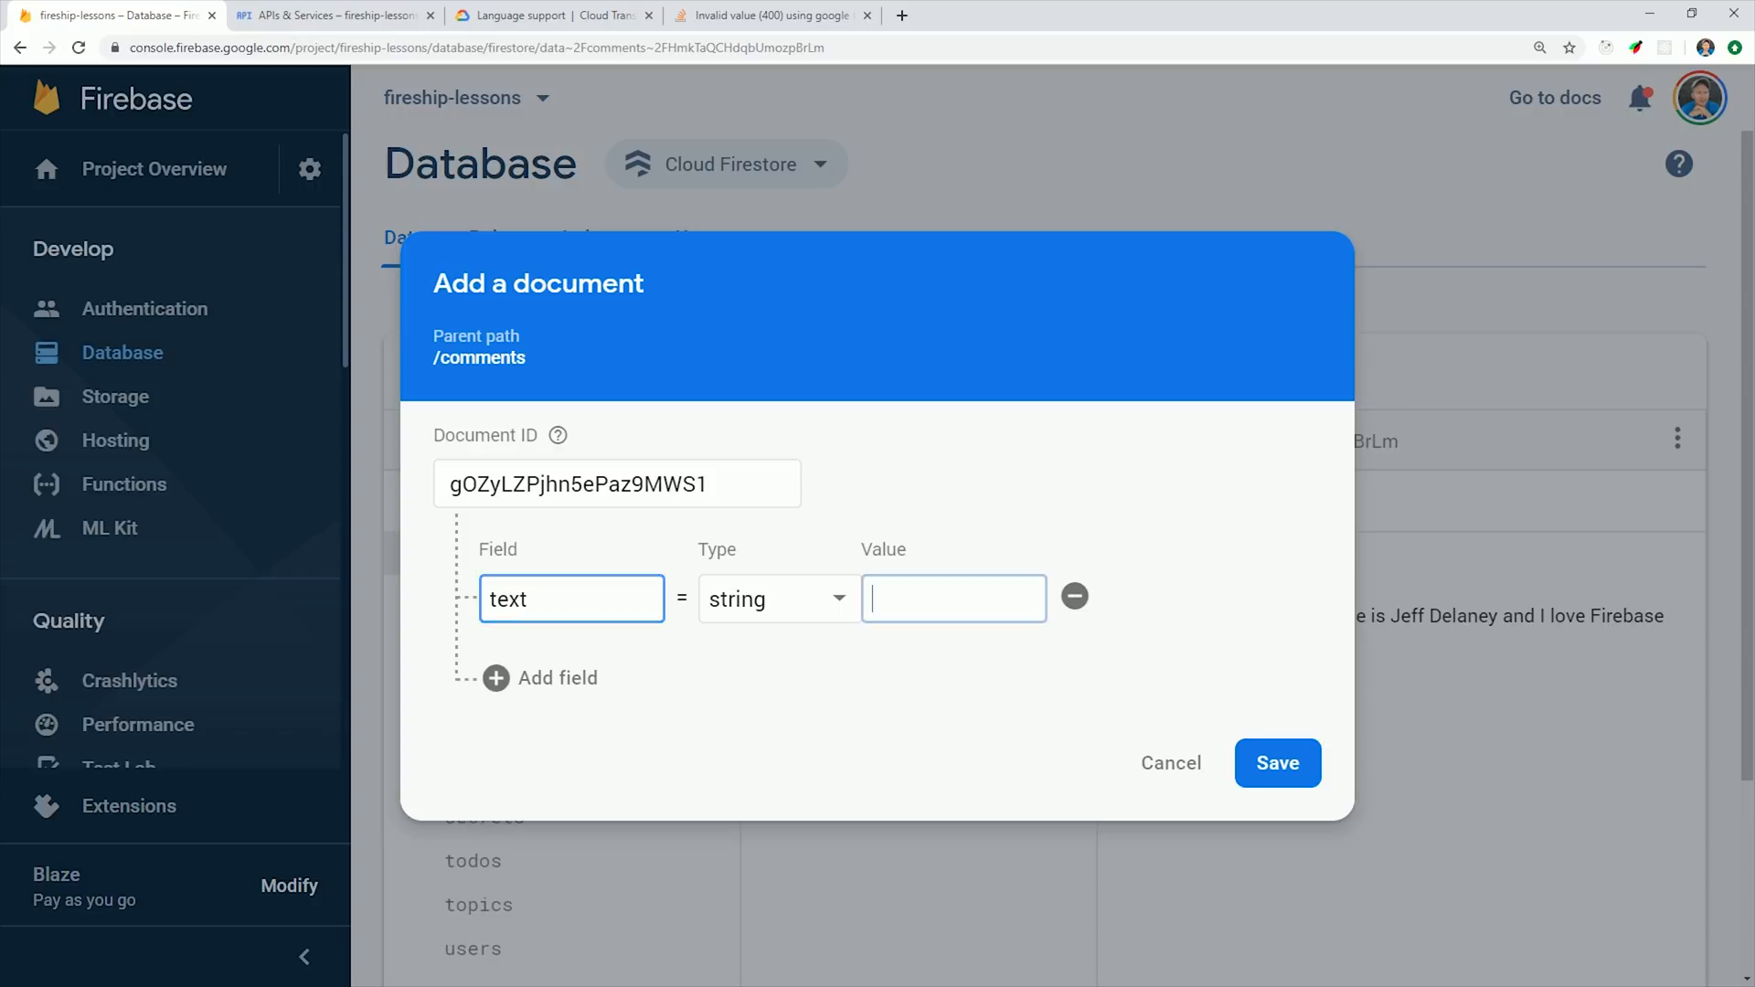
pyautogui.click(1276, 762)
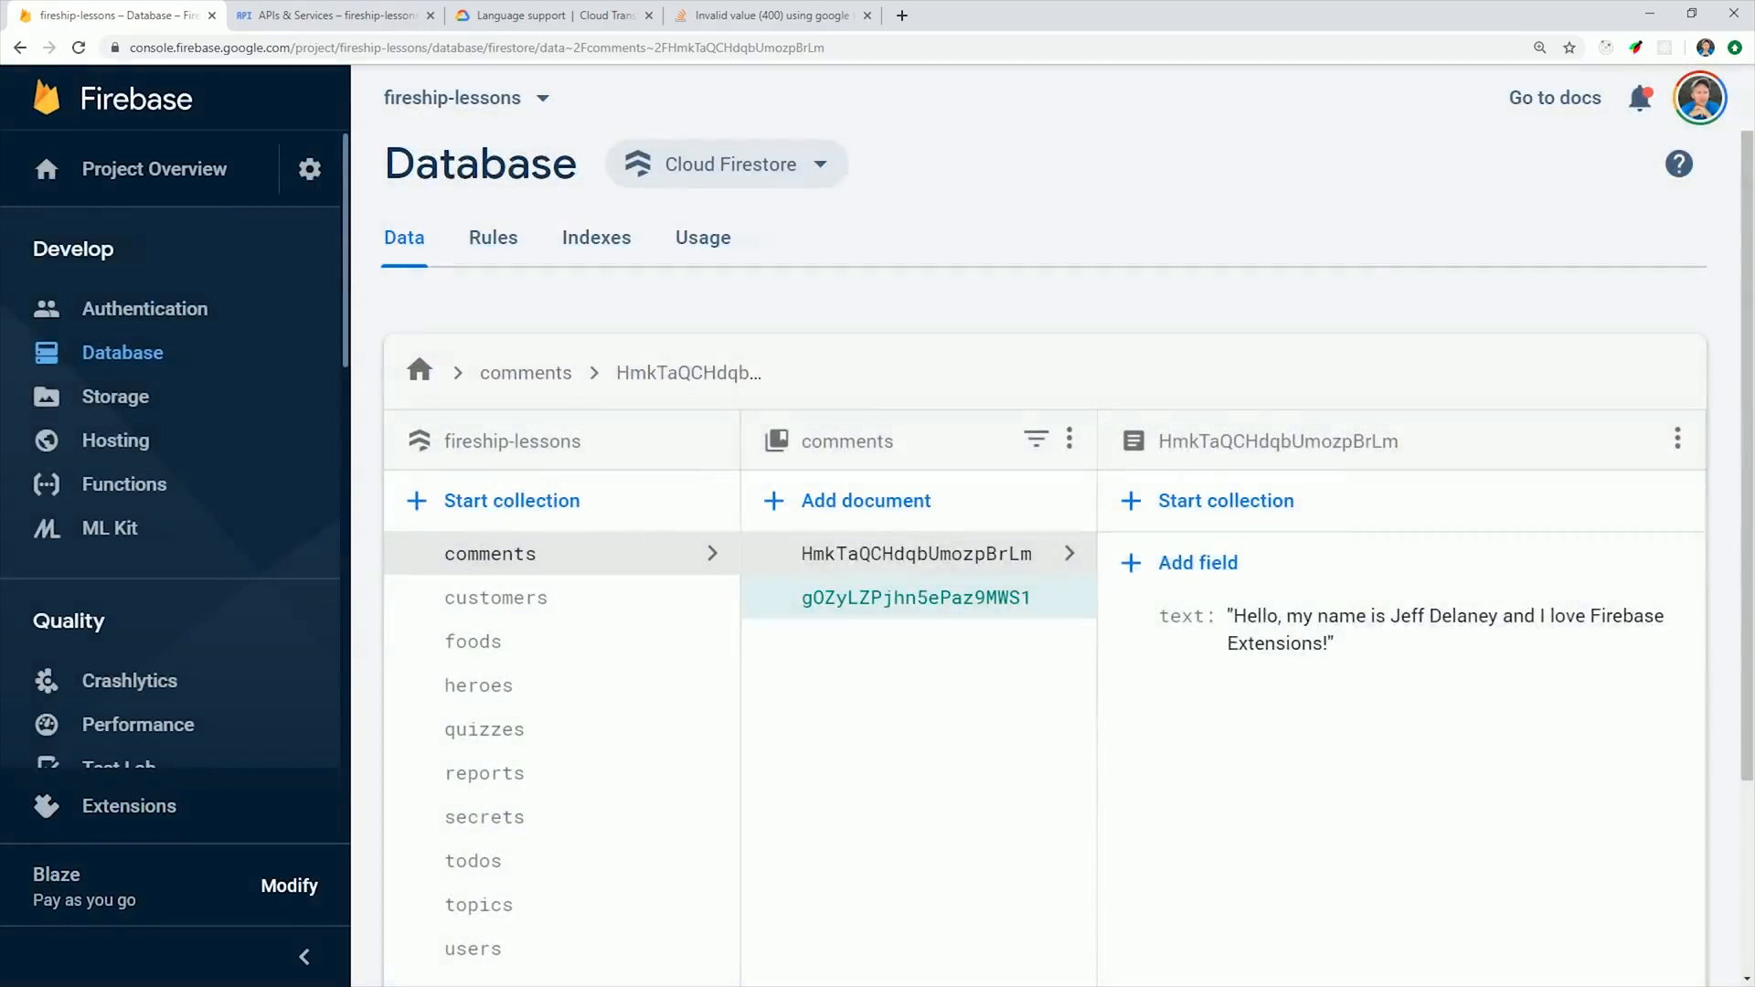
pyautogui.click(916, 596)
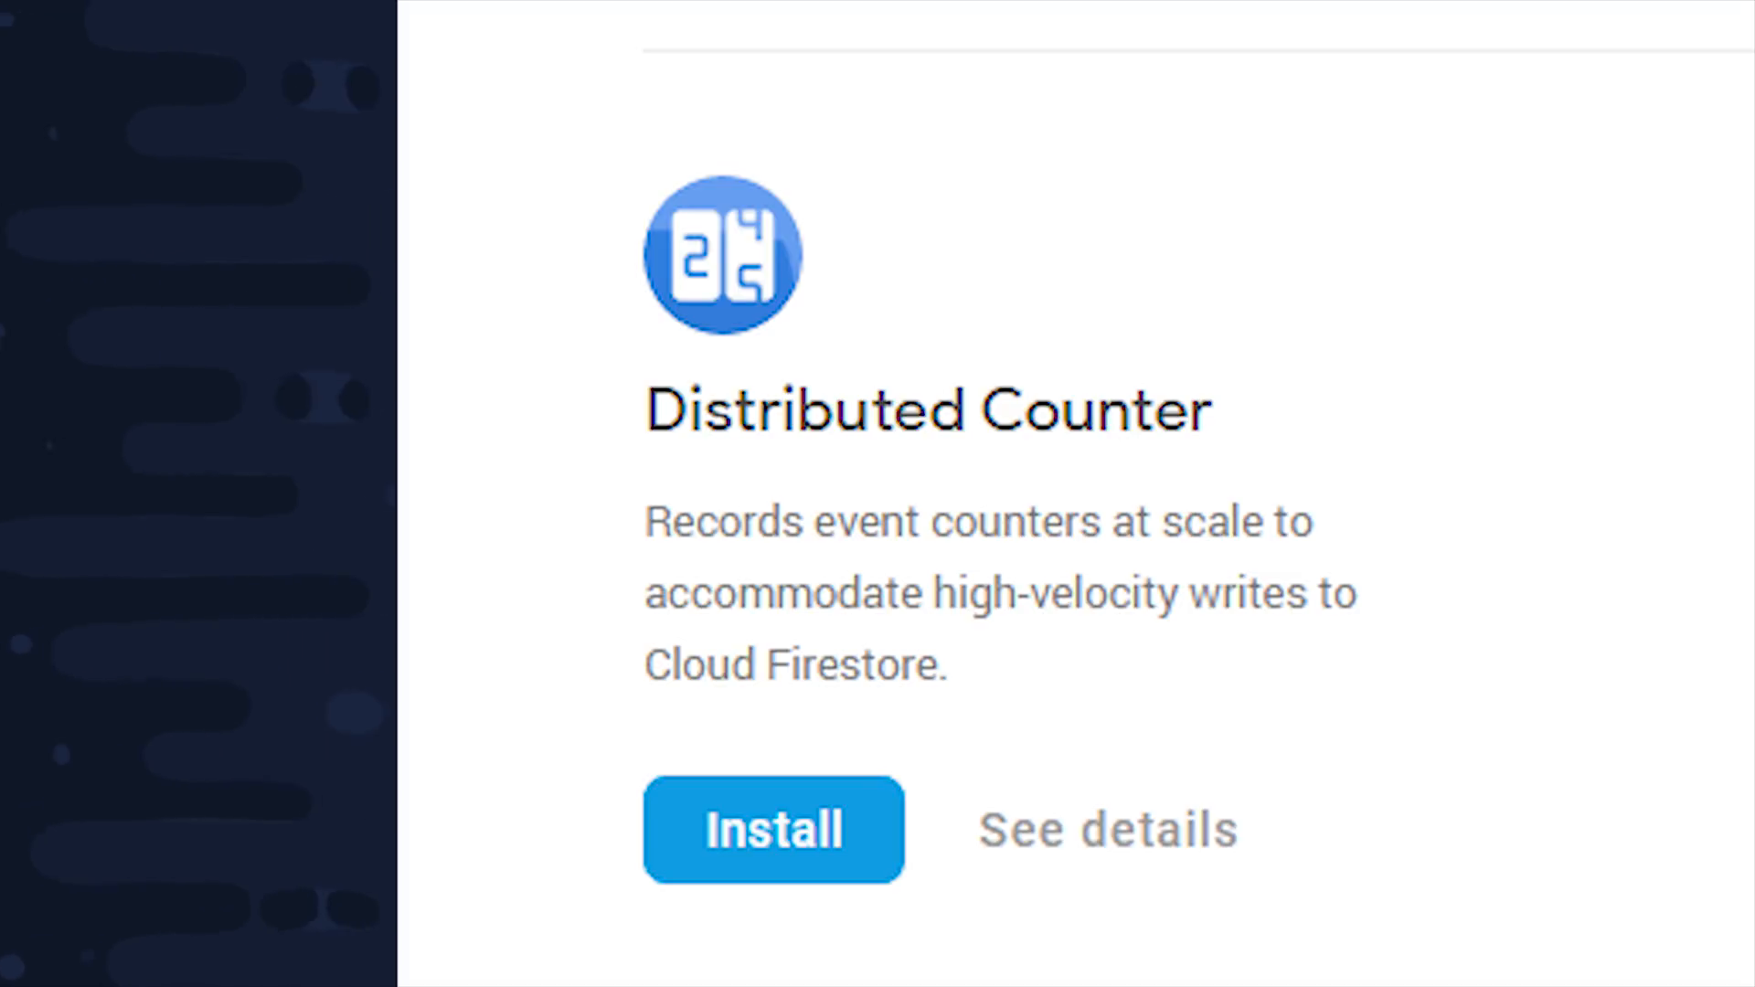
# Install the Distributed Counter extension into fireship-lessons from its details page
pyautogui.click(1106, 830)
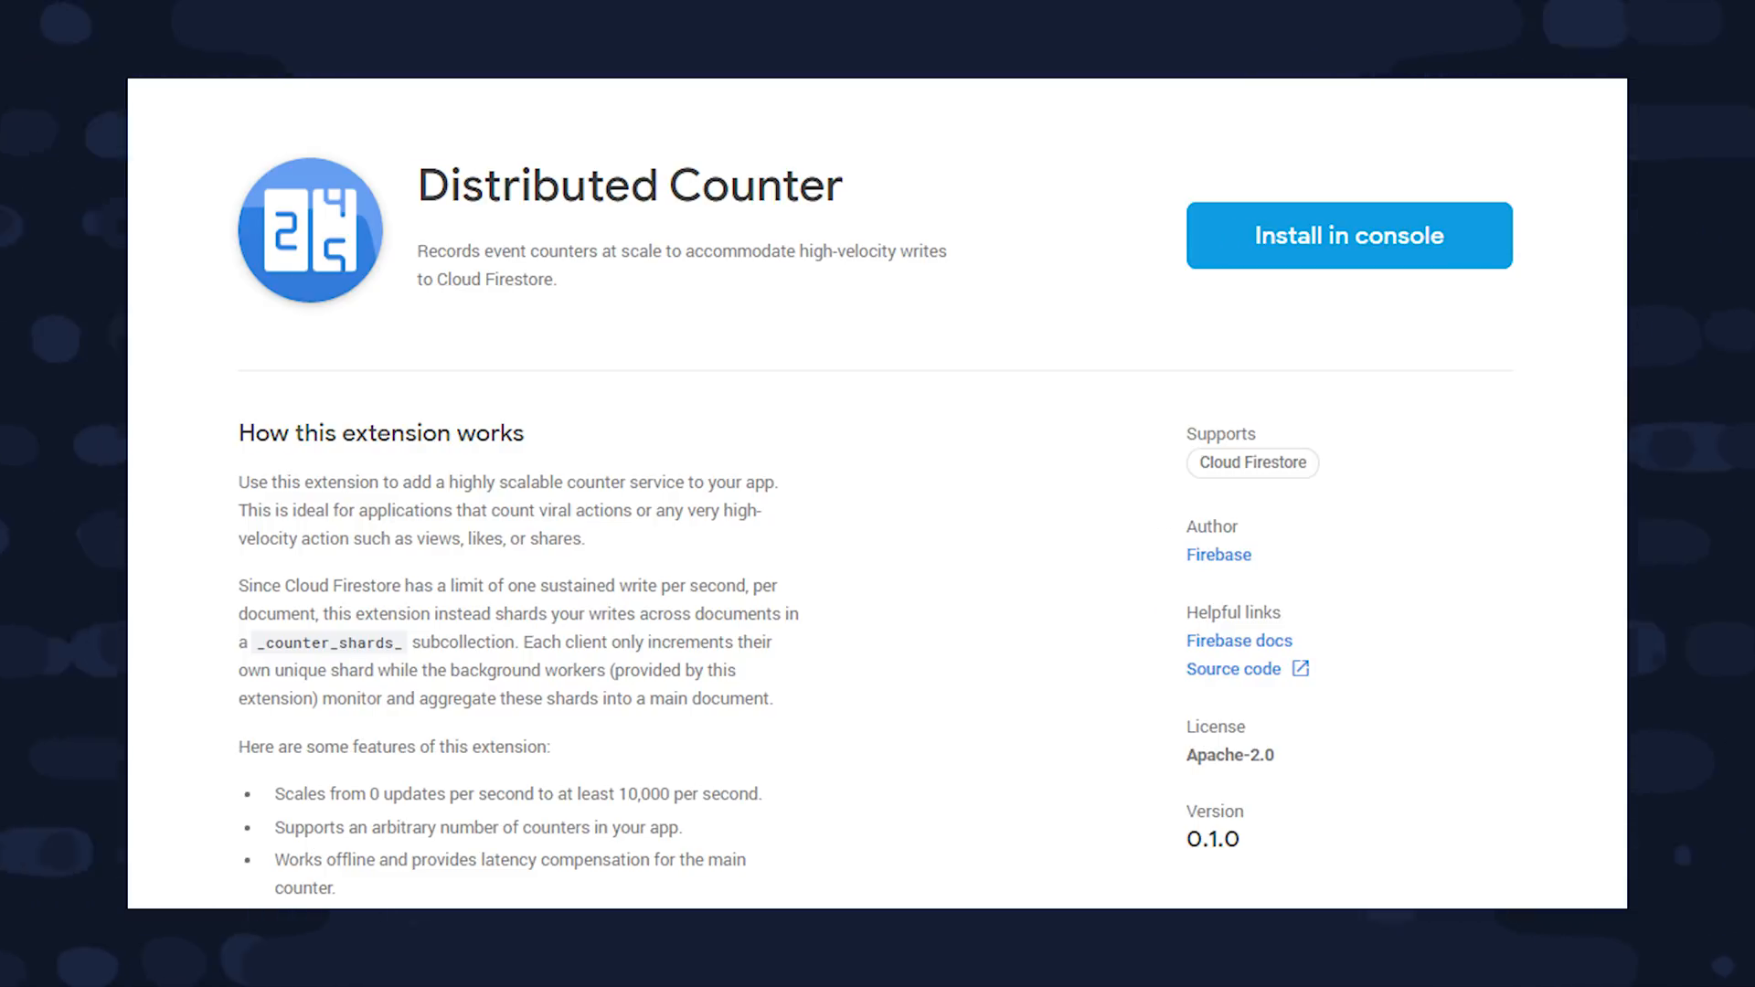
pyautogui.click(1347, 236)
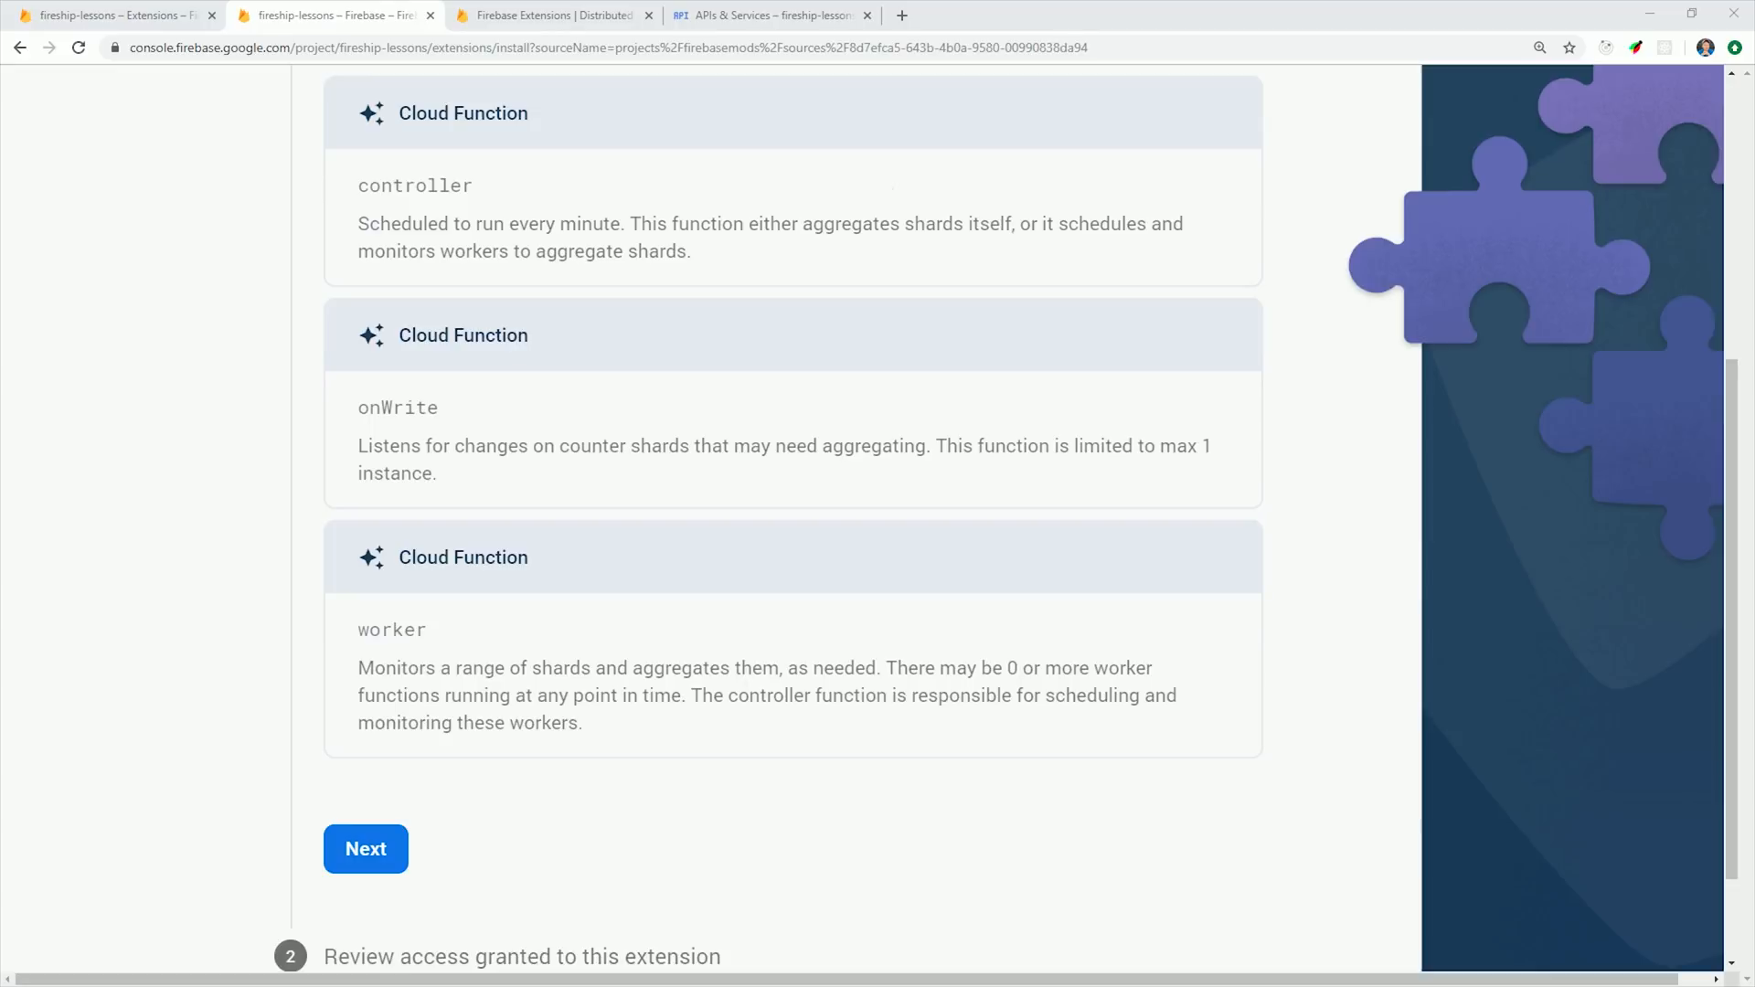
pyautogui.click(365, 849)
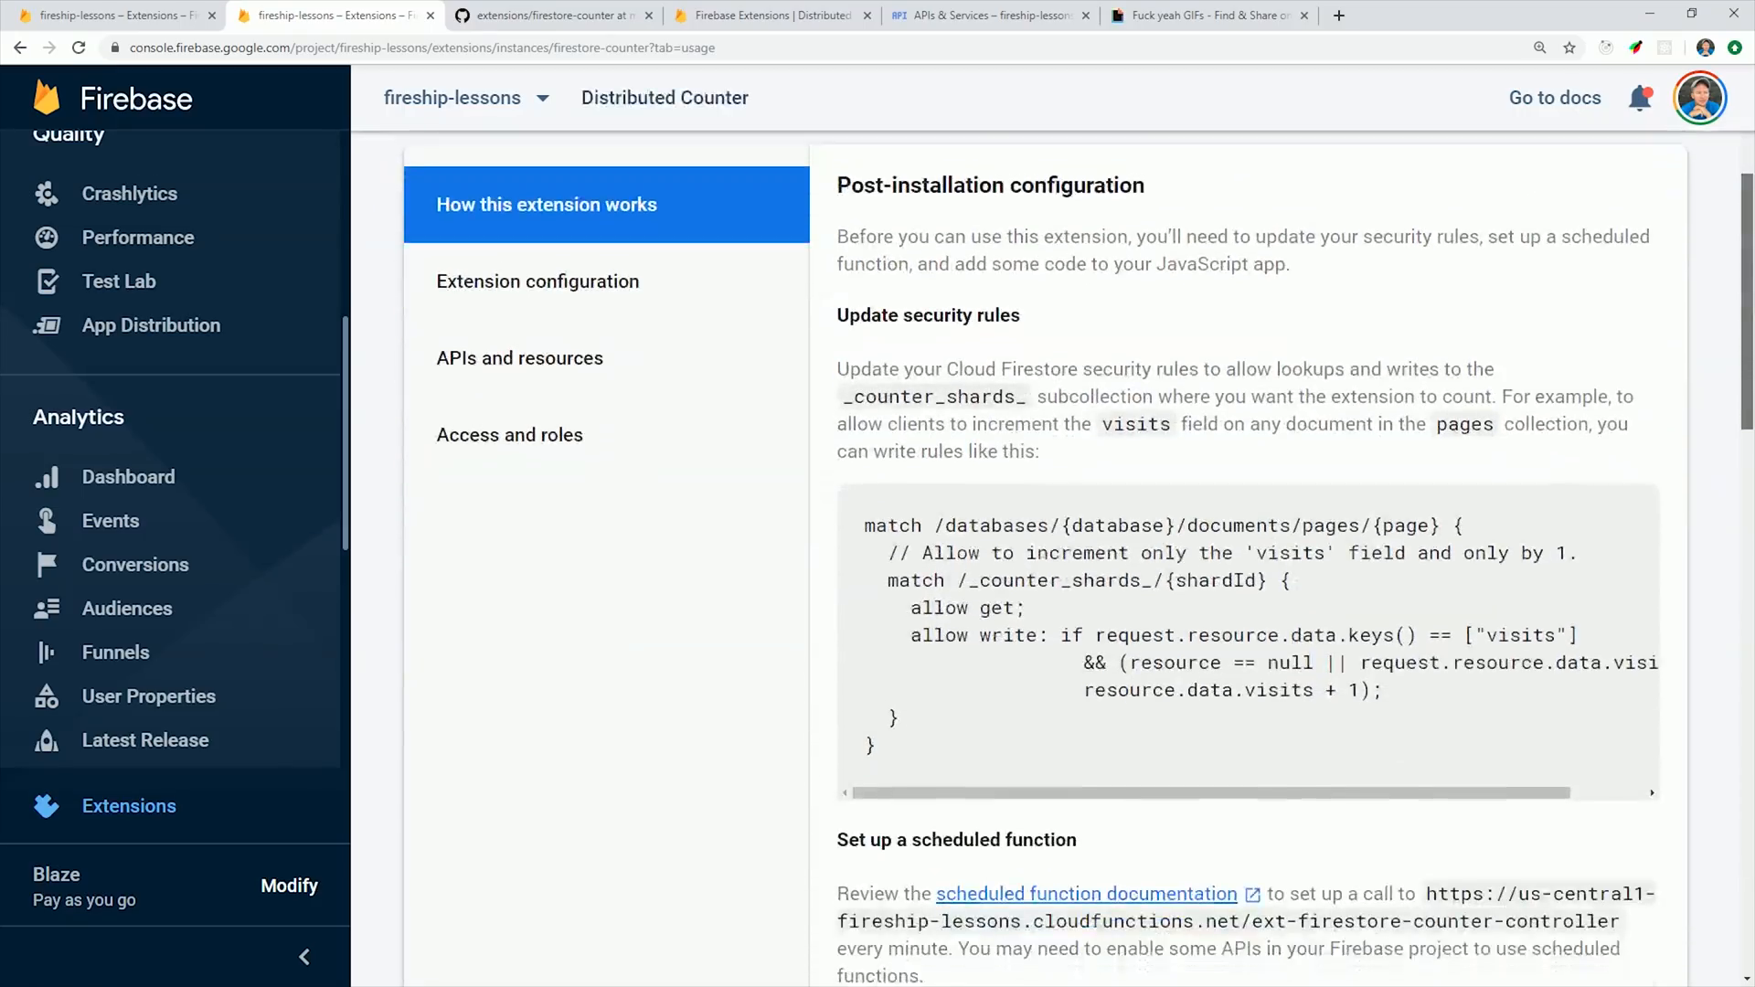
pyautogui.scroll(-3)
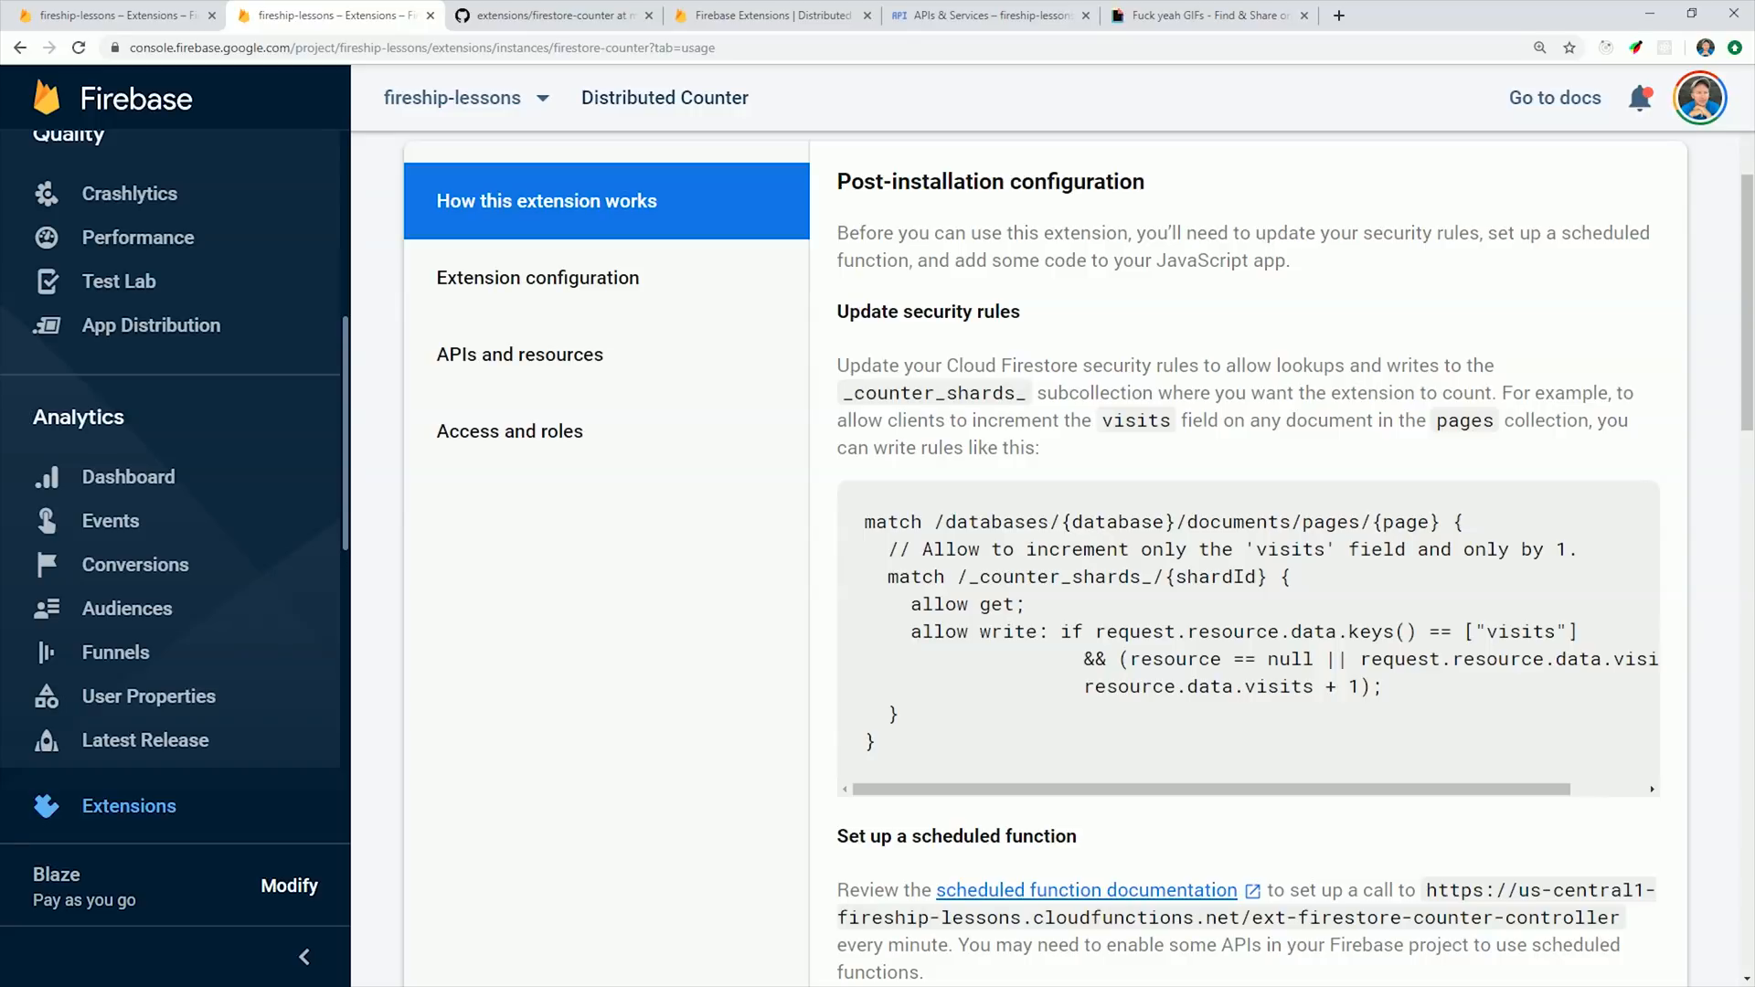
pyautogui.scroll(-3)
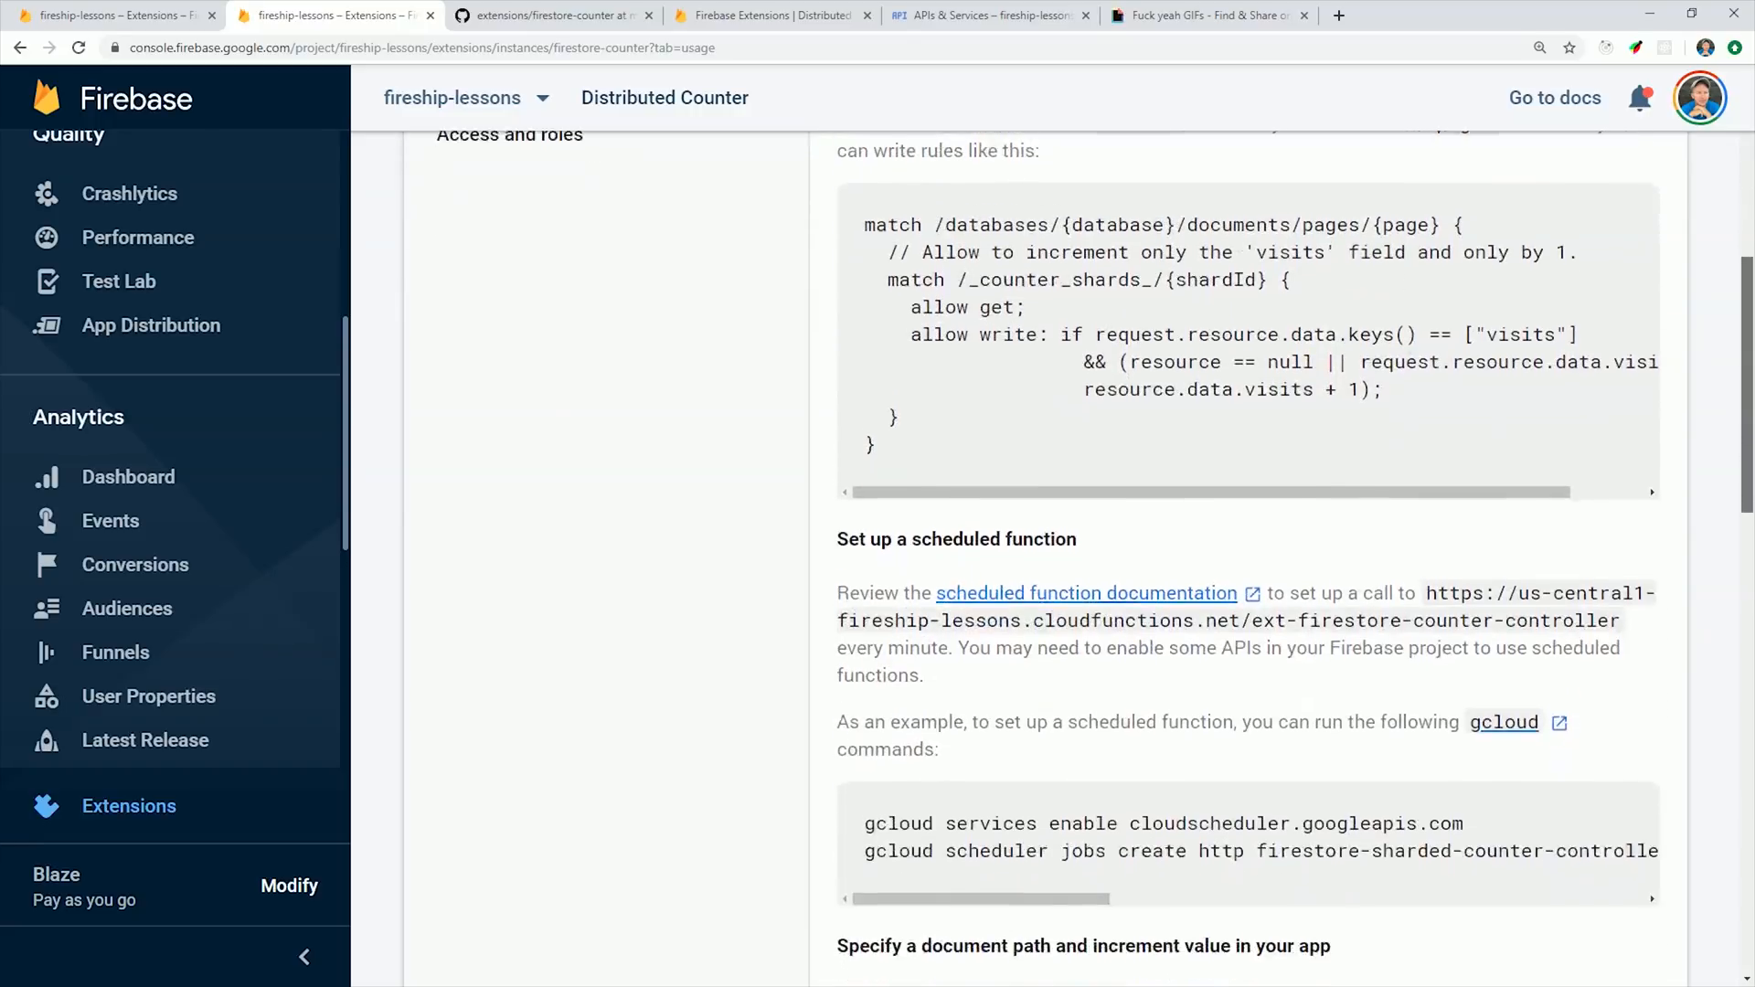
pyautogui.scroll(-3)
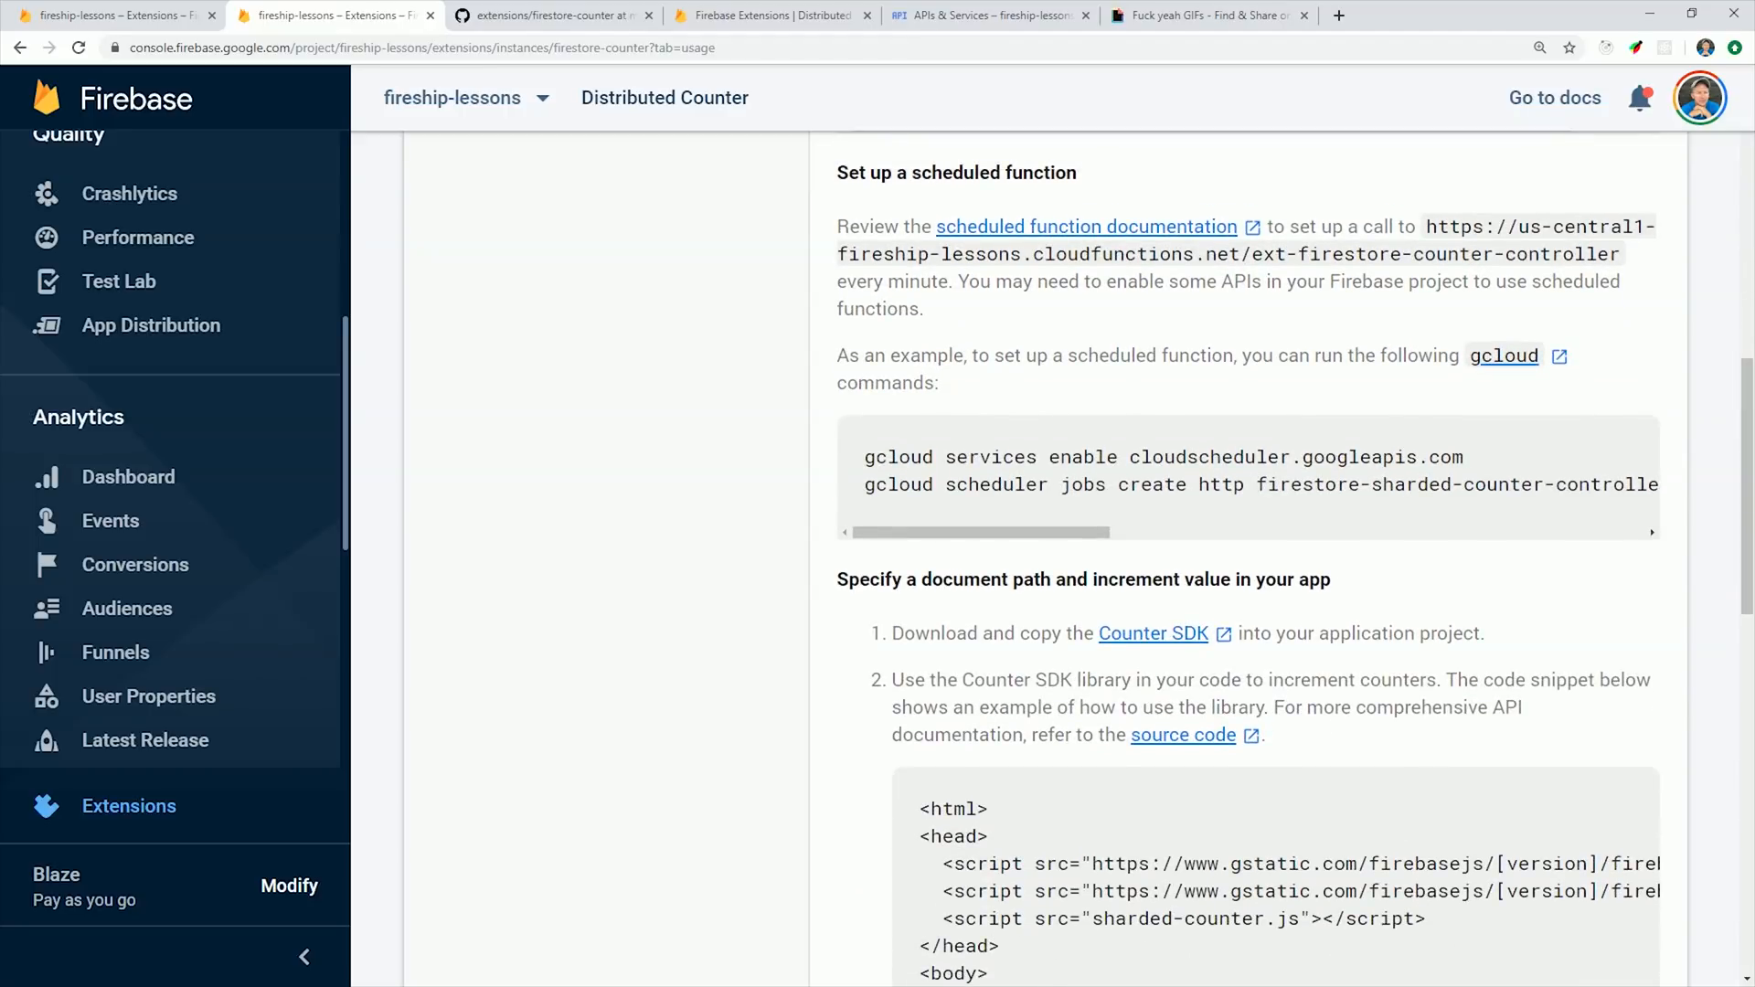
pyautogui.scroll(-3)
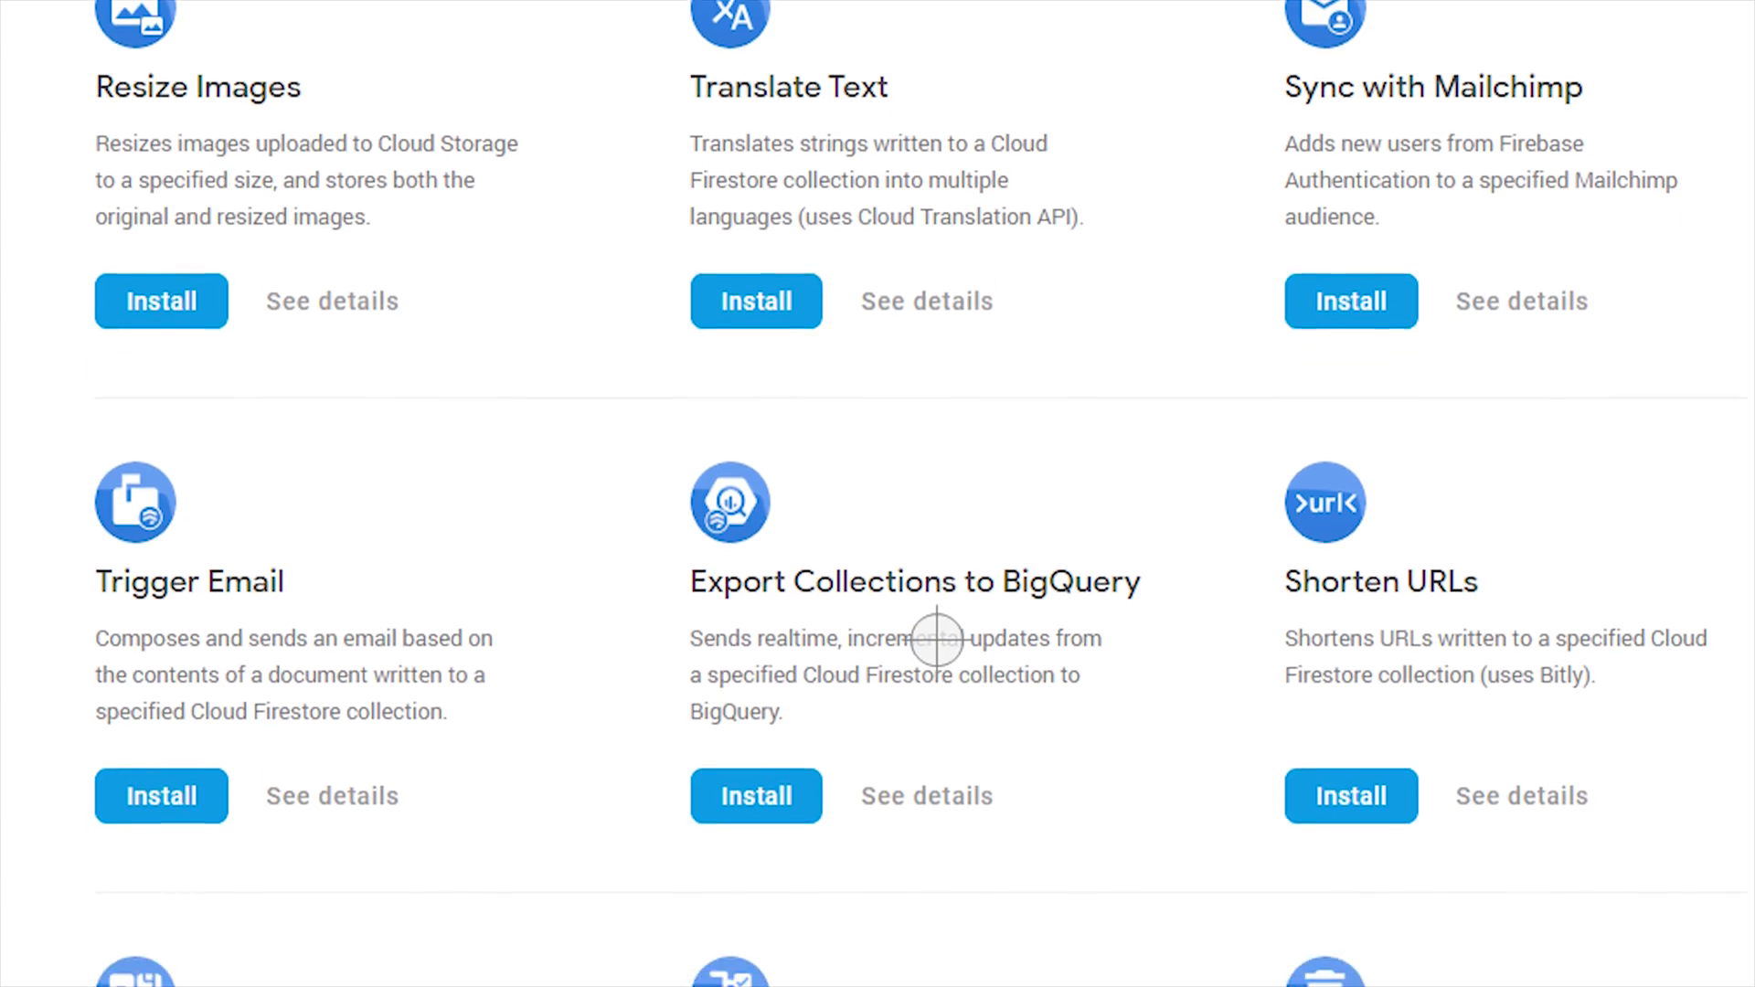
pyautogui.scroll(-3)
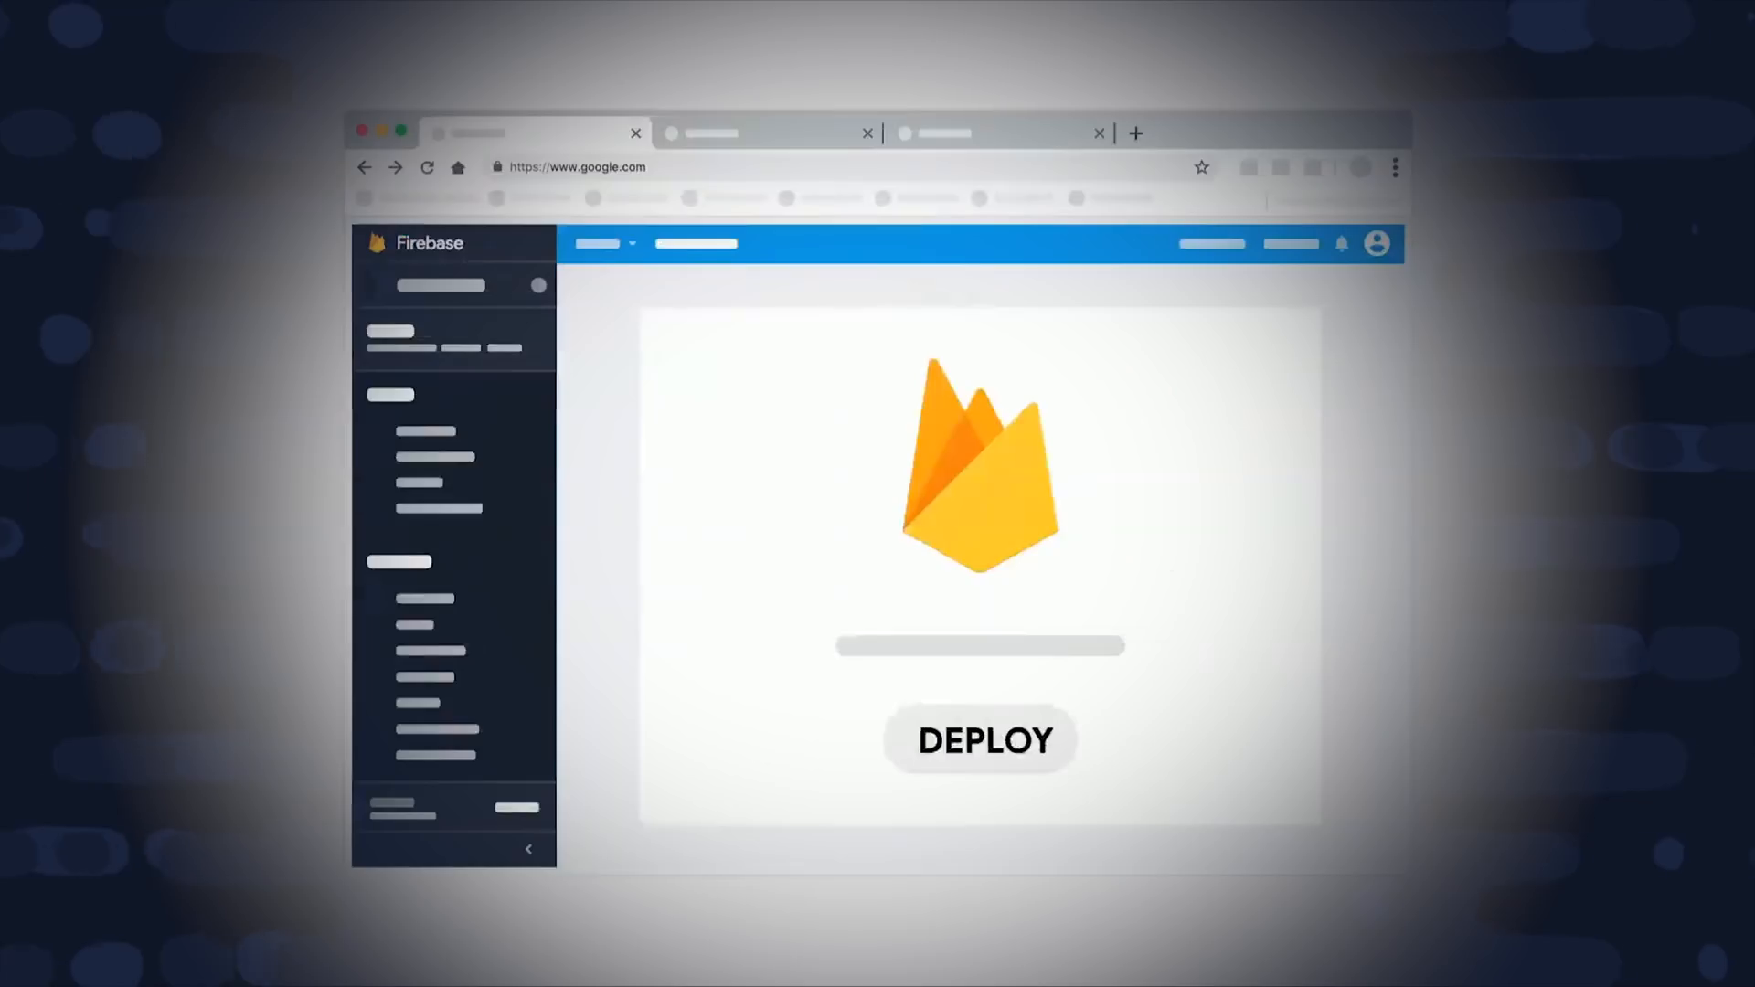
pyautogui.click(980, 740)
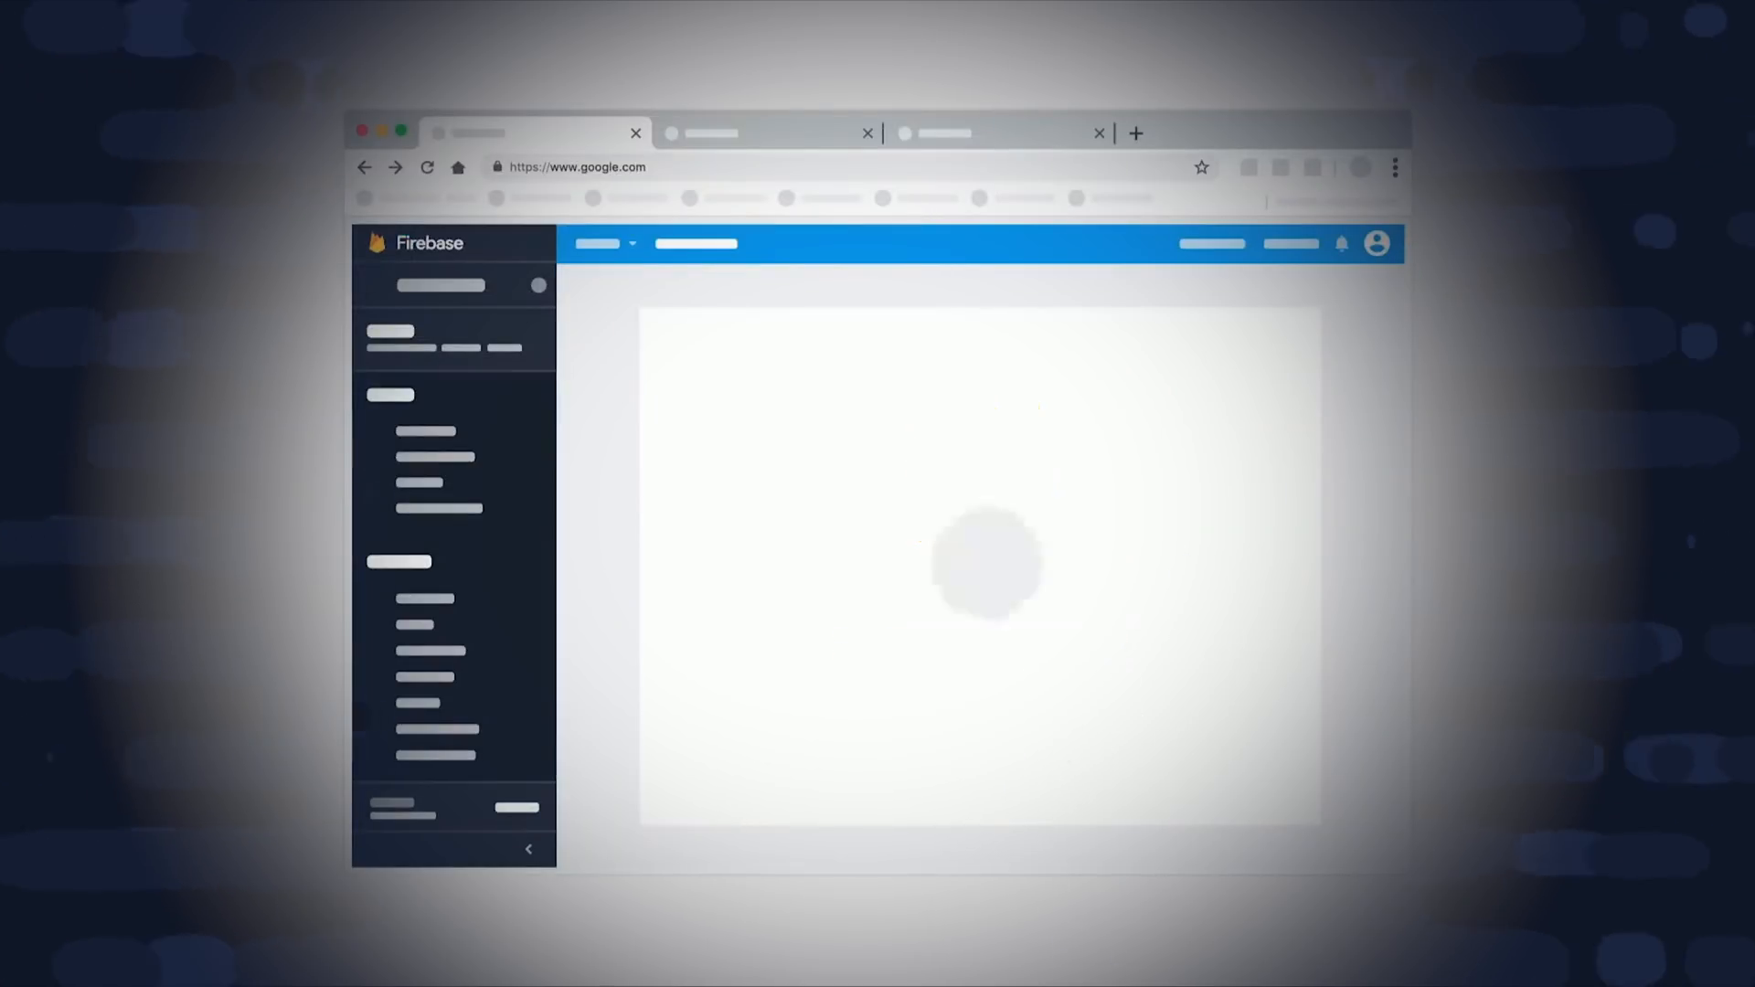